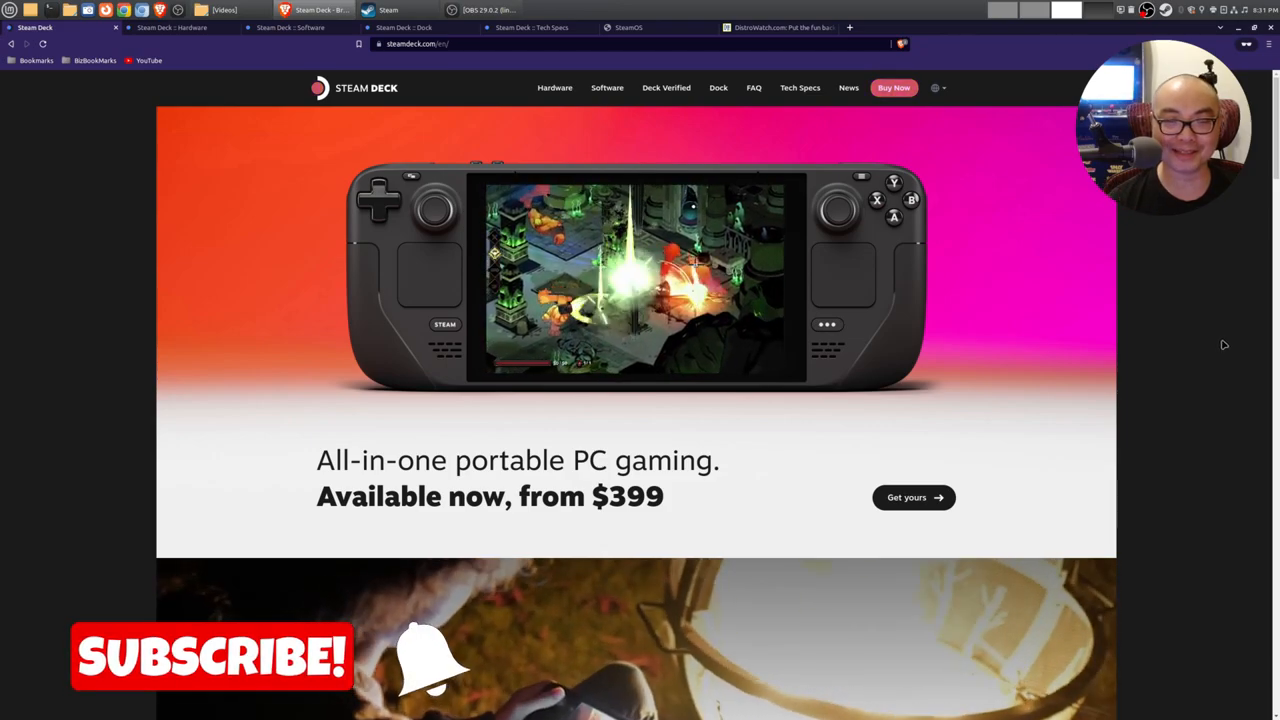
Step: Scroll down through the current steamdeck.com page and back up again
{"action": "scroll", "scroll_direction": "down", "scroll_amount": 3}
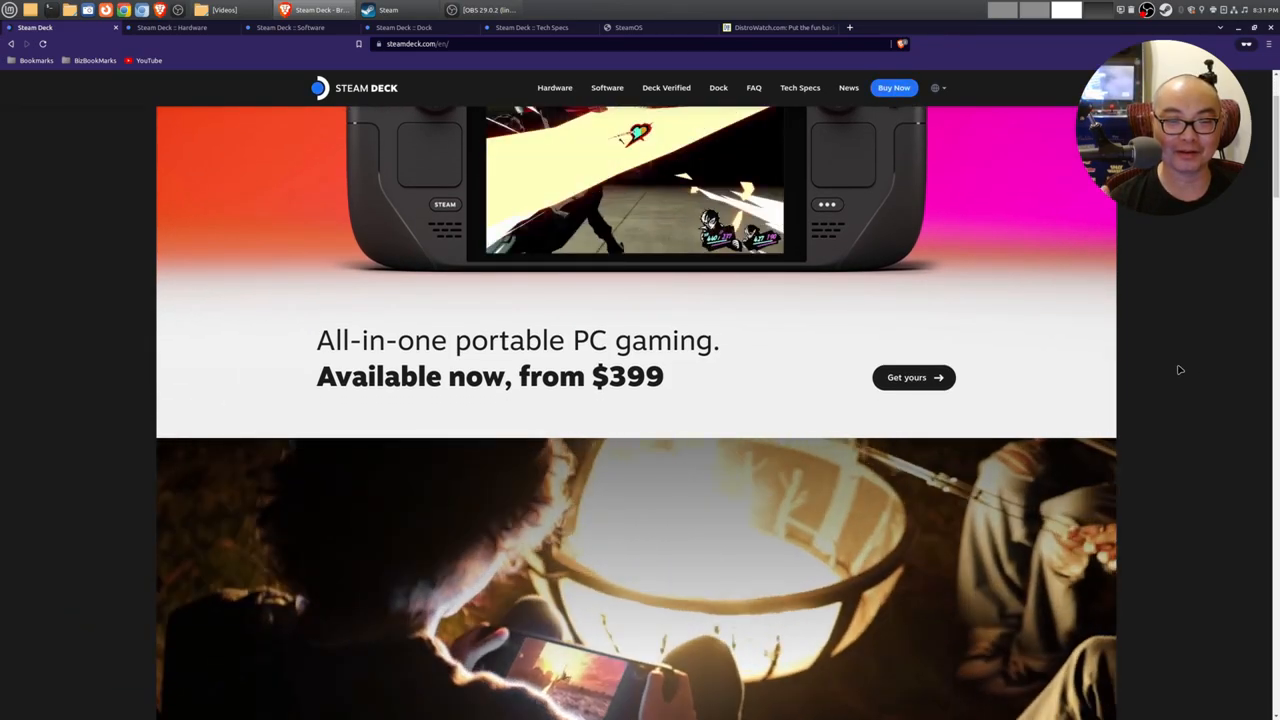
{"action": "scroll", "scroll_direction": "down", "scroll_amount": 3}
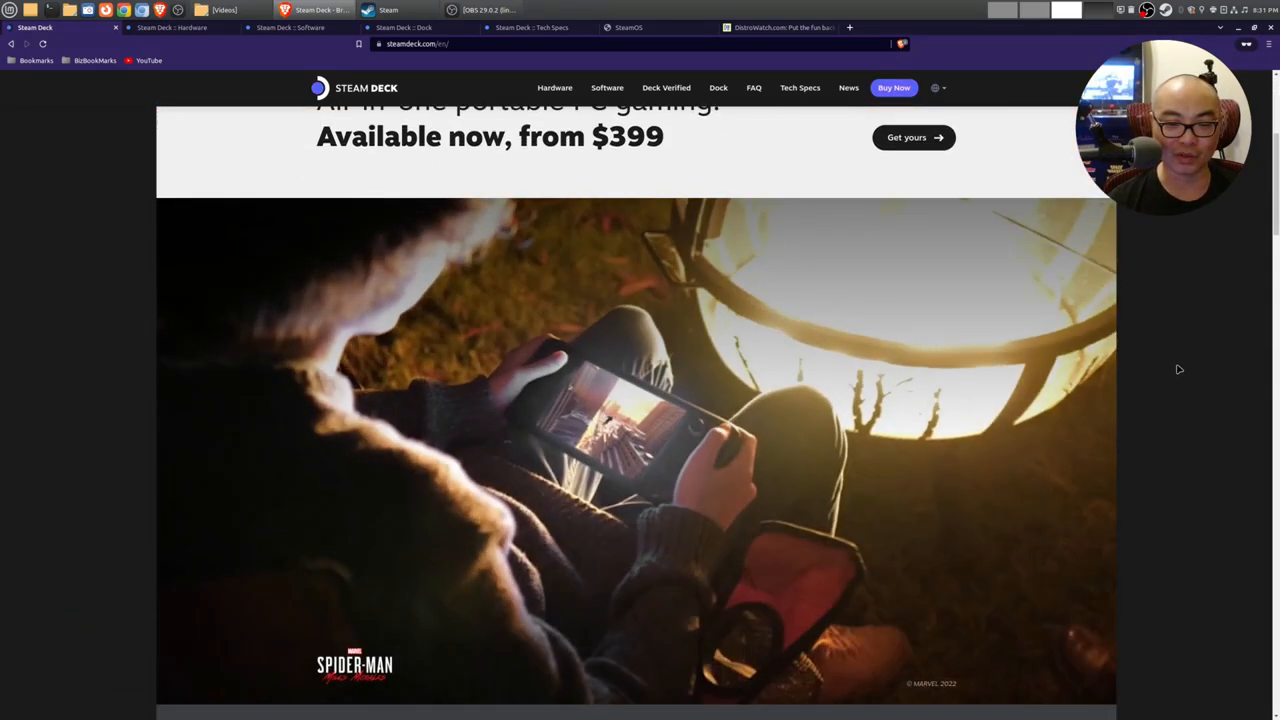
{"action": "scroll", "scroll_direction": "down", "scroll_amount": 3}
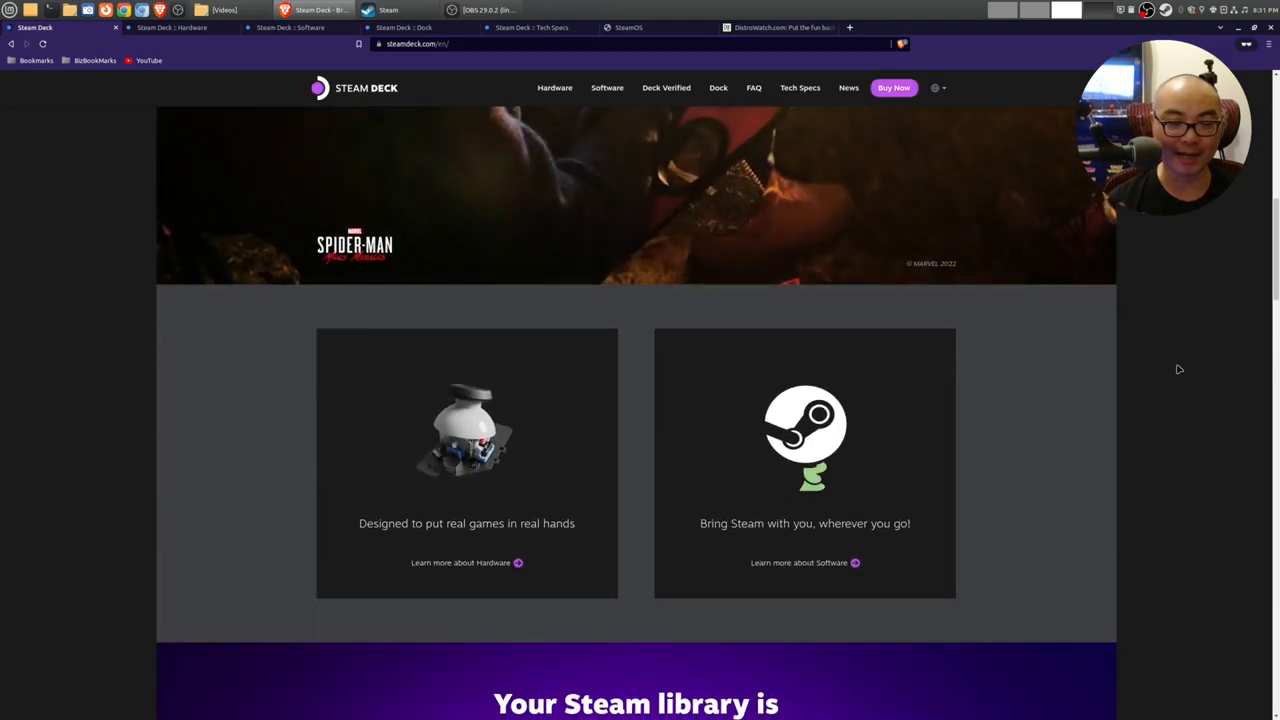
{"action": "scroll", "scroll_direction": "down", "scroll_amount": 3}
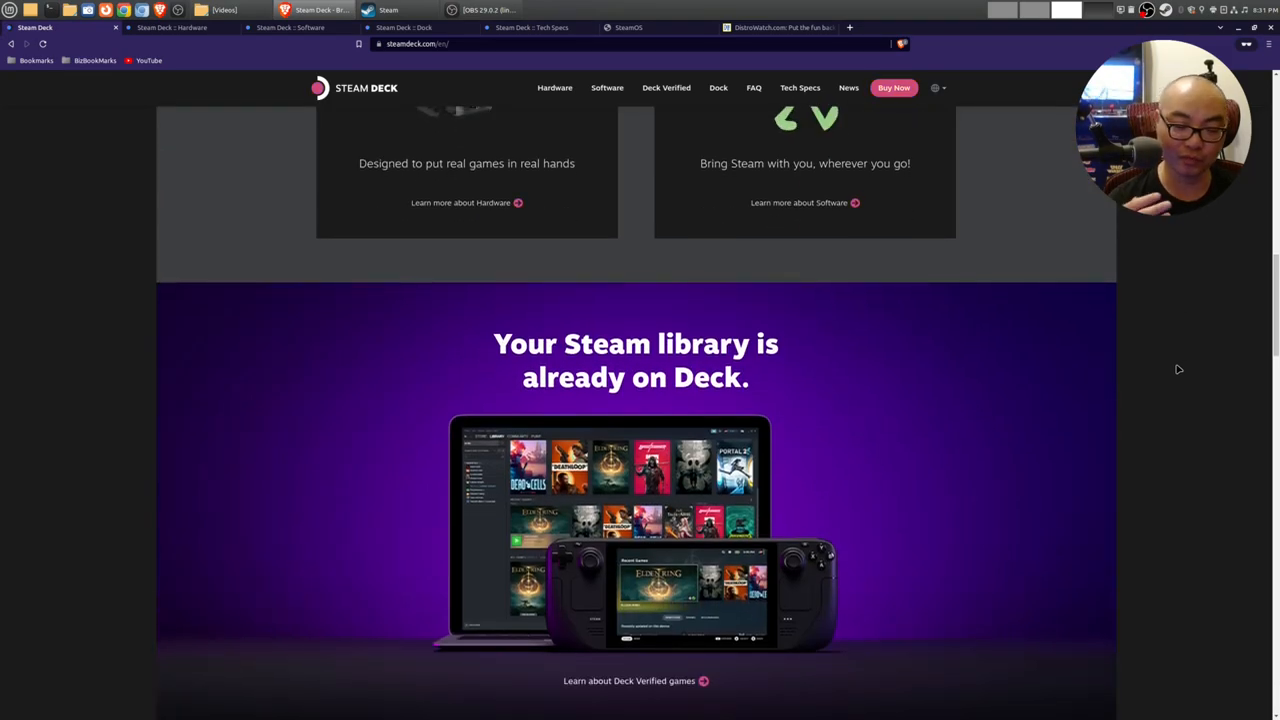
{"action": "scroll", "scroll_direction": "down", "scroll_amount": 3}
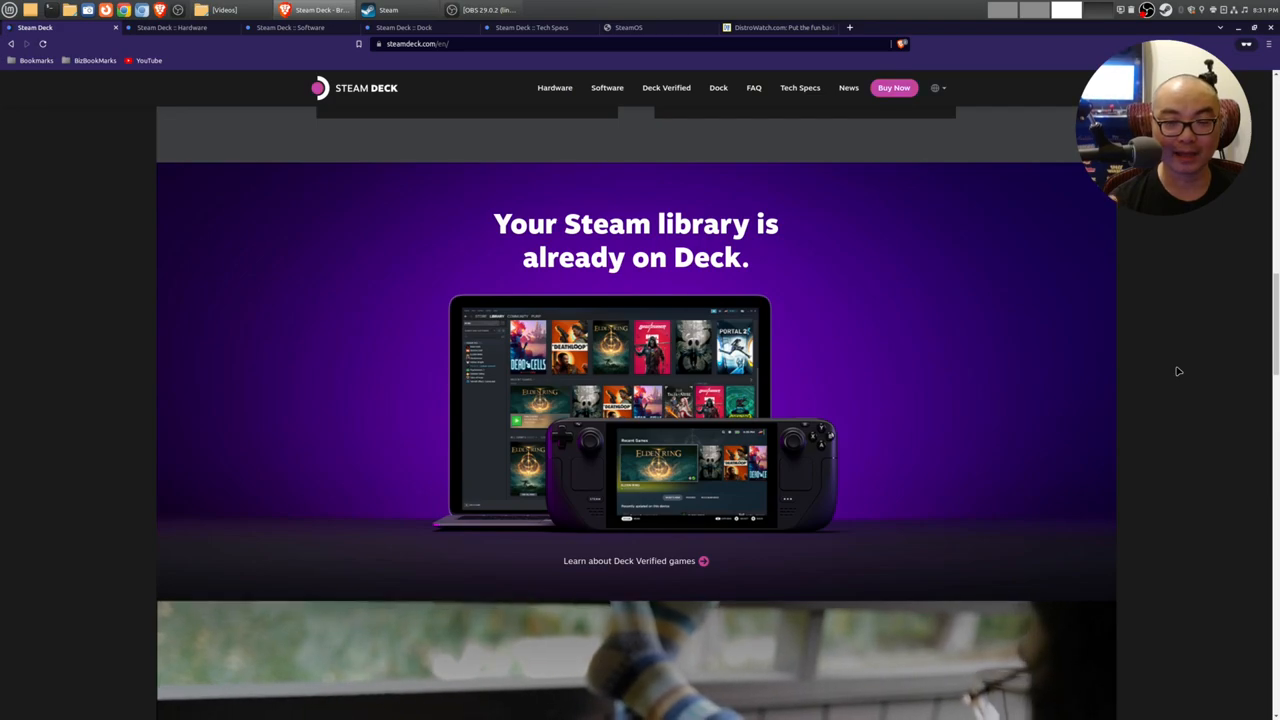
{"action": "scroll", "scroll_direction": "down", "scroll_amount": 3}
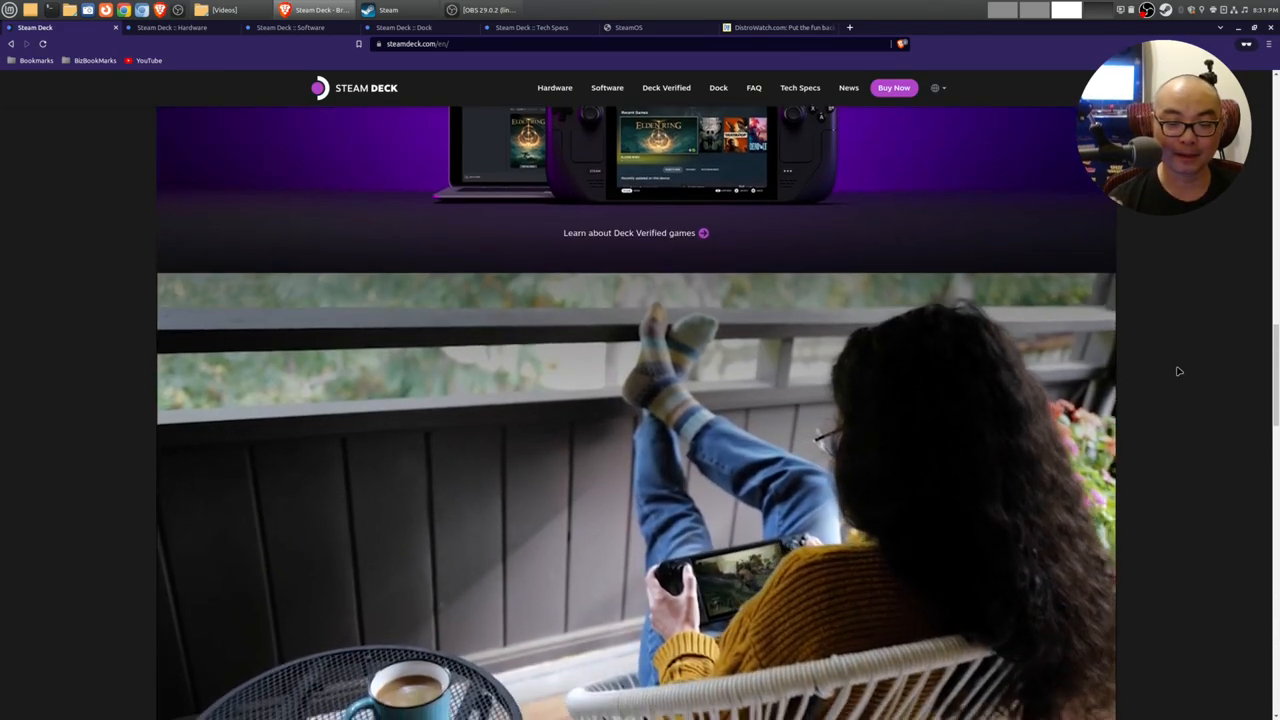
{"action": "scroll", "scroll_direction": "down", "scroll_amount": 3}
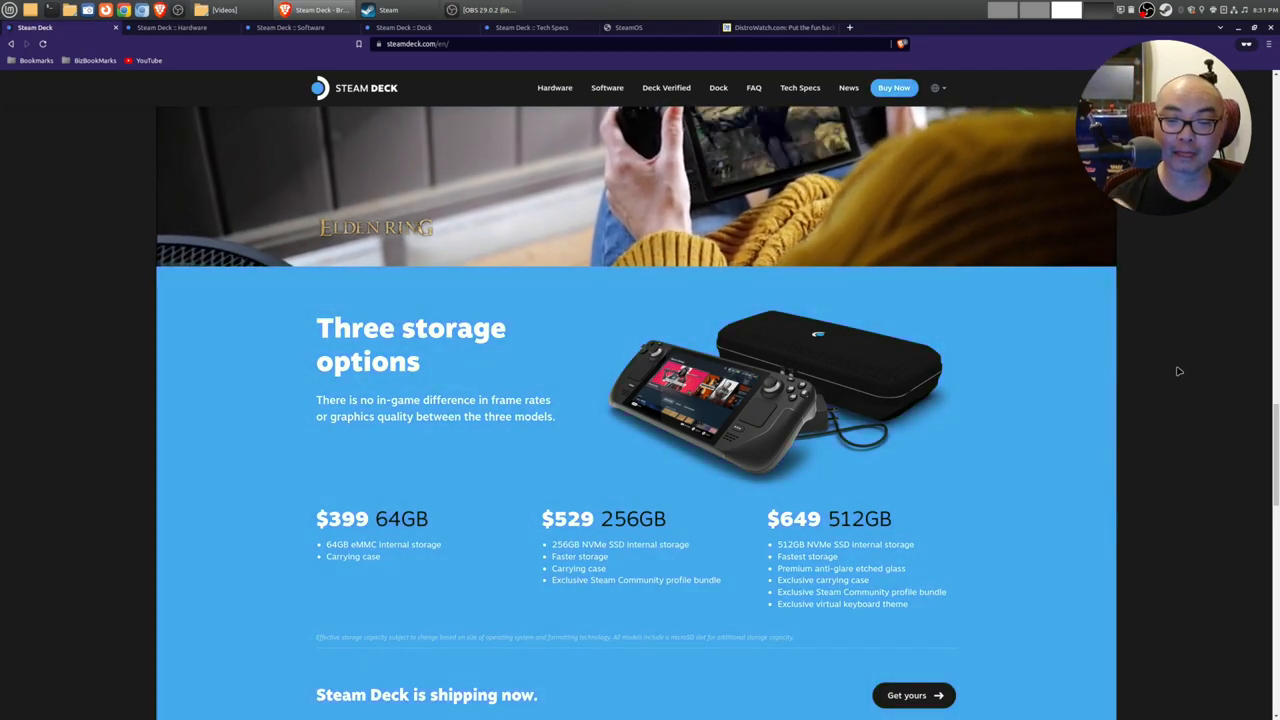
{"action": "scroll", "scroll_direction": "down", "scroll_amount": 3}
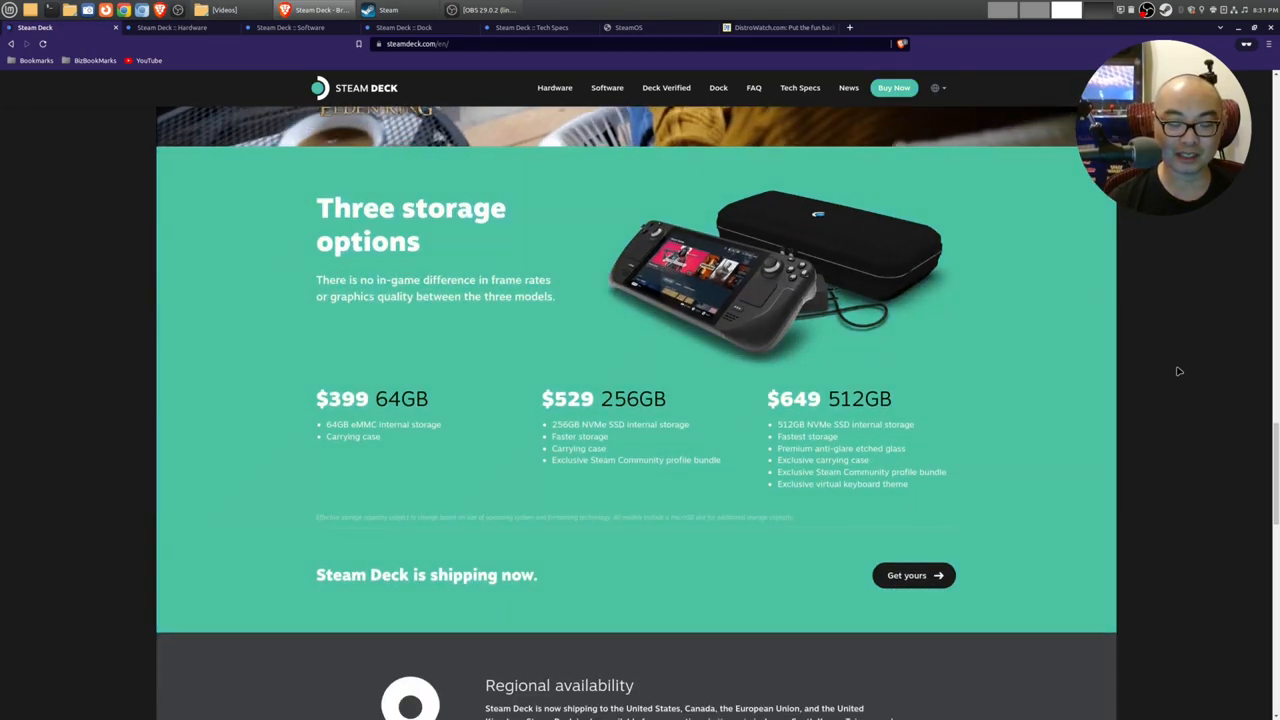
{"action": "scroll", "scroll_direction": "down", "scroll_amount": 3}
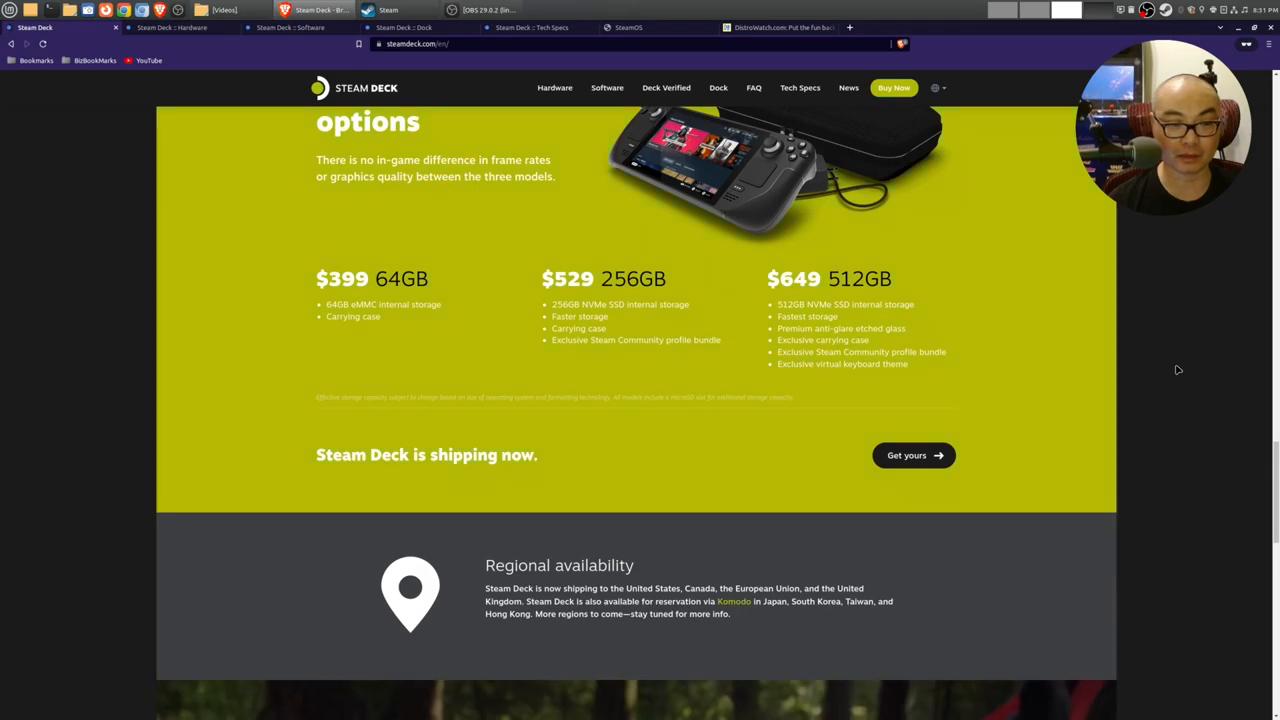
{"action": "scroll", "scroll_direction": "up", "scroll_amount": 3}
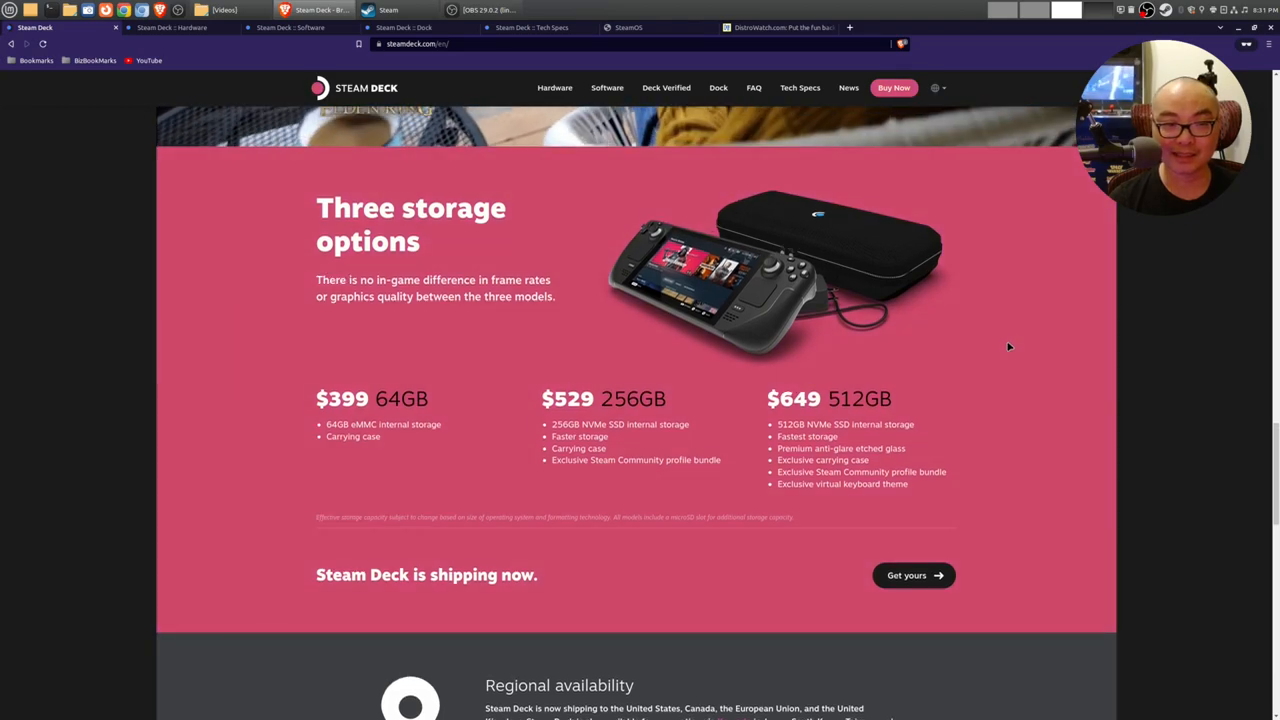
{"action": "scroll", "scroll_direction": "up", "scroll_amount": 3}
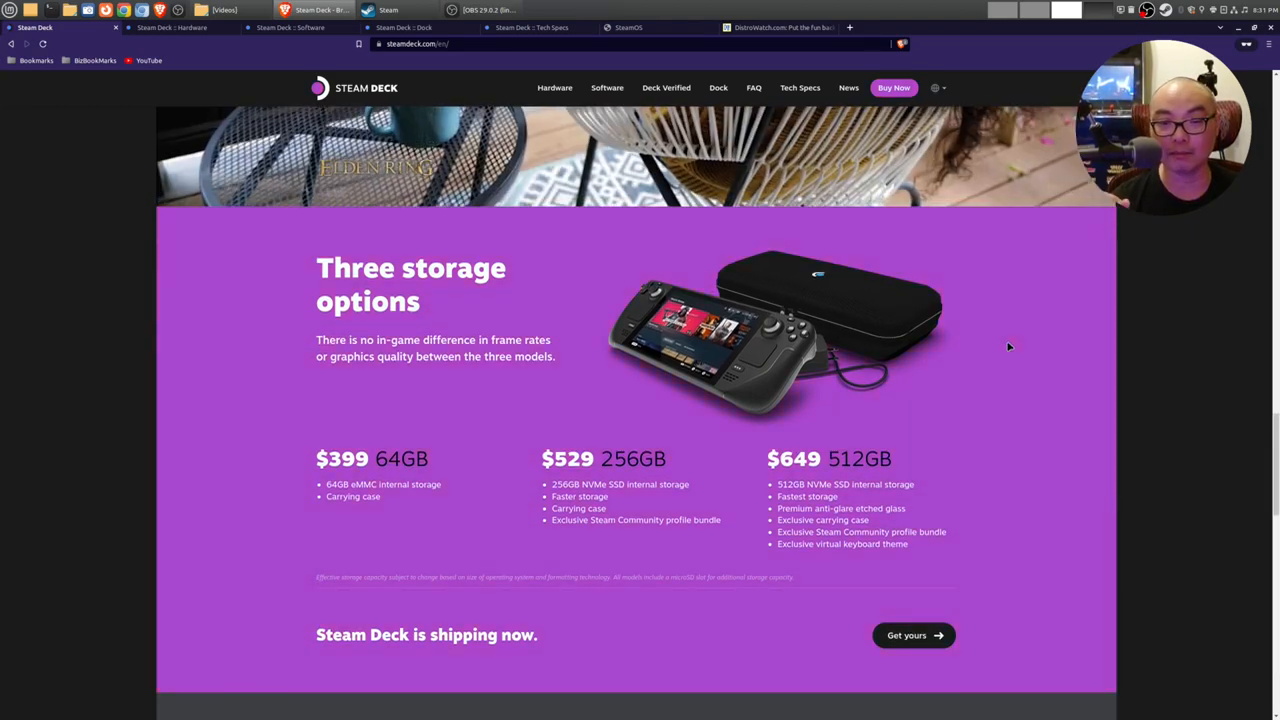
{"action": "scroll", "scroll_direction": "up", "scroll_amount": 3}
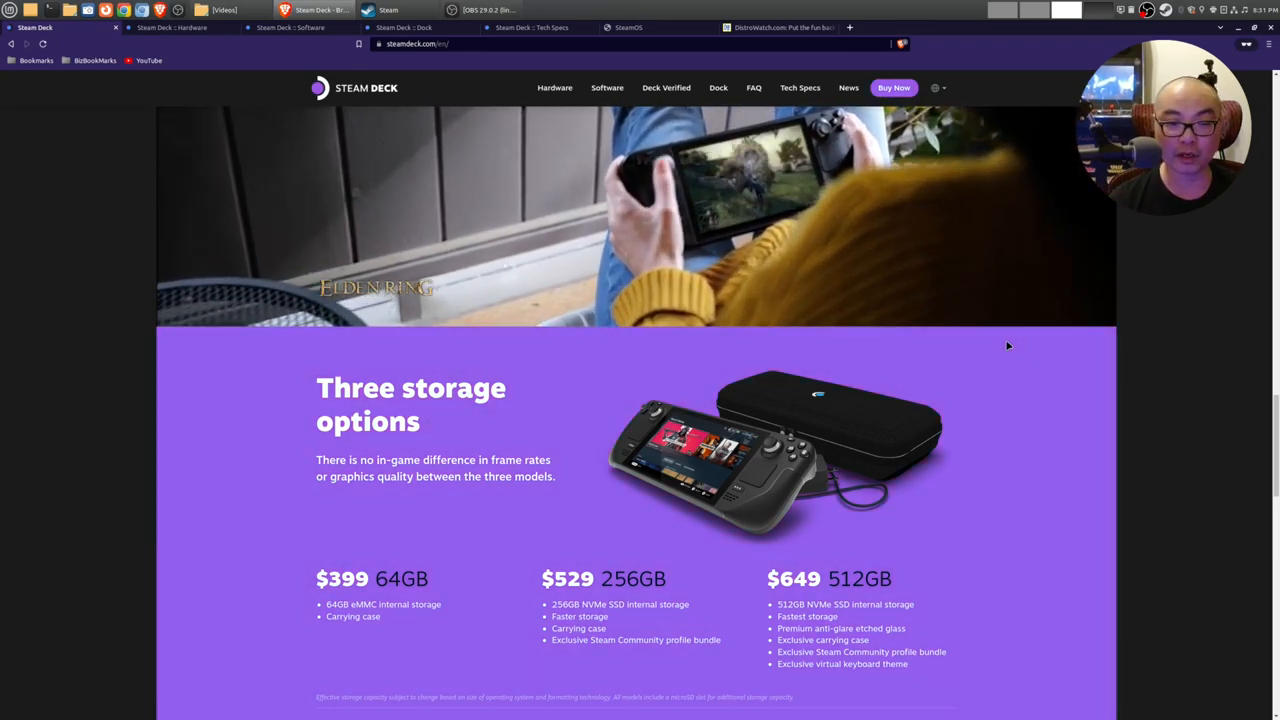
{"action": "scroll", "scroll_direction": "up", "scroll_amount": 3}
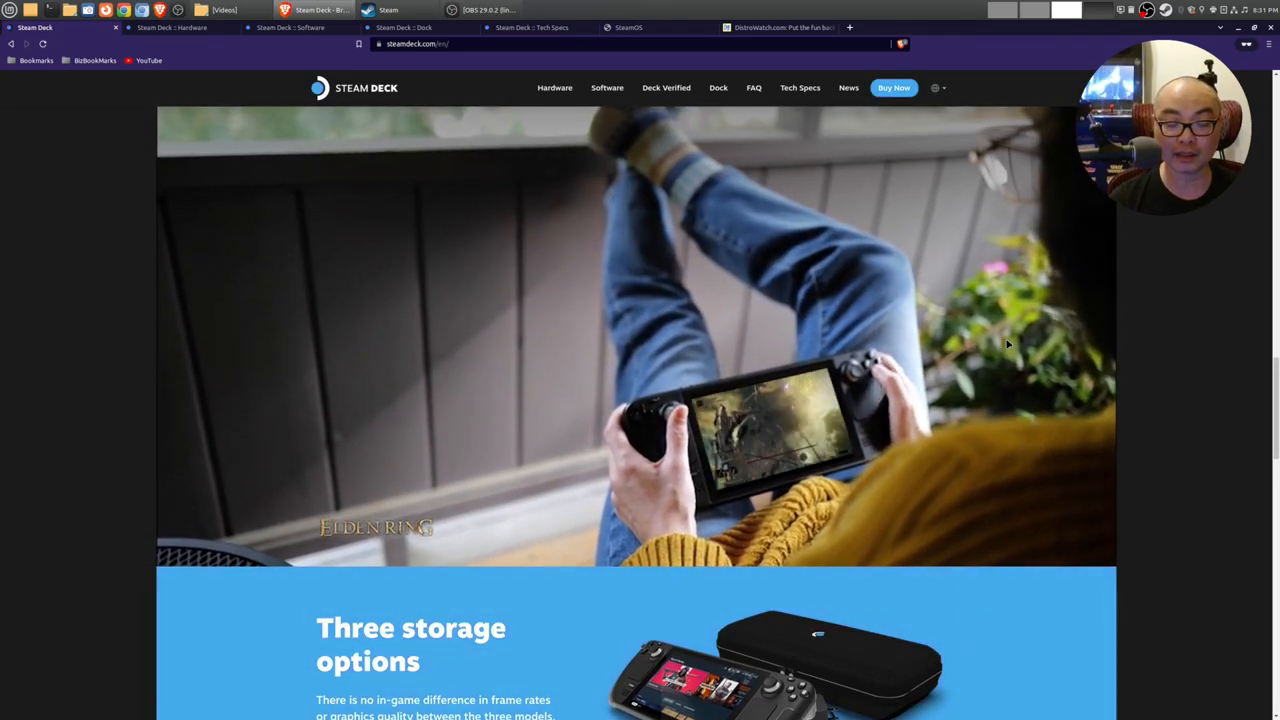
{"action": "scroll", "scroll_direction": "up", "scroll_amount": 3}
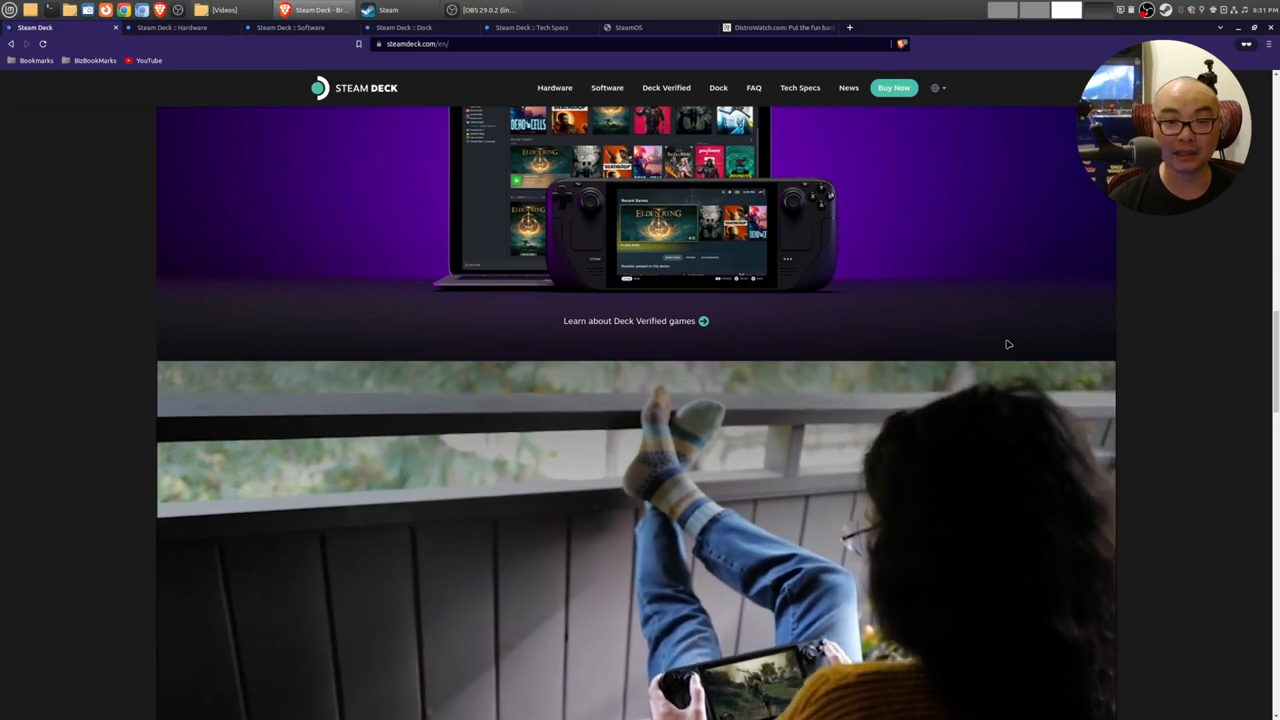
{"action": "scroll", "scroll_direction": "up", "scroll_amount": 3}
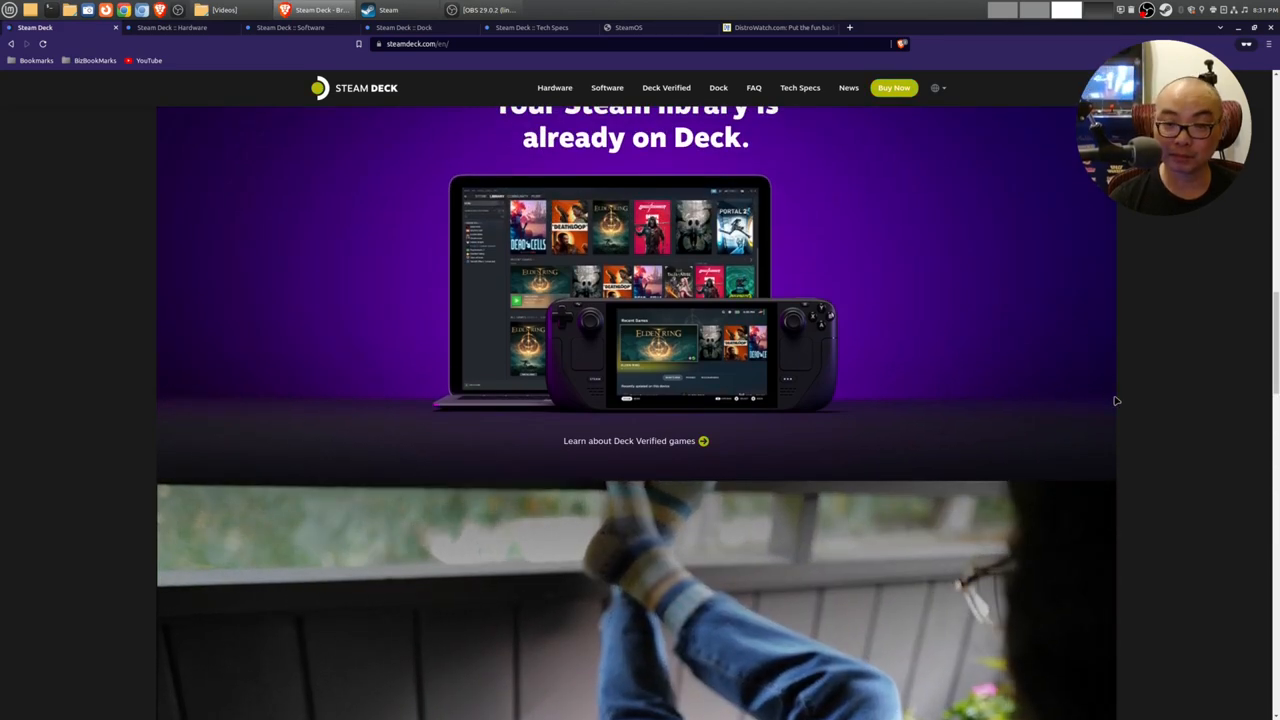
{"action": "scroll", "scroll_direction": "up", "scroll_amount": 3}
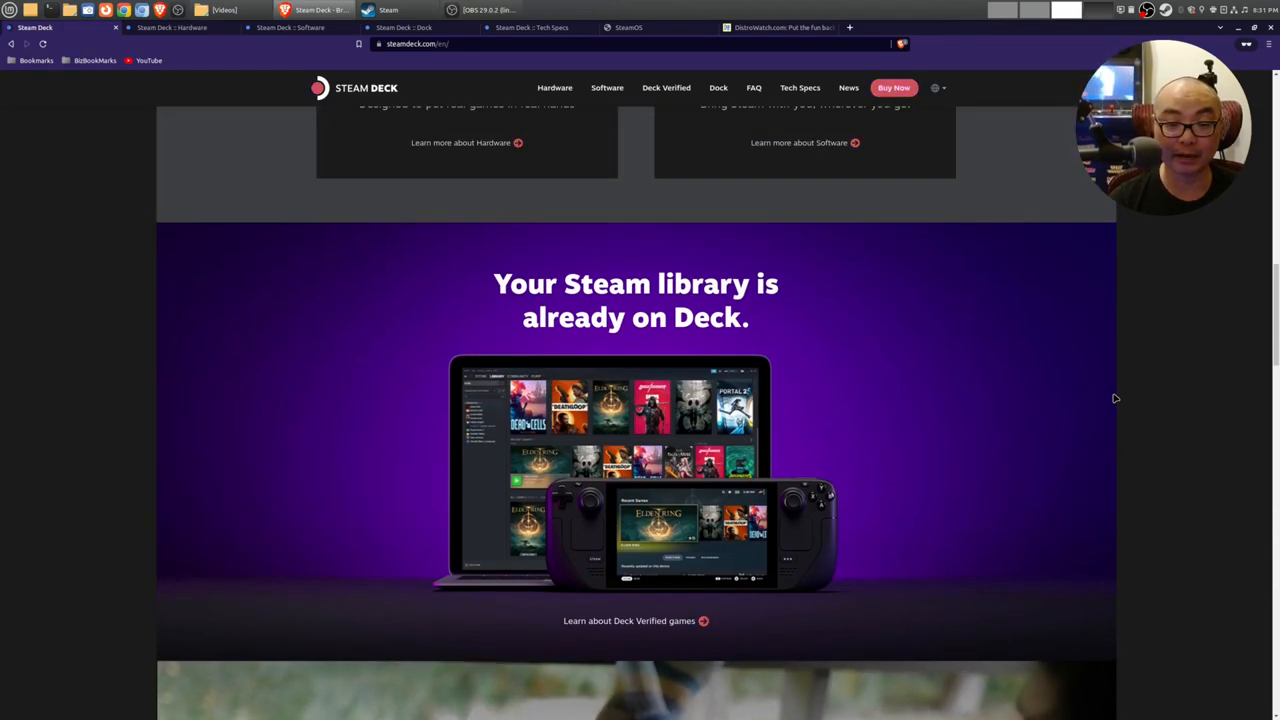
{"action": "scroll", "scroll_direction": "up", "scroll_amount": 3}
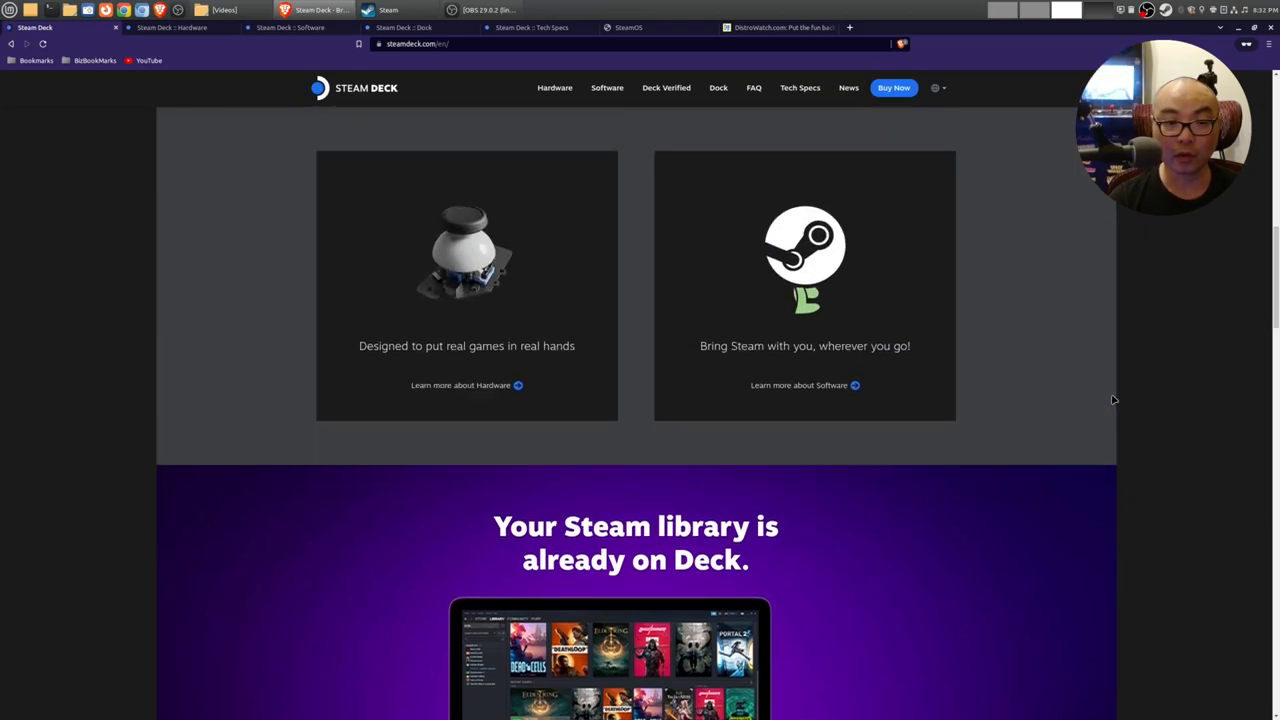
{"action": "scroll", "scroll_direction": "up", "scroll_amount": 3}
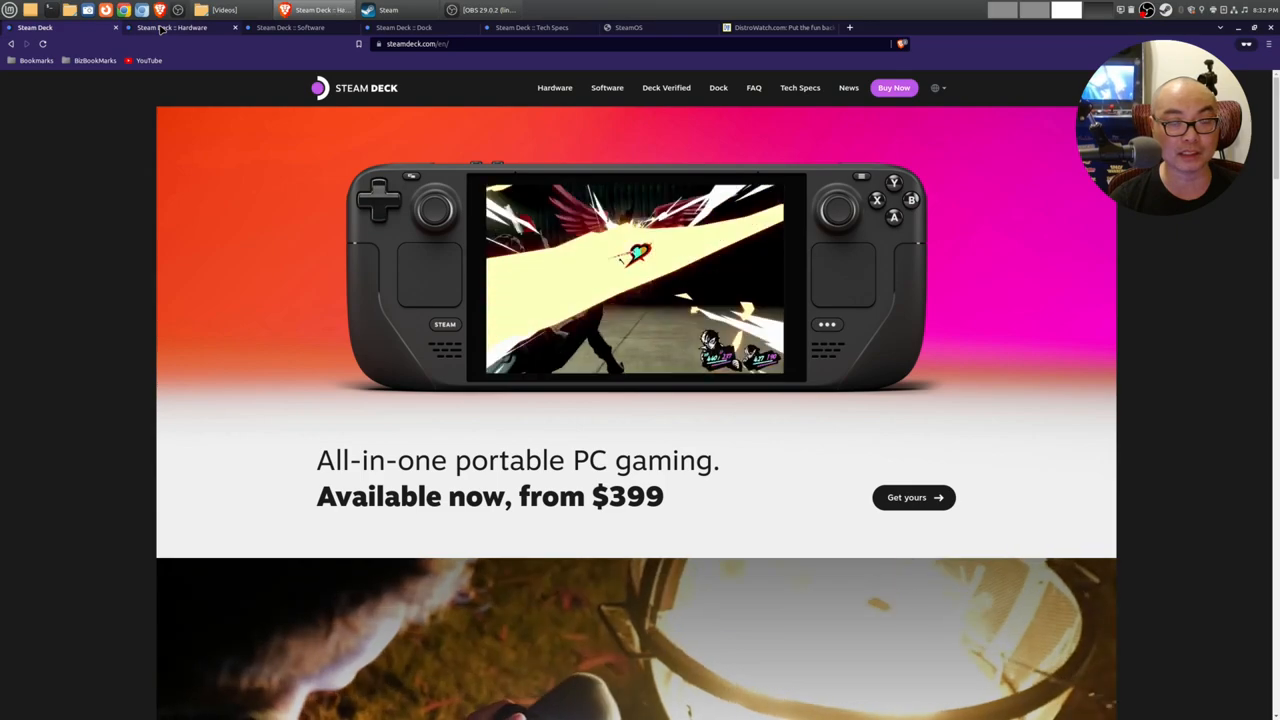
Step: On the Hardware page, scroll past controls and touchscreen to 'Use your Deck as a PC'
{"action": "left_click", "coordinate": [554, 87]}
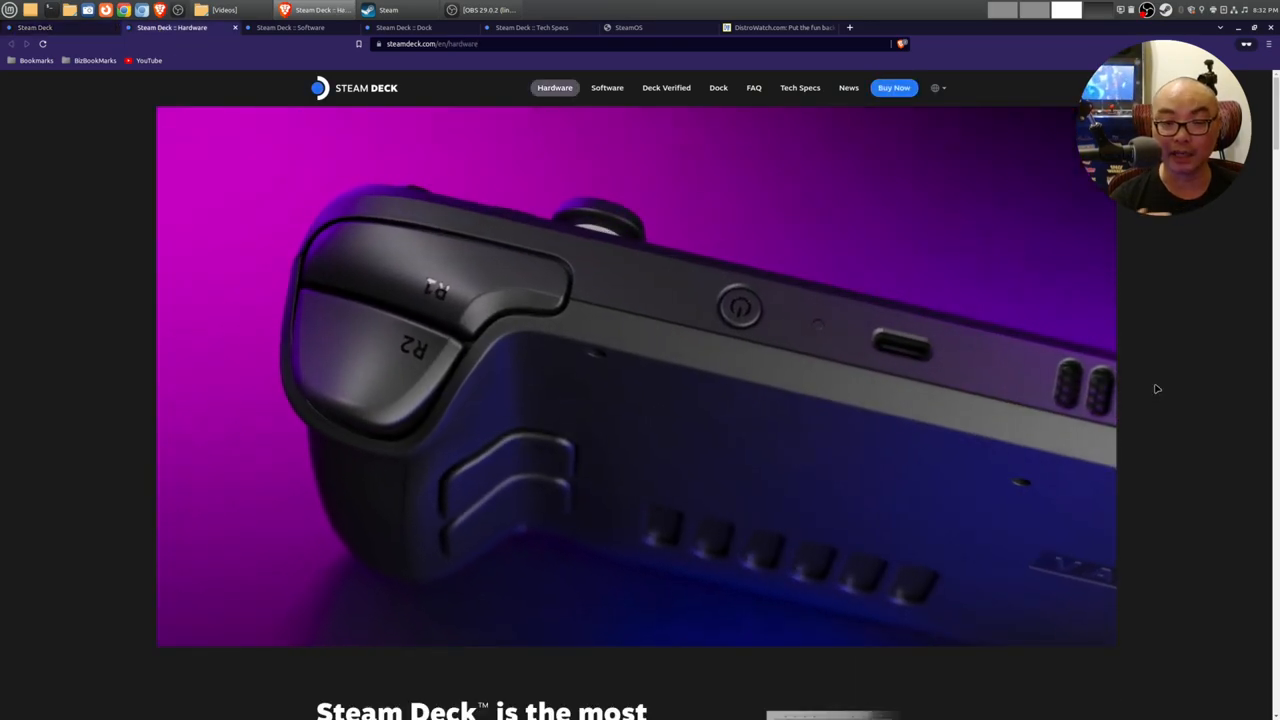
{"action": "scroll", "scroll_direction": "down", "scroll_amount": 3}
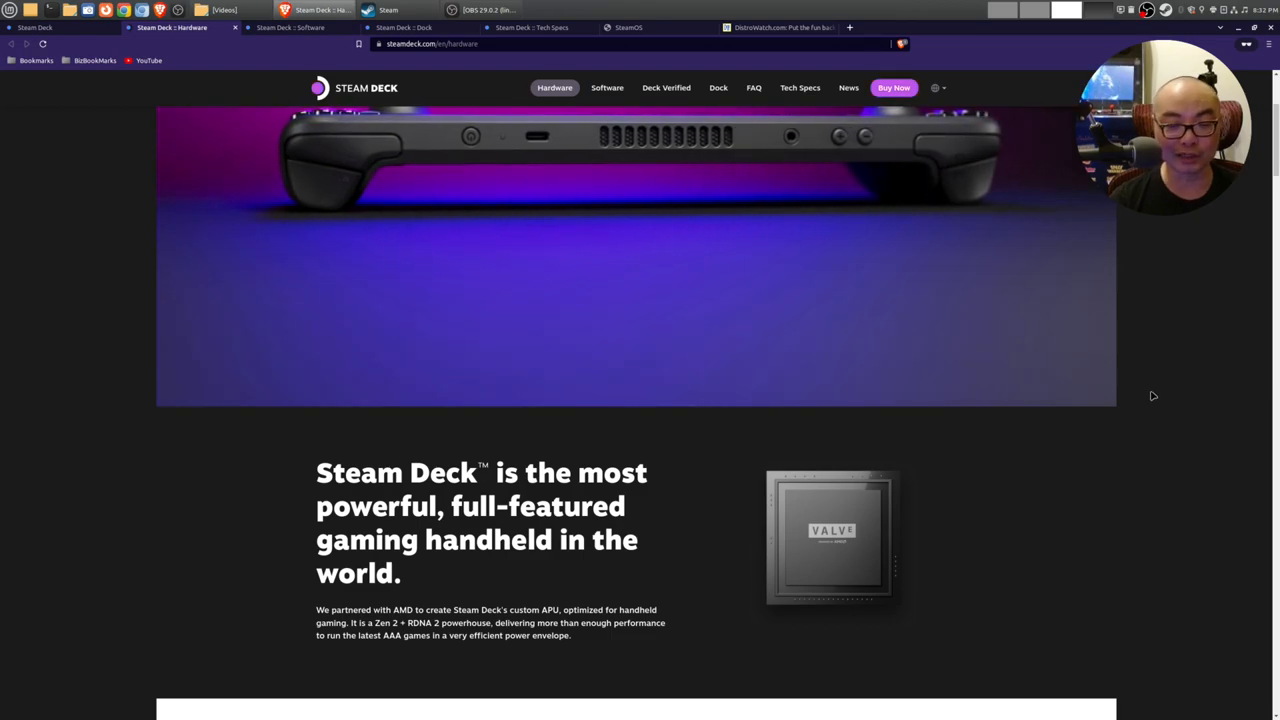
{"action": "scroll", "scroll_direction": "down", "scroll_amount": 3}
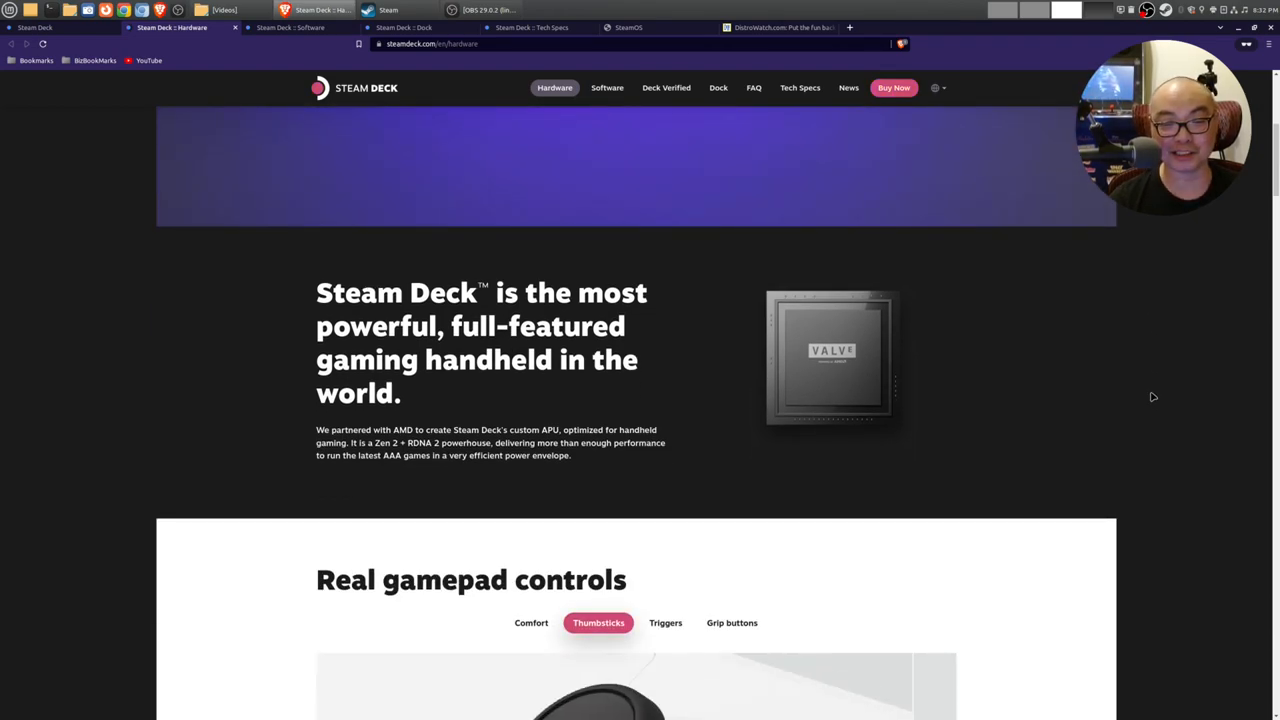
{"action": "scroll", "scroll_direction": "down", "scroll_amount": 3}
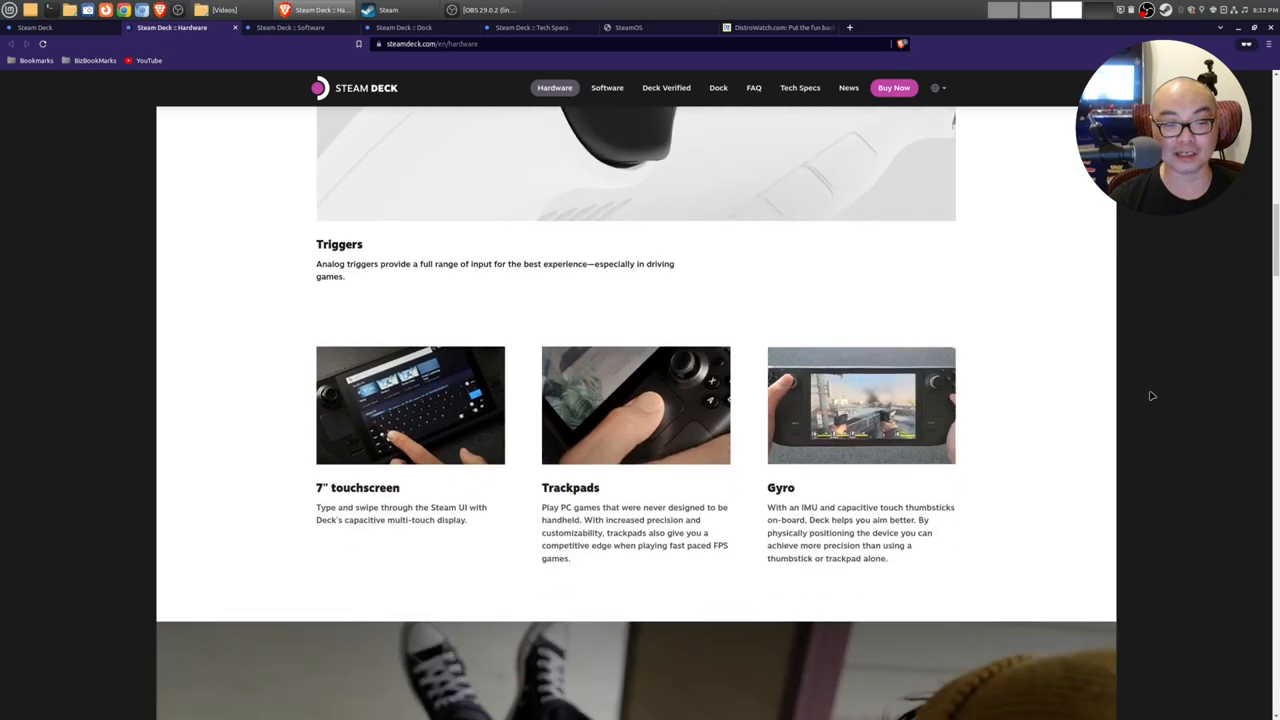
{"action": "scroll", "scroll_direction": "down", "scroll_amount": 3}
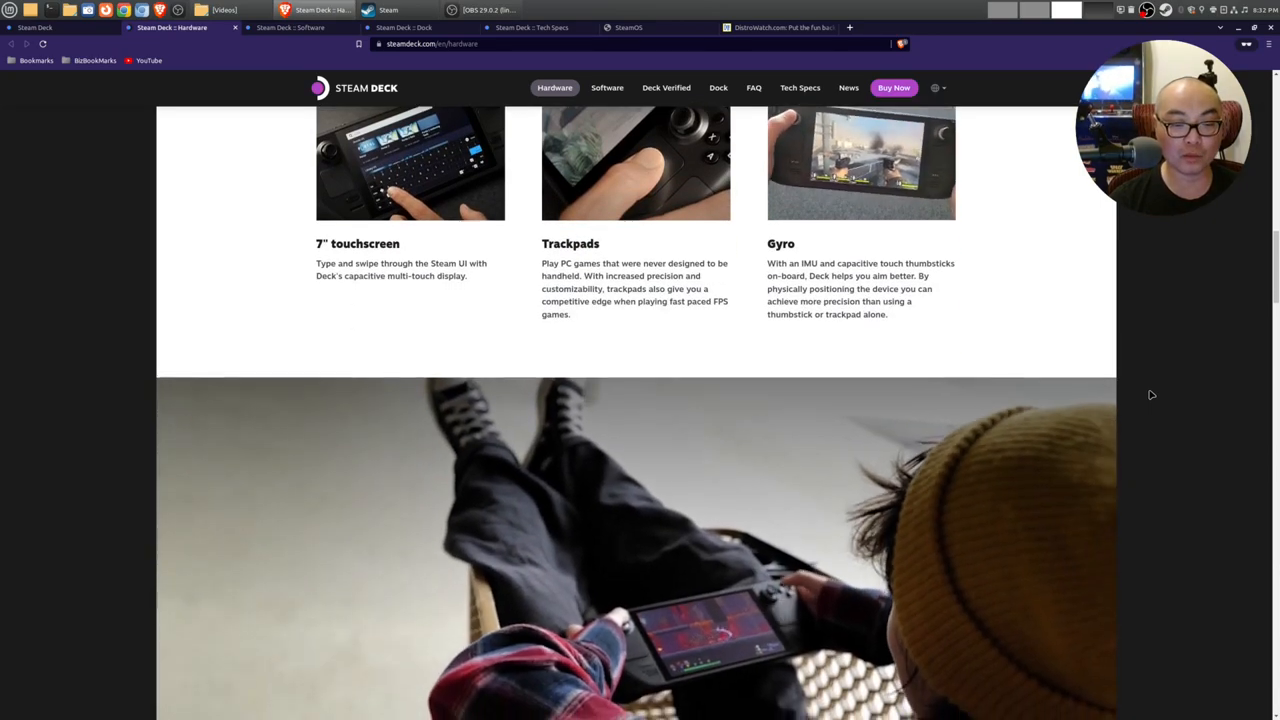
{"action": "scroll", "scroll_direction": "down", "scroll_amount": 3}
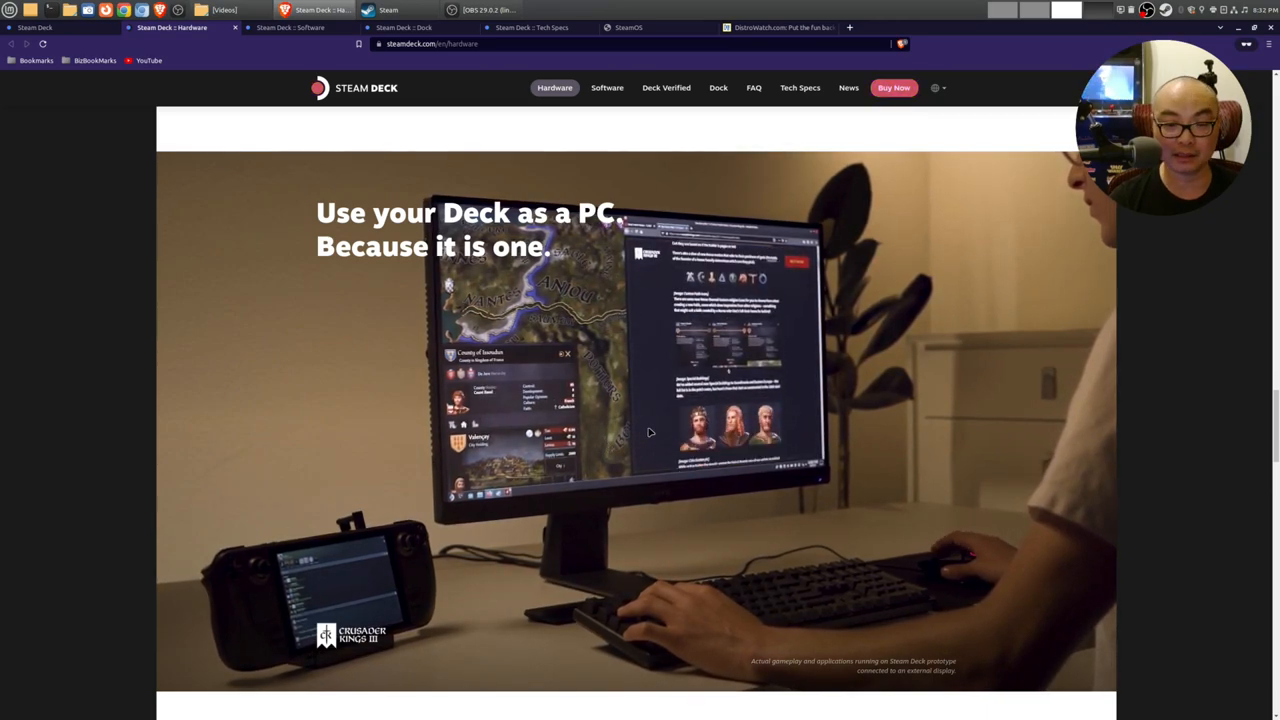
{"action": "scroll", "scroll_direction": "down", "scroll_amount": 3}
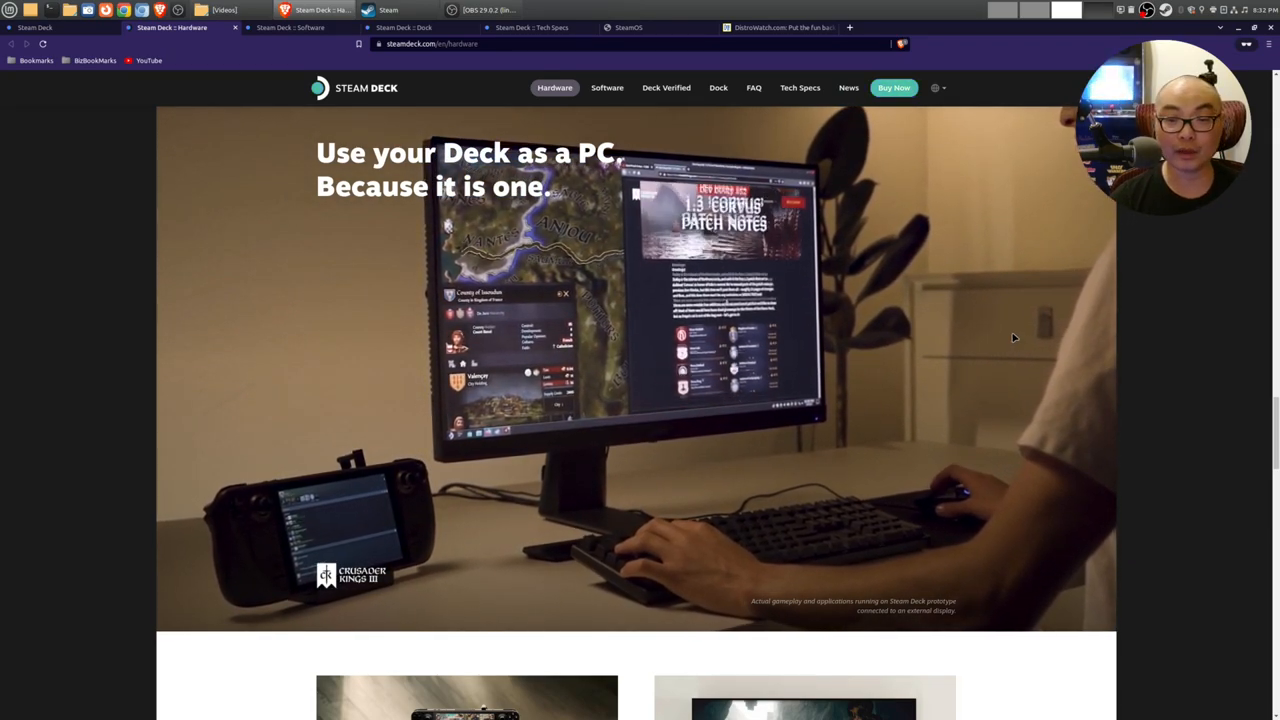
{"action": "scroll", "scroll_direction": "down", "scroll_amount": 3}
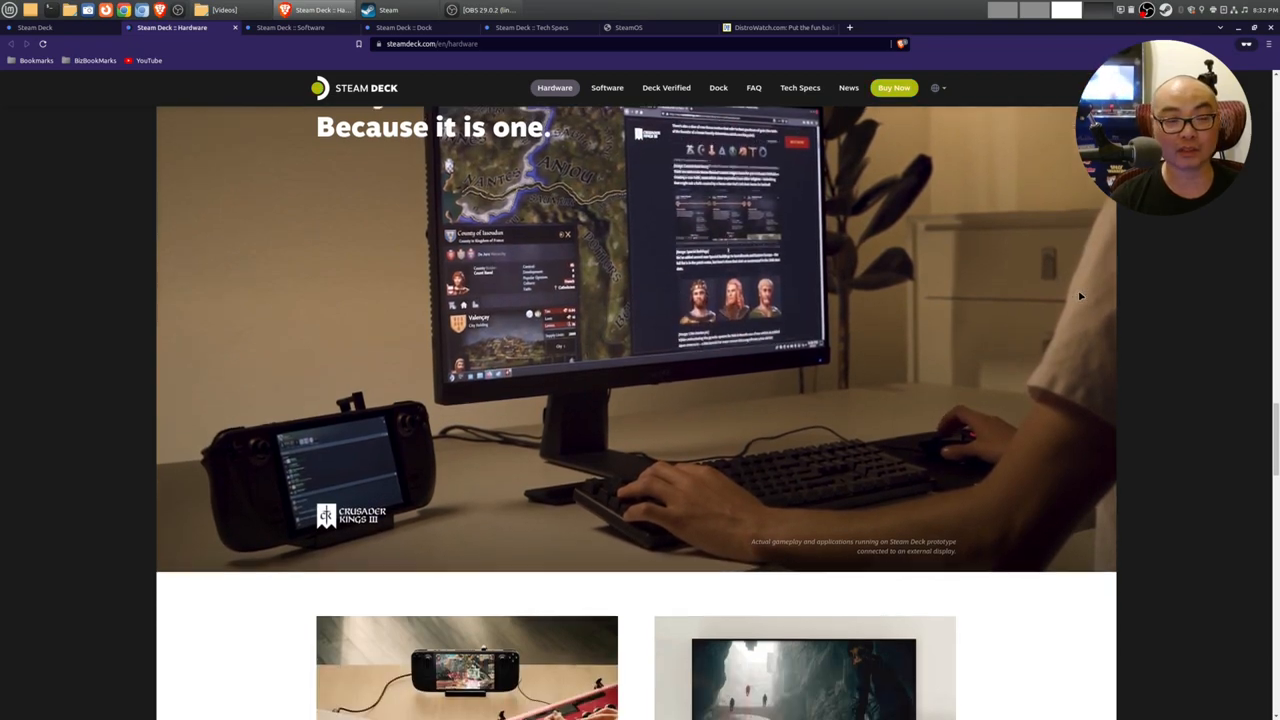
{"action": "scroll", "scroll_direction": "up", "scroll_amount": 3}
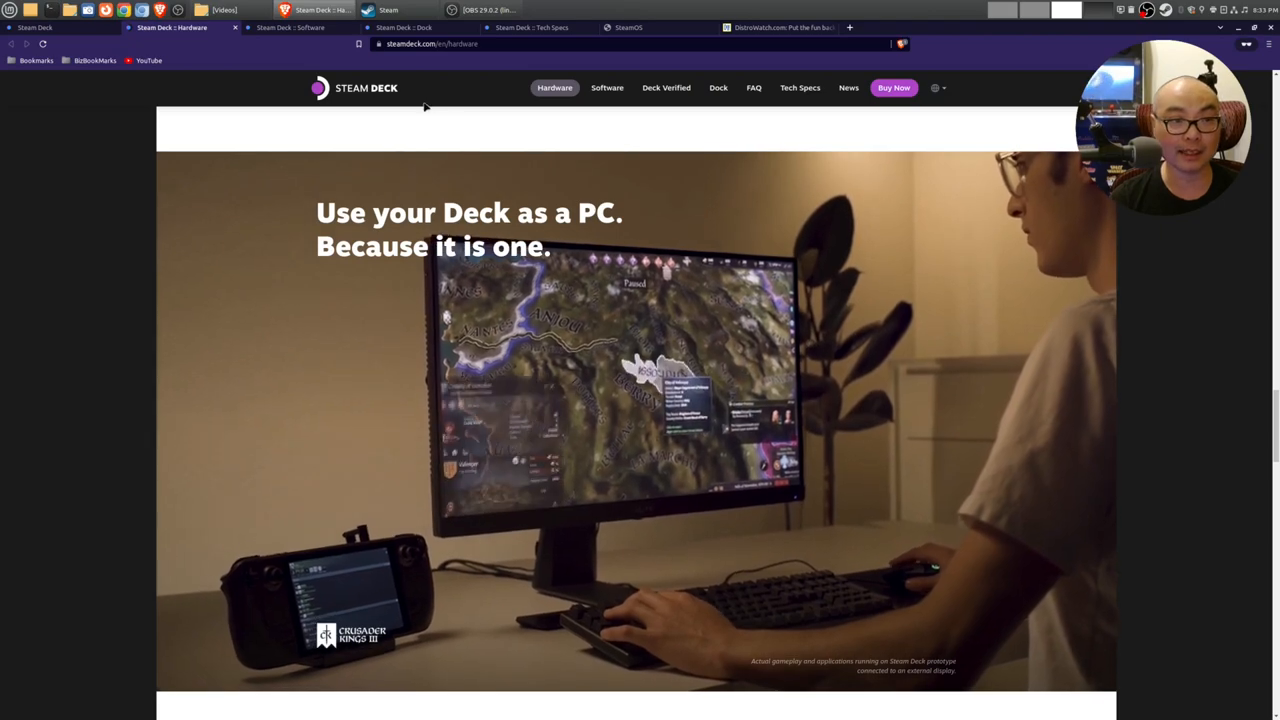
Step: Skim the Software page's SteamOS section, then show the $89 Dock page's top banner
{"action": "left_click", "coordinate": [607, 87]}
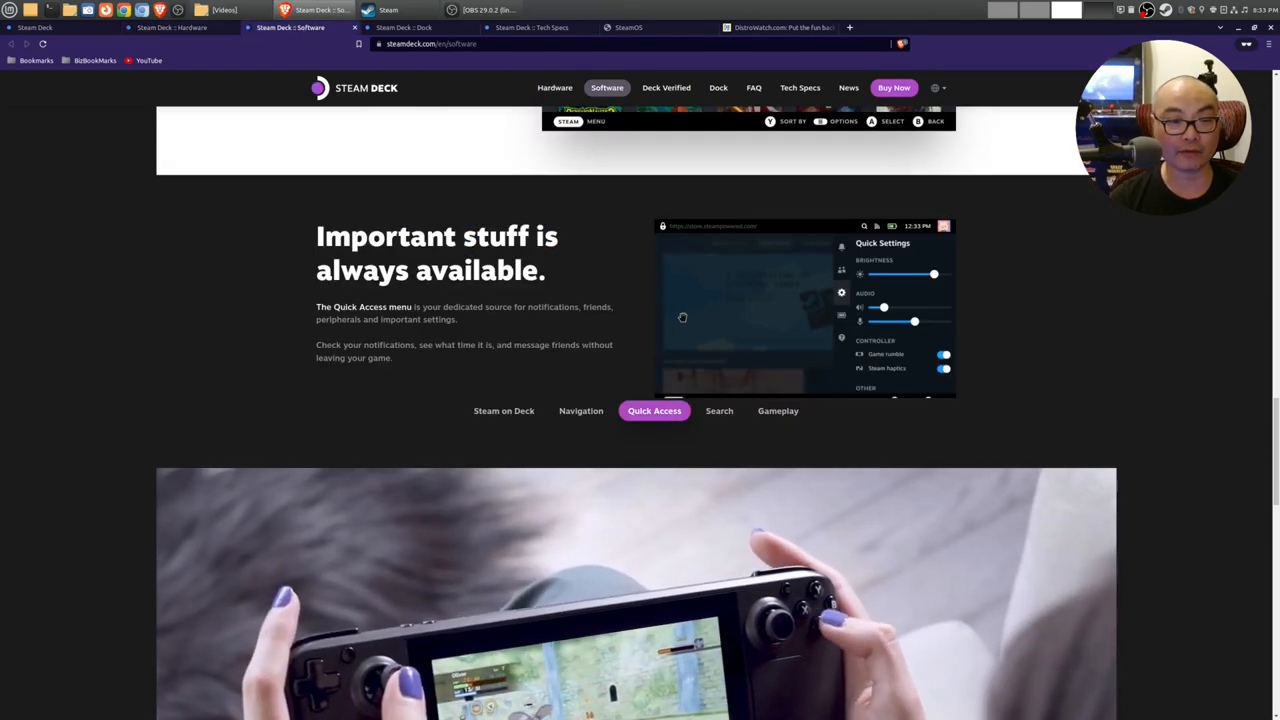
{"action": "scroll", "scroll_direction": "down", "scroll_amount": 3}
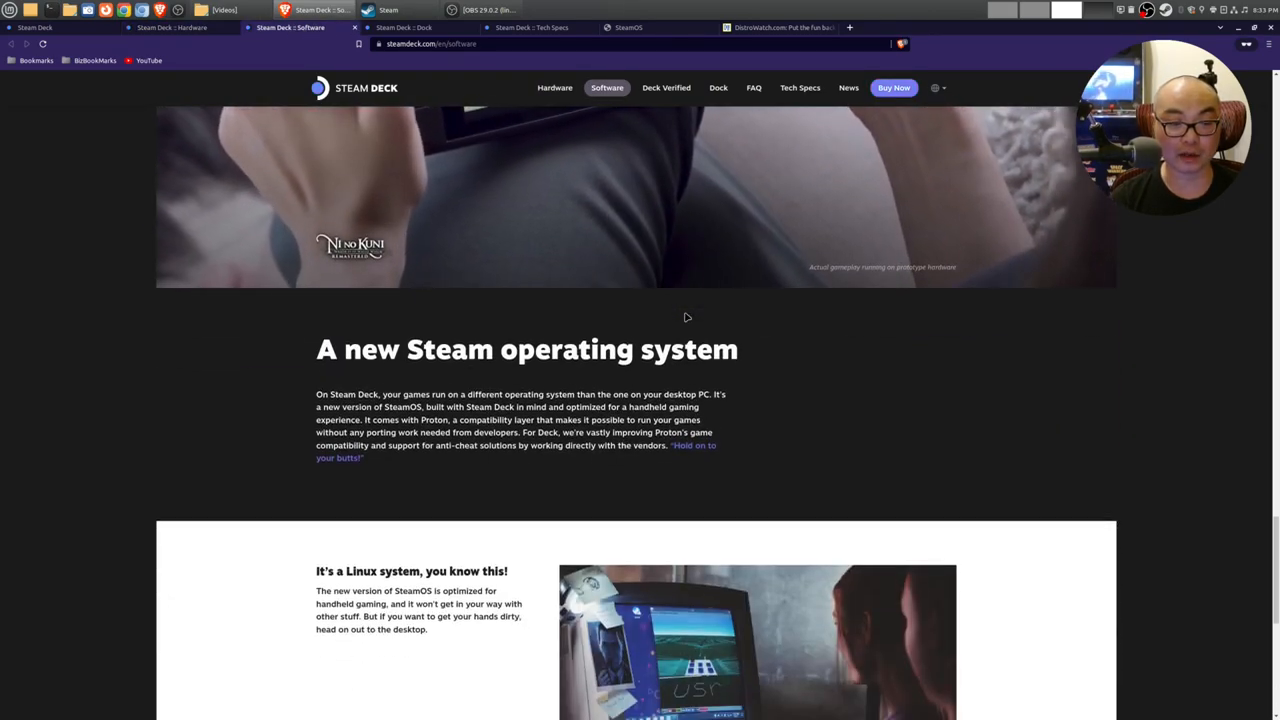
{"action": "scroll", "scroll_direction": "down", "scroll_amount": 3}
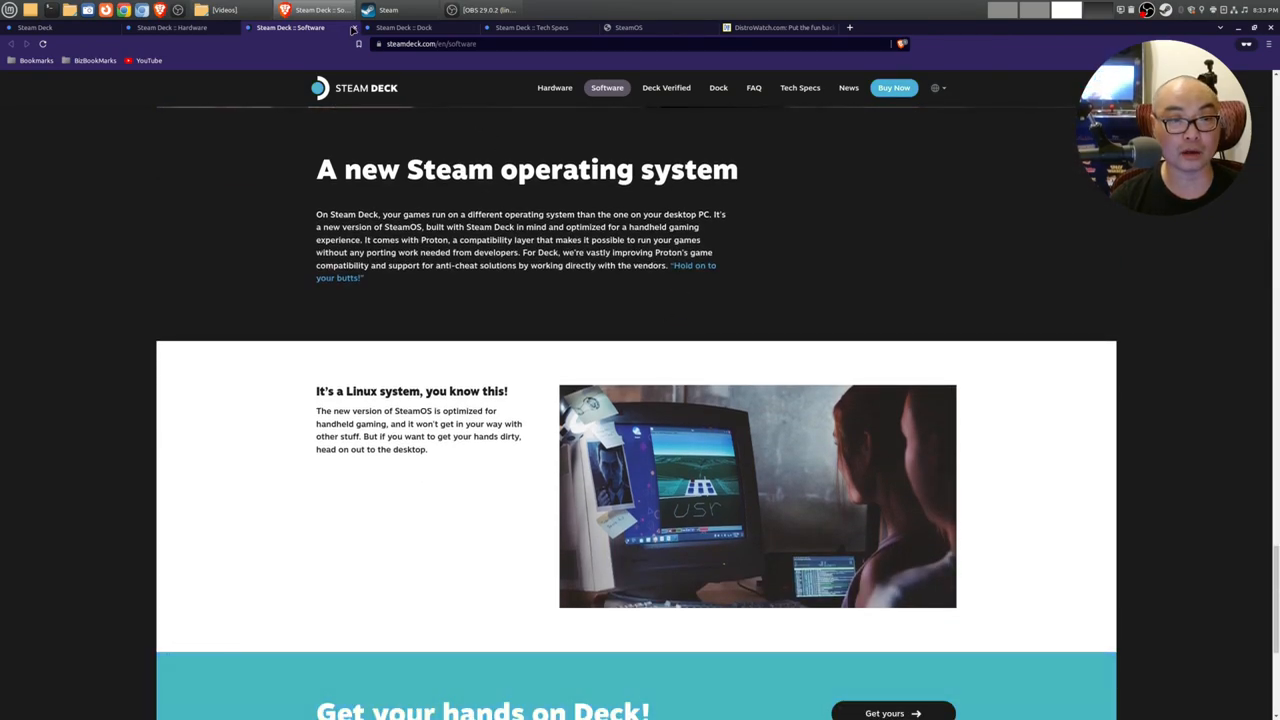
{"action": "left_click", "coordinate": [420, 27]}
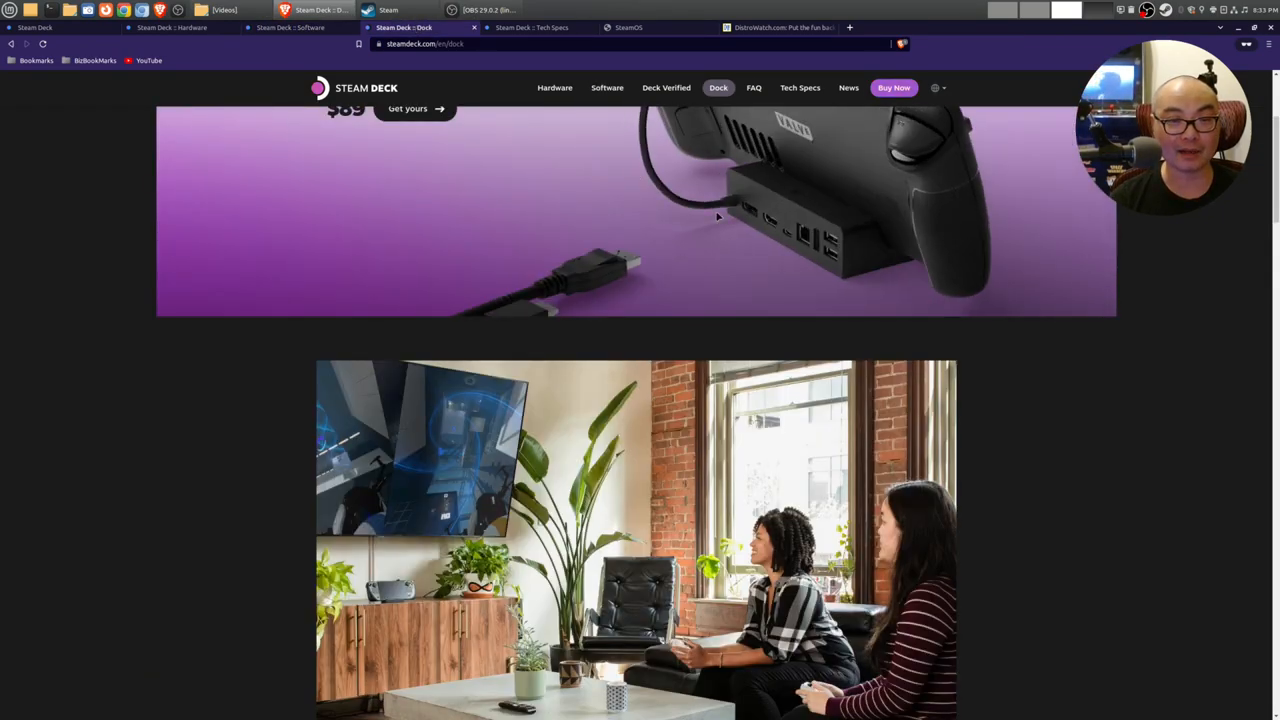
{"action": "scroll", "scroll_direction": "up", "scroll_amount": 3}
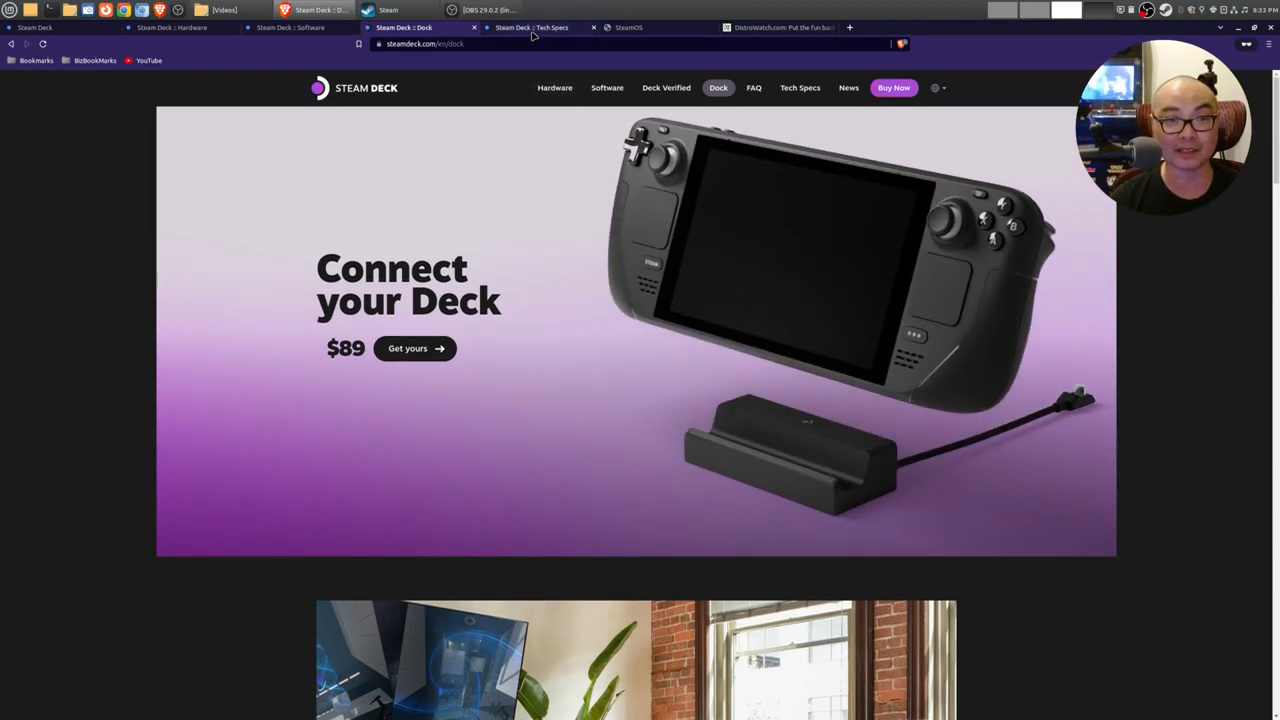
Step: Show Tech Specs' Software section: SteamOS 3.0 (Arch-based) with KDE Plasma
{"action": "left_click", "coordinate": [800, 87]}
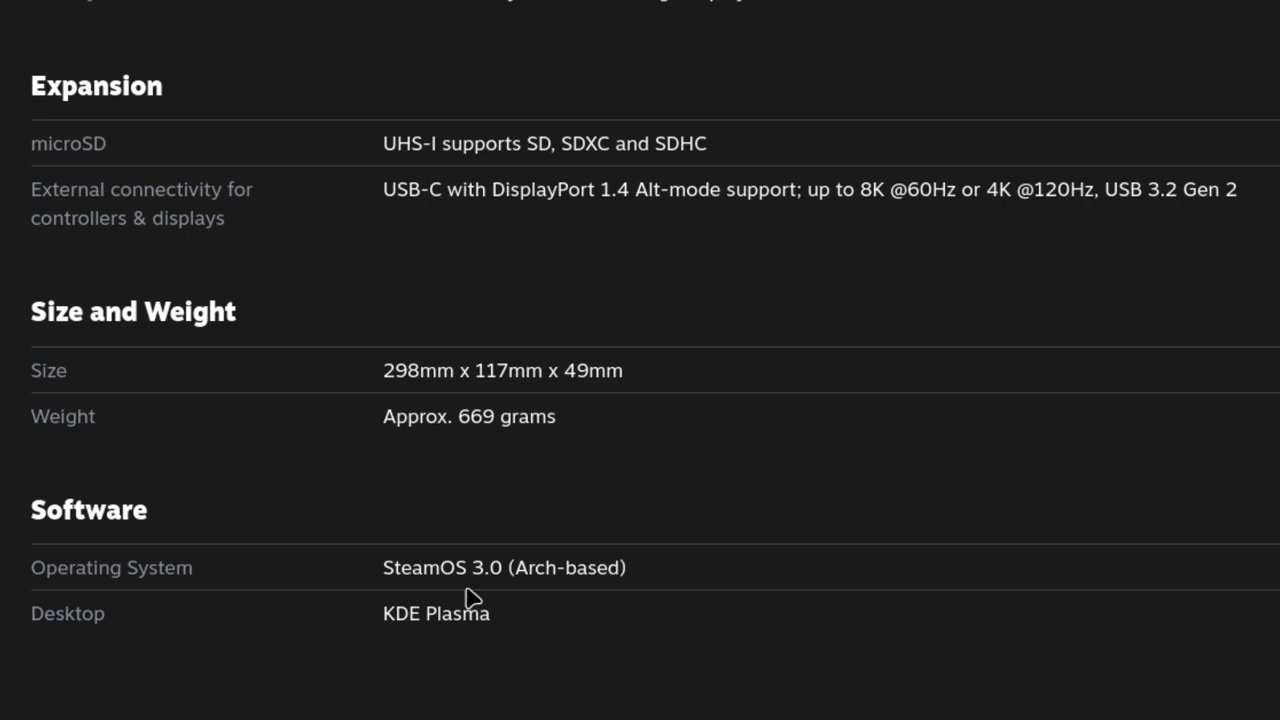
{"action": "mouse_move", "coordinate": [645, 595]}
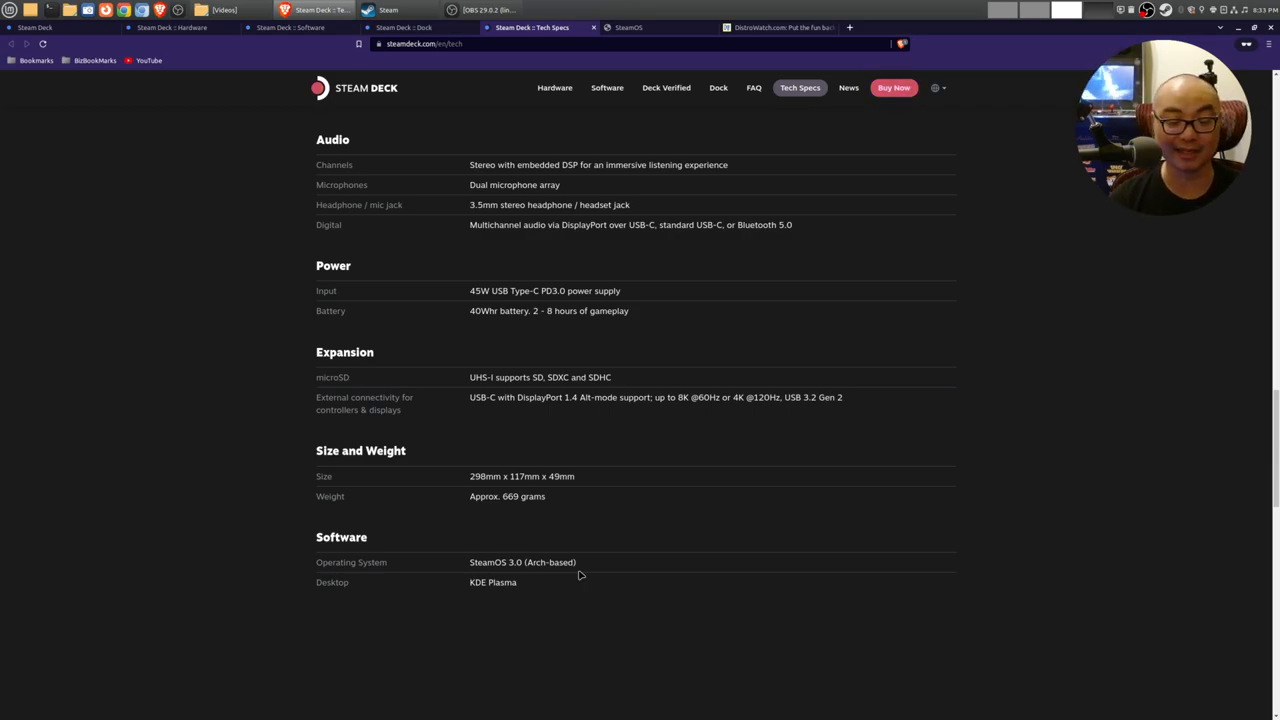
{"action": "mouse_move", "coordinate": [500, 600]}
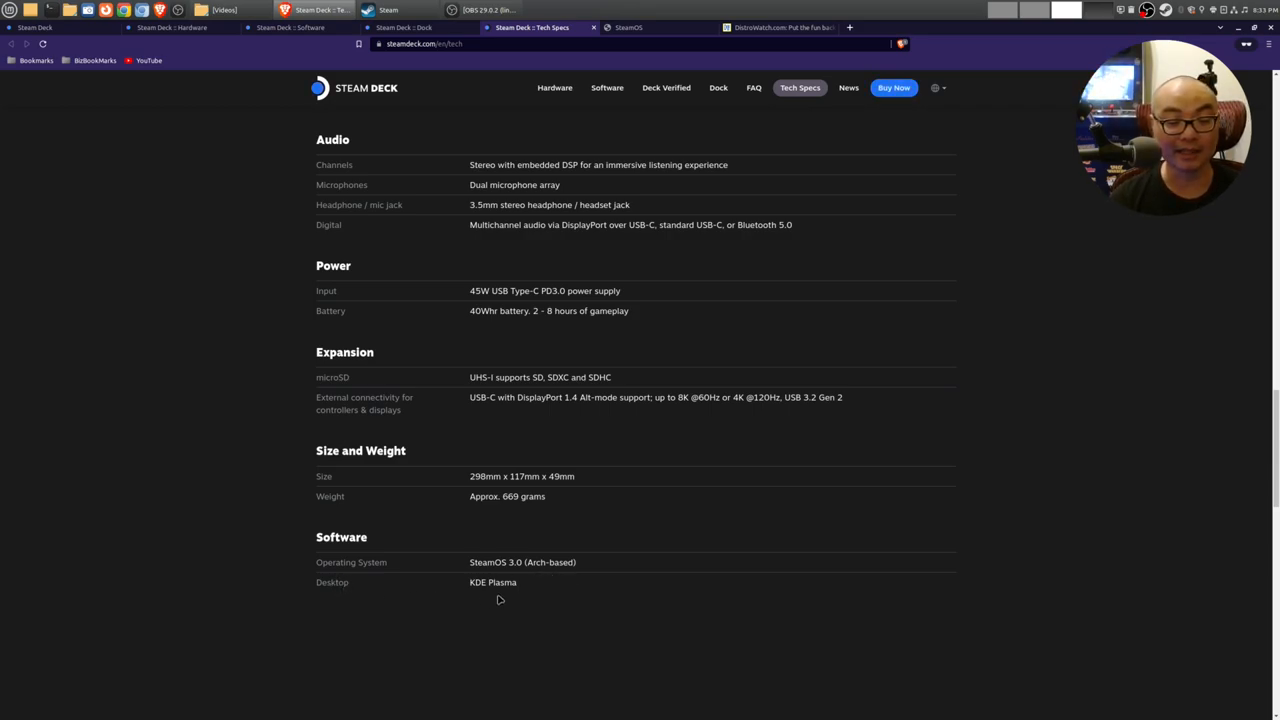
{"action": "mouse_move", "coordinate": [553, 589]}
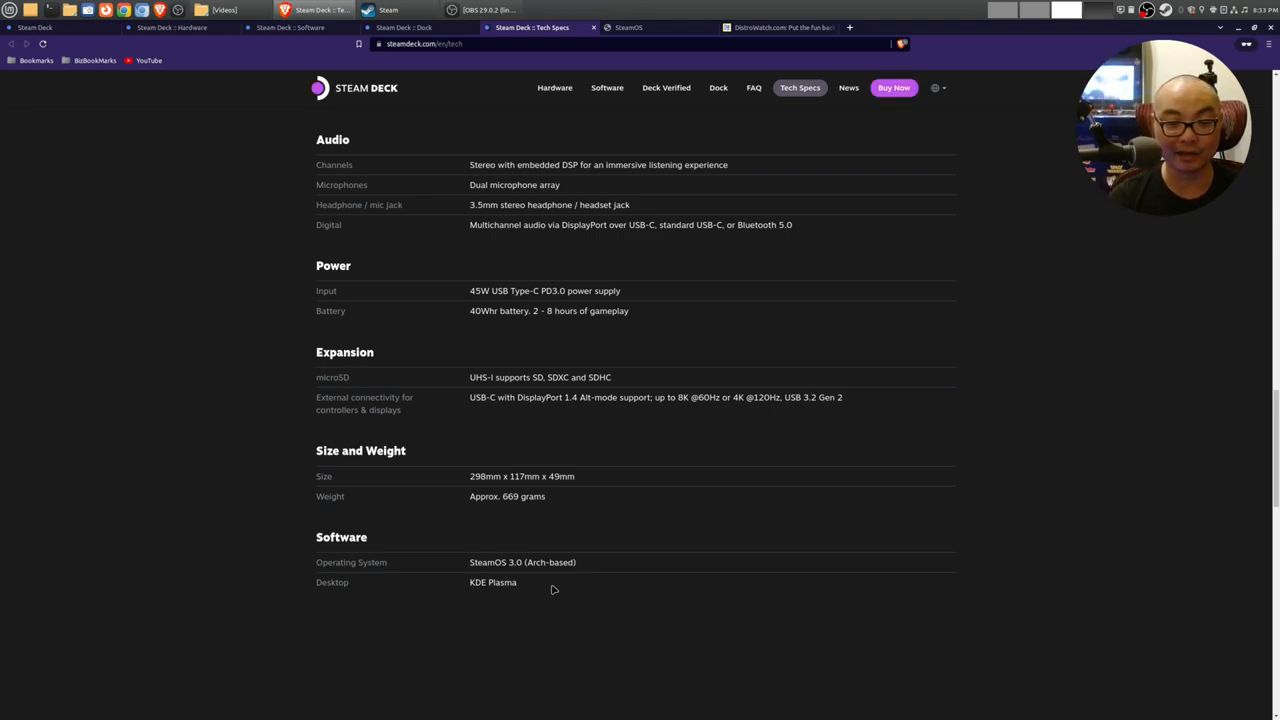
{"action": "mouse_move", "coordinate": [530, 541]}
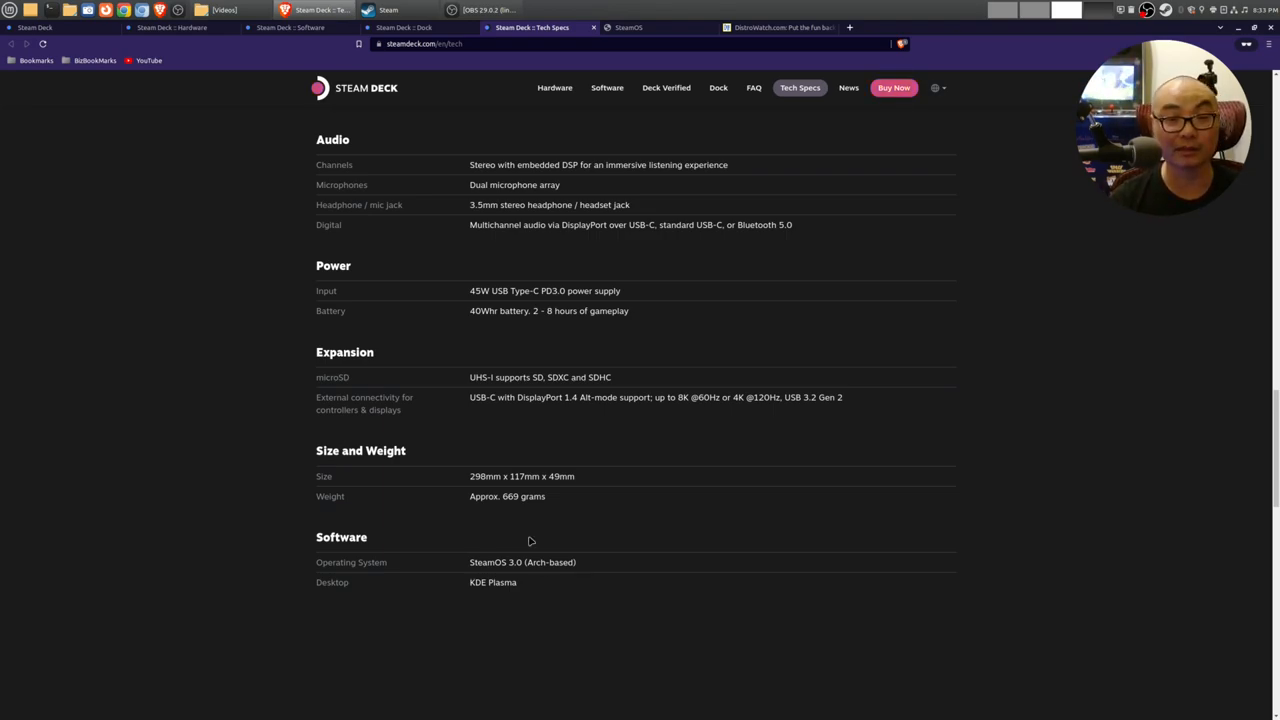
Step: Scroll through the store.steampowered.com/steamos page on the Debian-based SteamOS and its FAQ
{"action": "left_click", "coordinate": [650, 27]}
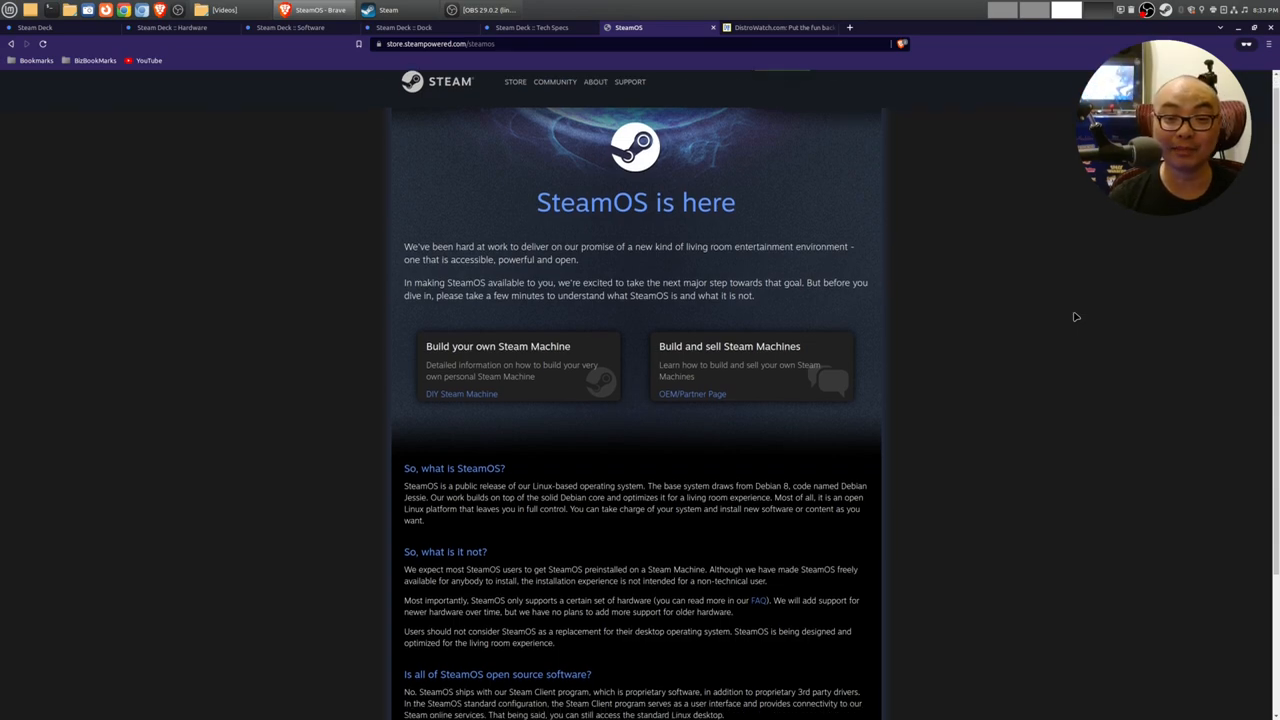
{"action": "scroll", "scroll_direction": "down", "scroll_amount": 3}
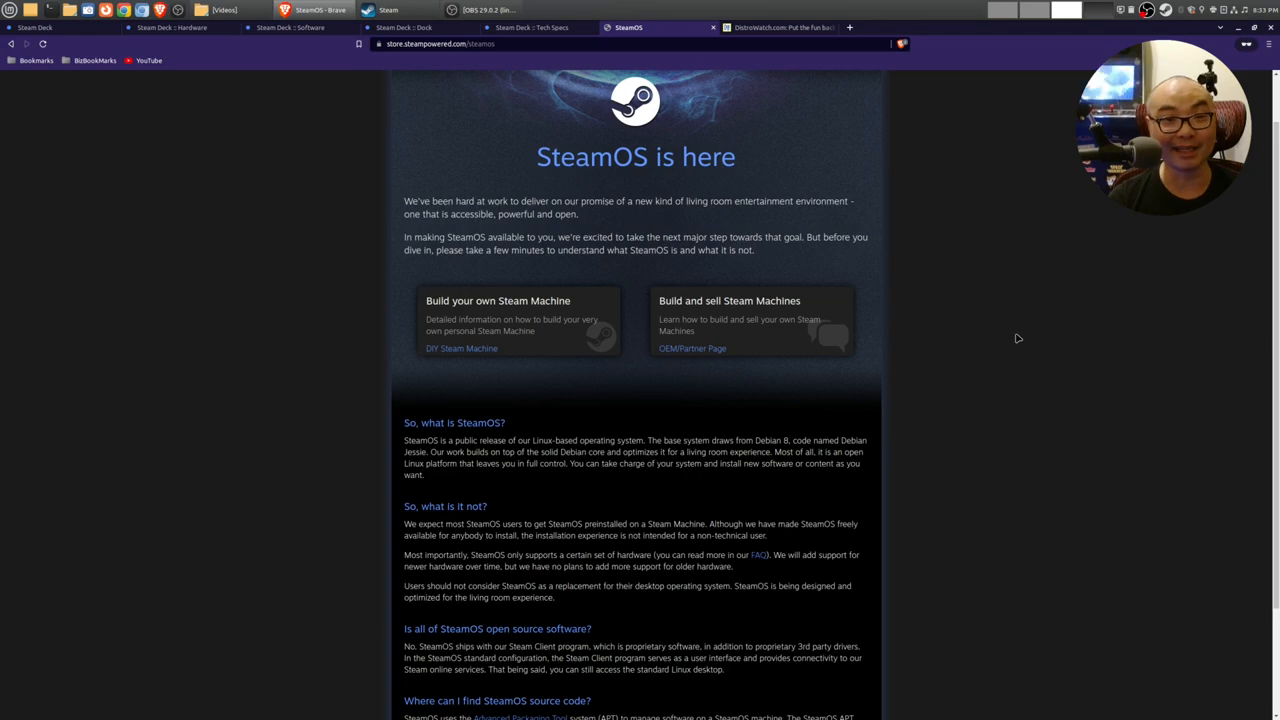
{"action": "scroll", "scroll_direction": "up", "scroll_amount": 3}
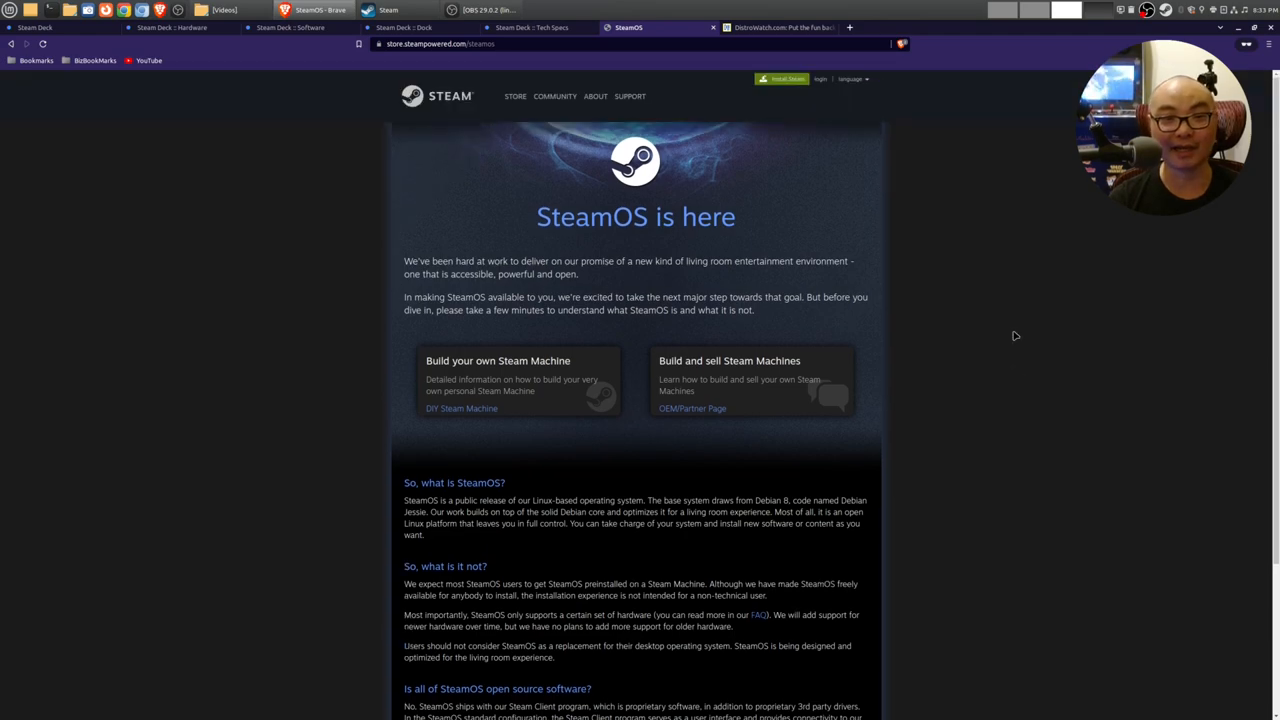
{"action": "scroll", "scroll_direction": "down", "scroll_amount": 3}
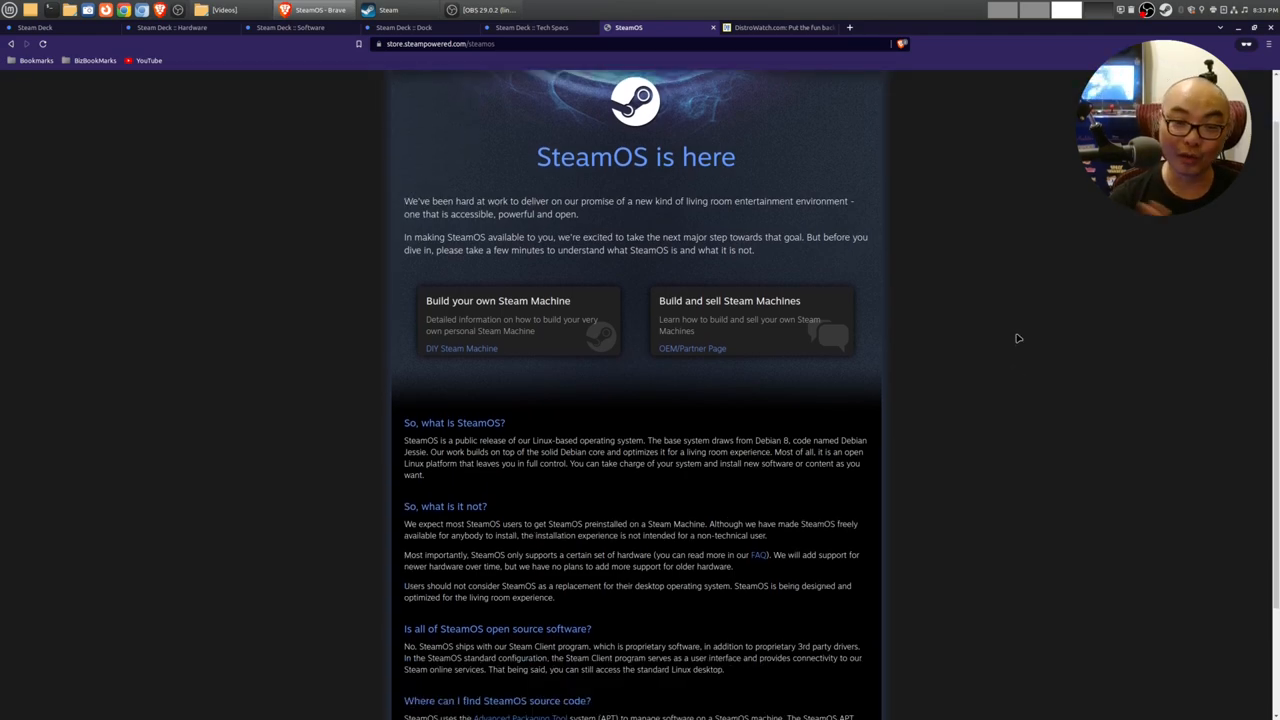
{"action": "mouse_move", "coordinate": [881, 417]}
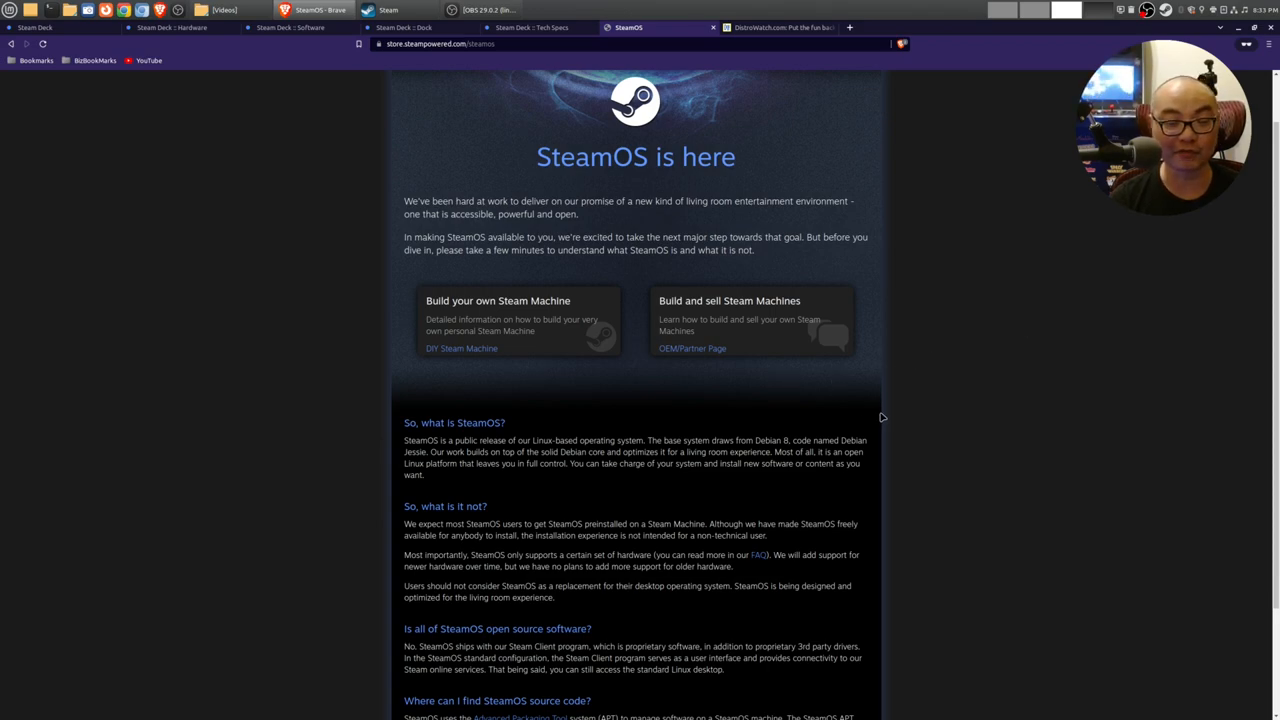
{"action": "mouse_move", "coordinate": [383, 483]}
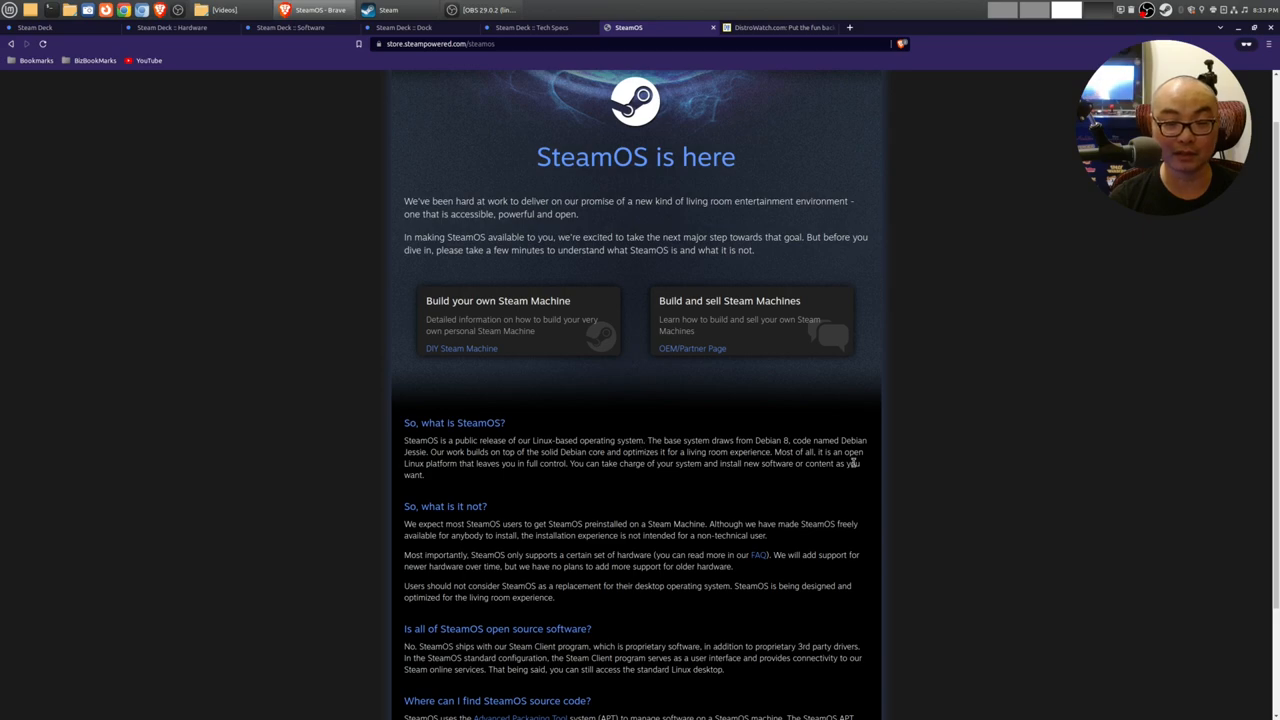
{"action": "scroll", "scroll_direction": "up", "scroll_amount": 3}
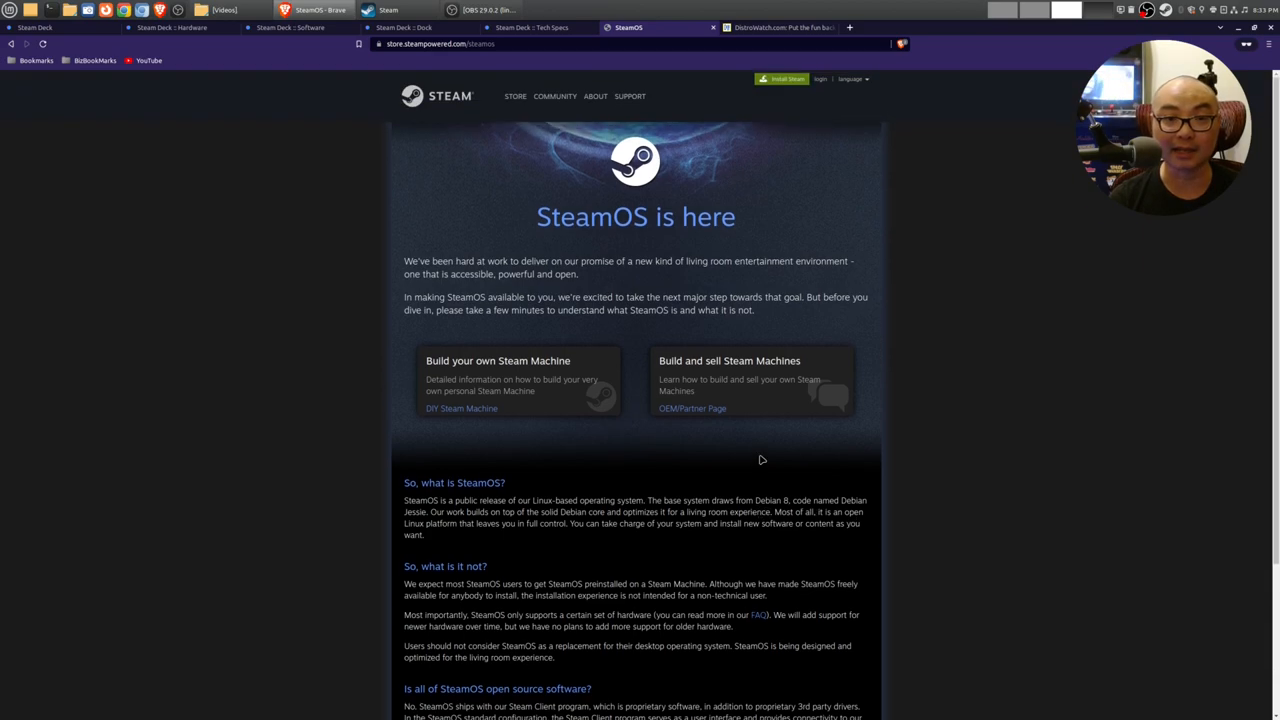
{"action": "mouse_move", "coordinate": [913, 220]}
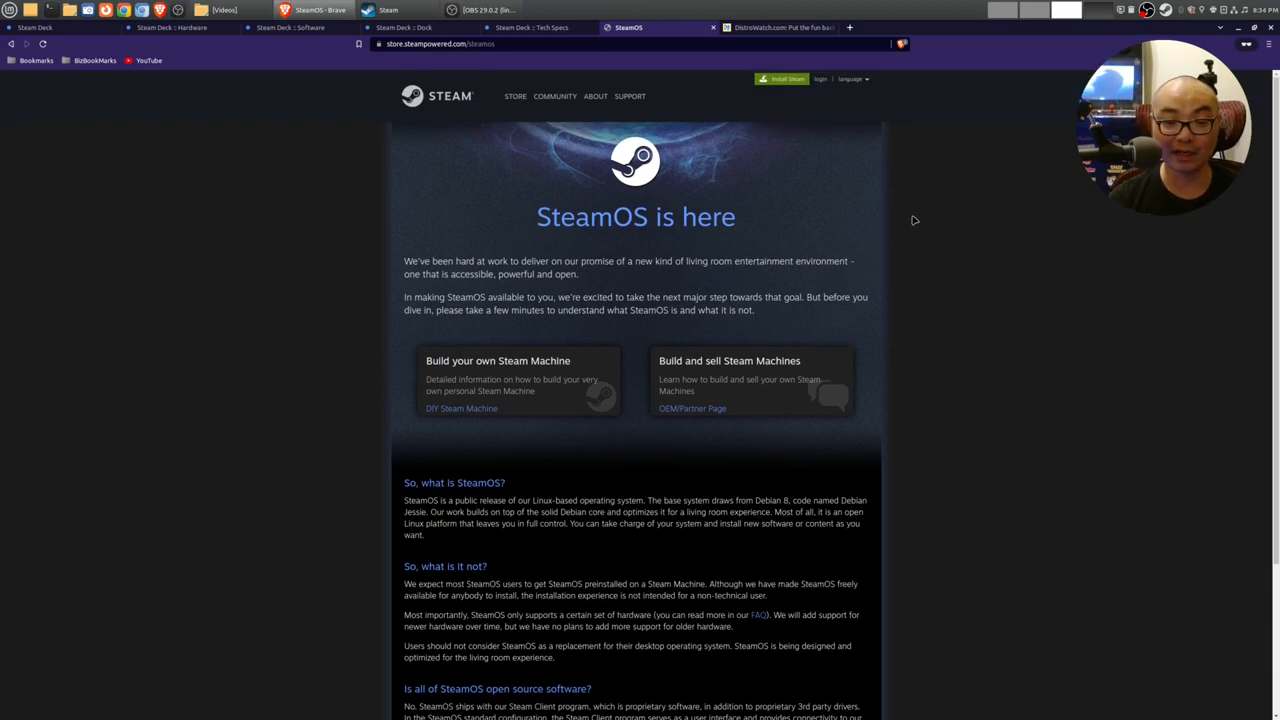
{"action": "mouse_move", "coordinate": [265, 77]}
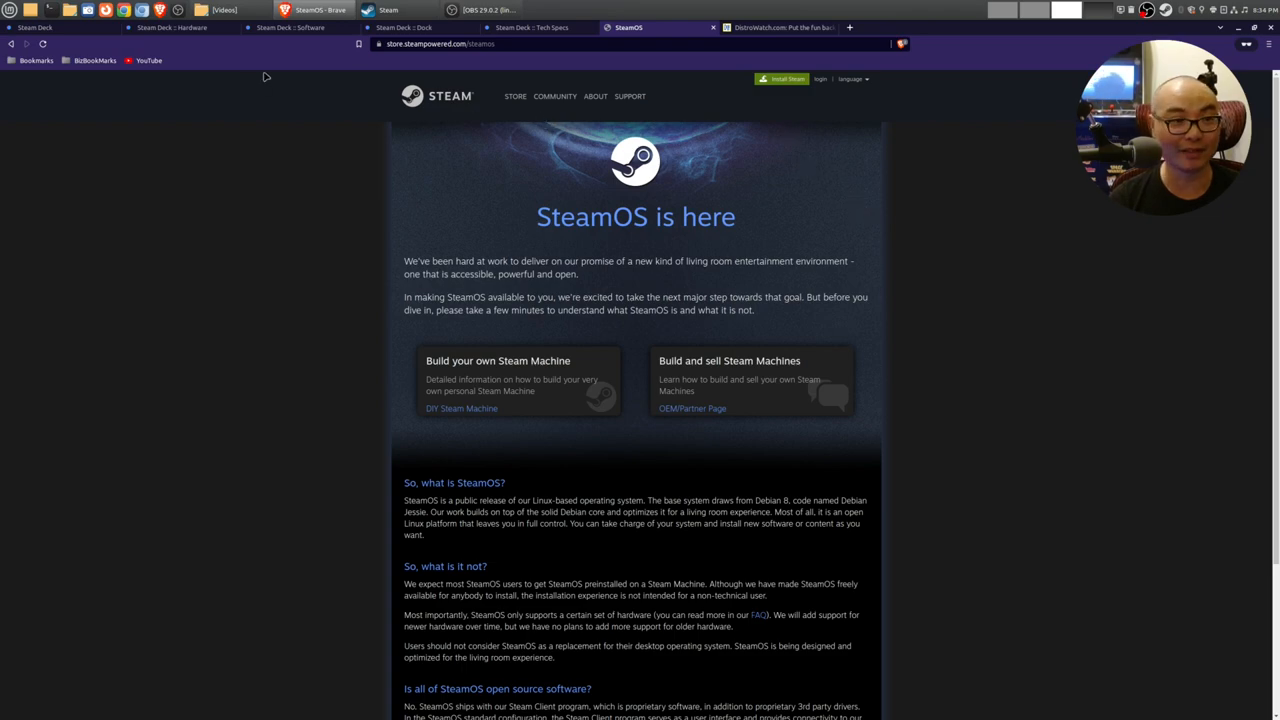
{"action": "mouse_move", "coordinate": [642, 246]}
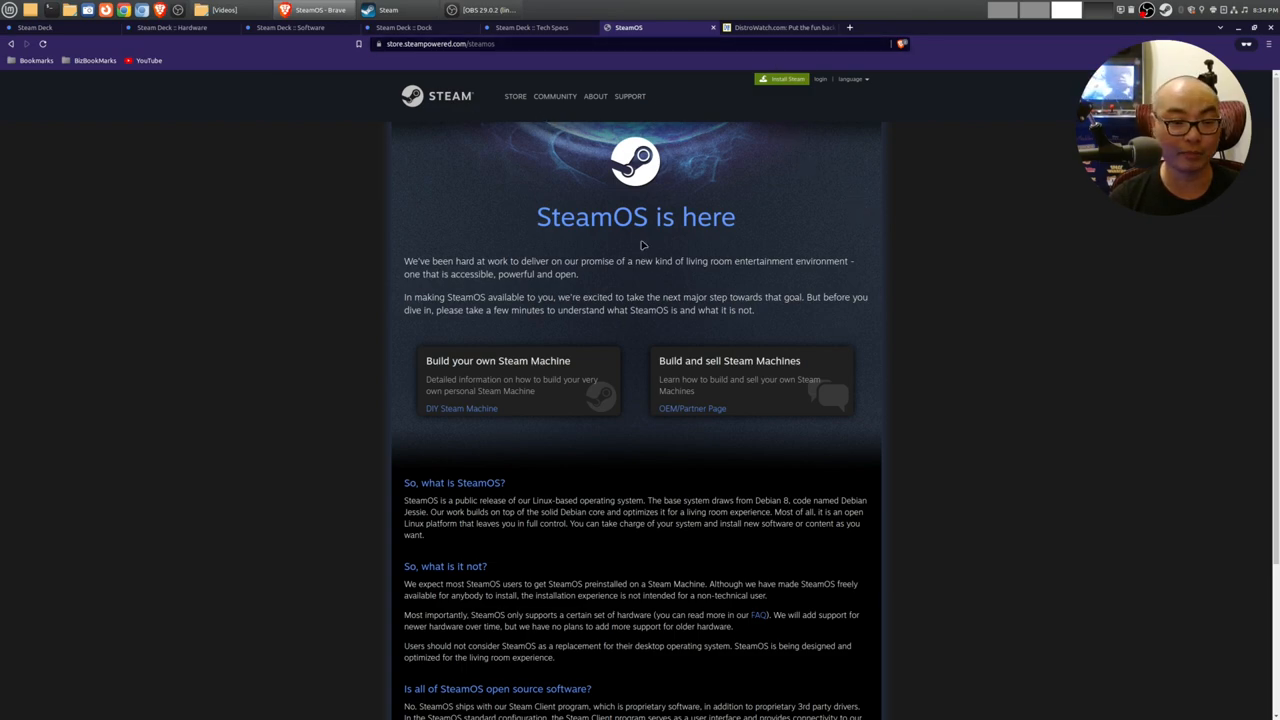
Step: Revisit the Dock page's 'Made for each other' section, then switch to DistroWatch news
{"action": "left_click", "coordinate": [540, 27]}
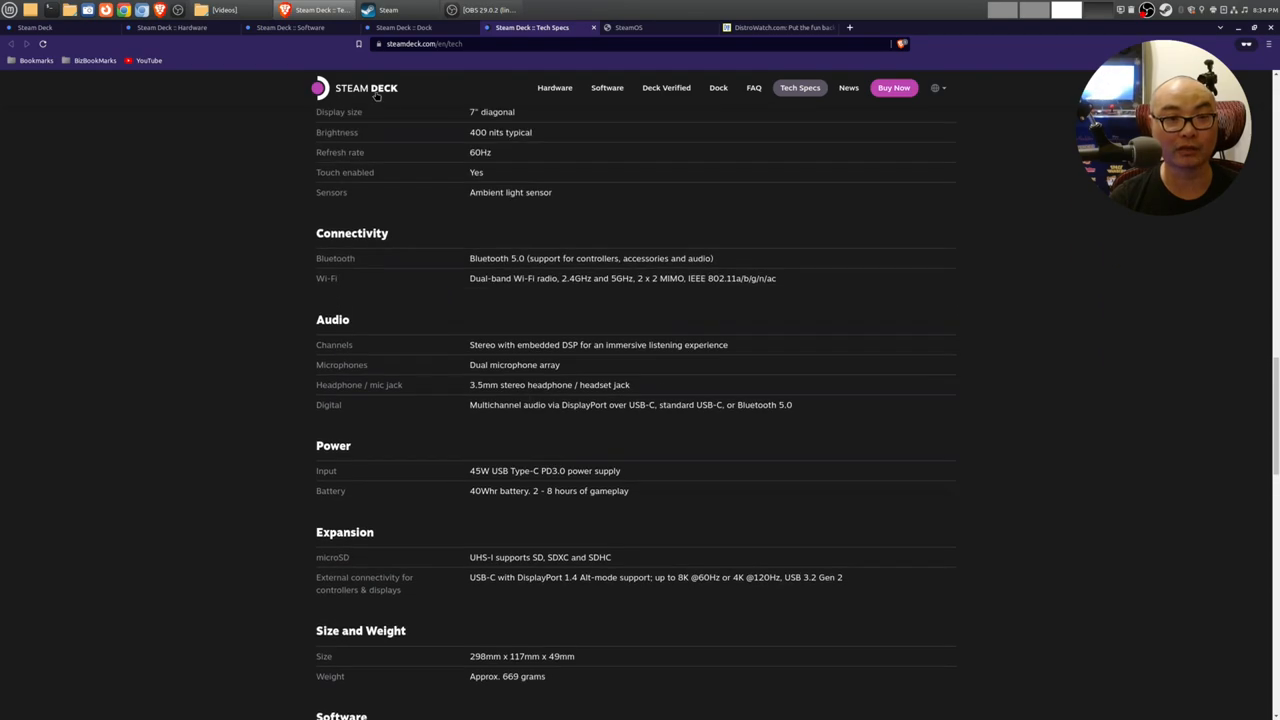
{"action": "left_click", "coordinate": [718, 87]}
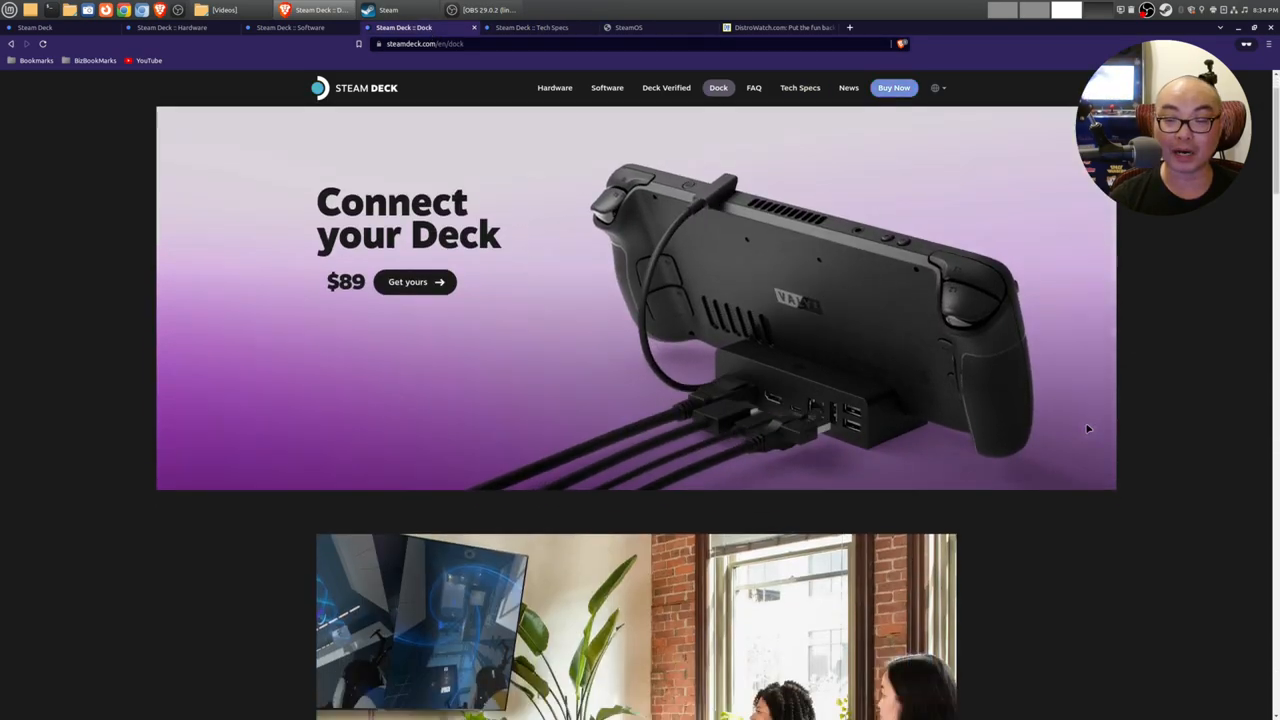
{"action": "scroll", "scroll_direction": "down", "scroll_amount": 3}
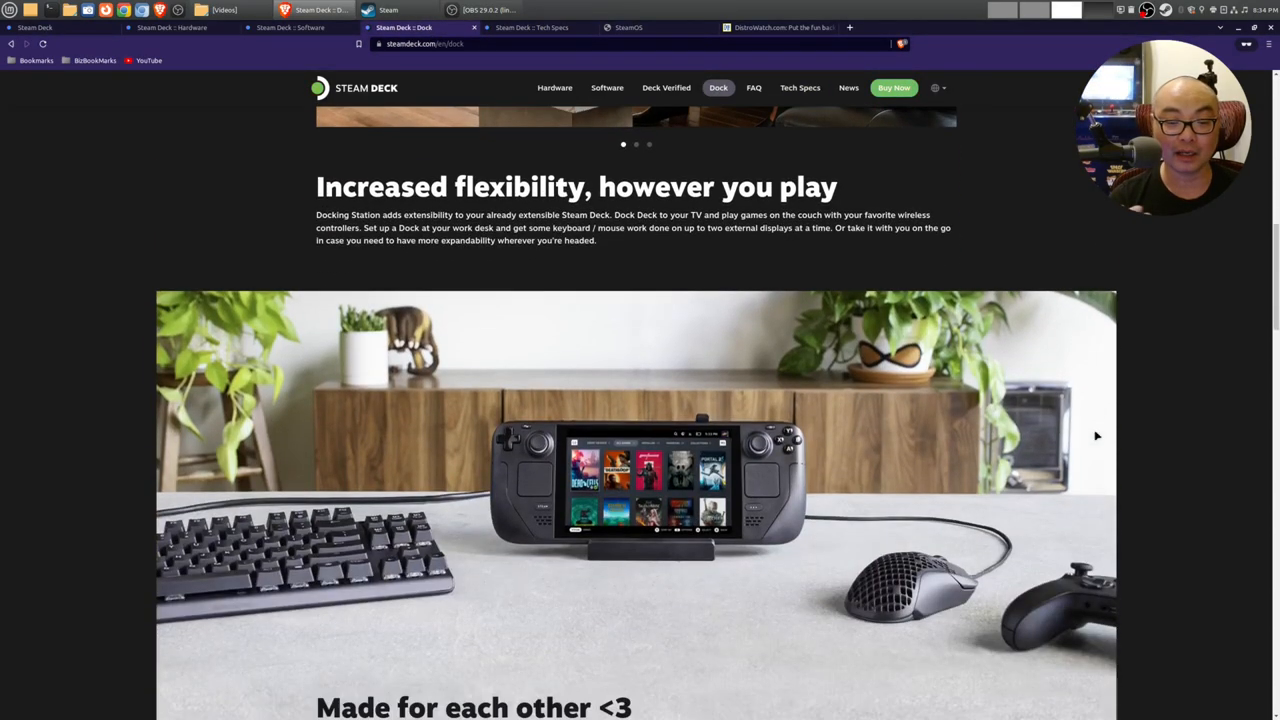
{"action": "scroll", "scroll_direction": "down", "scroll_amount": 3}
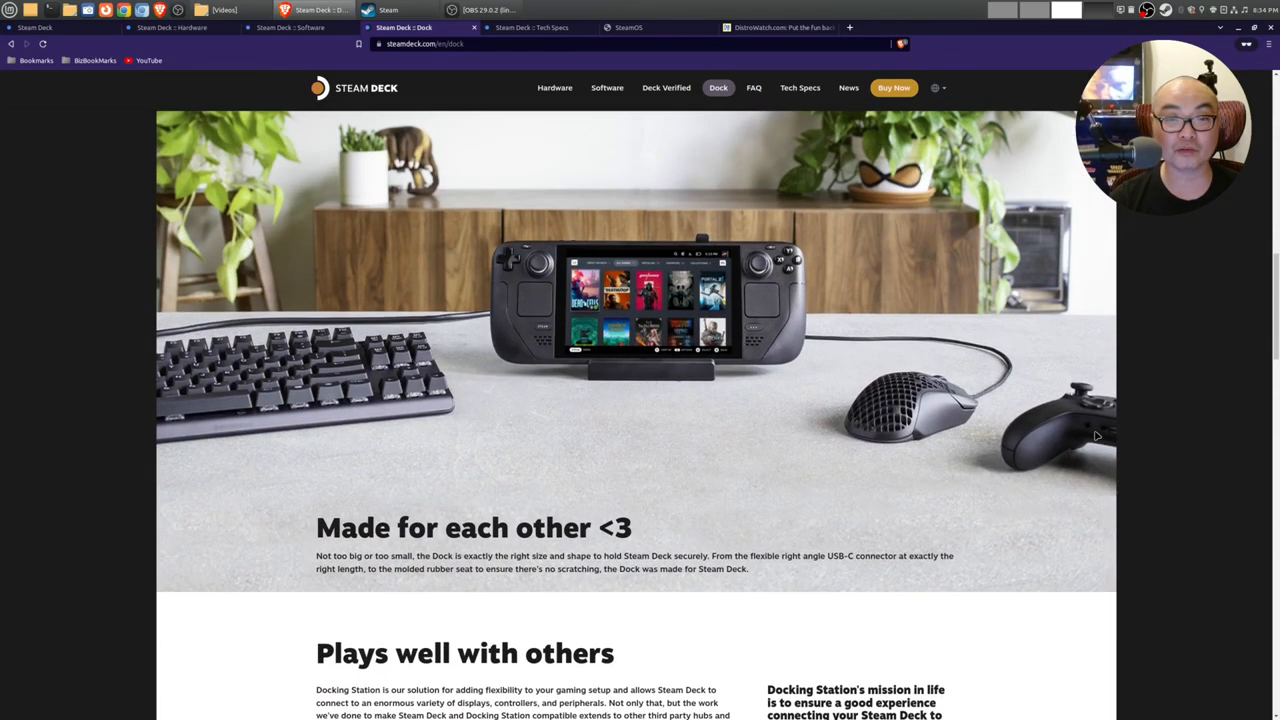
{"action": "mouse_move", "coordinate": [696, 186]}
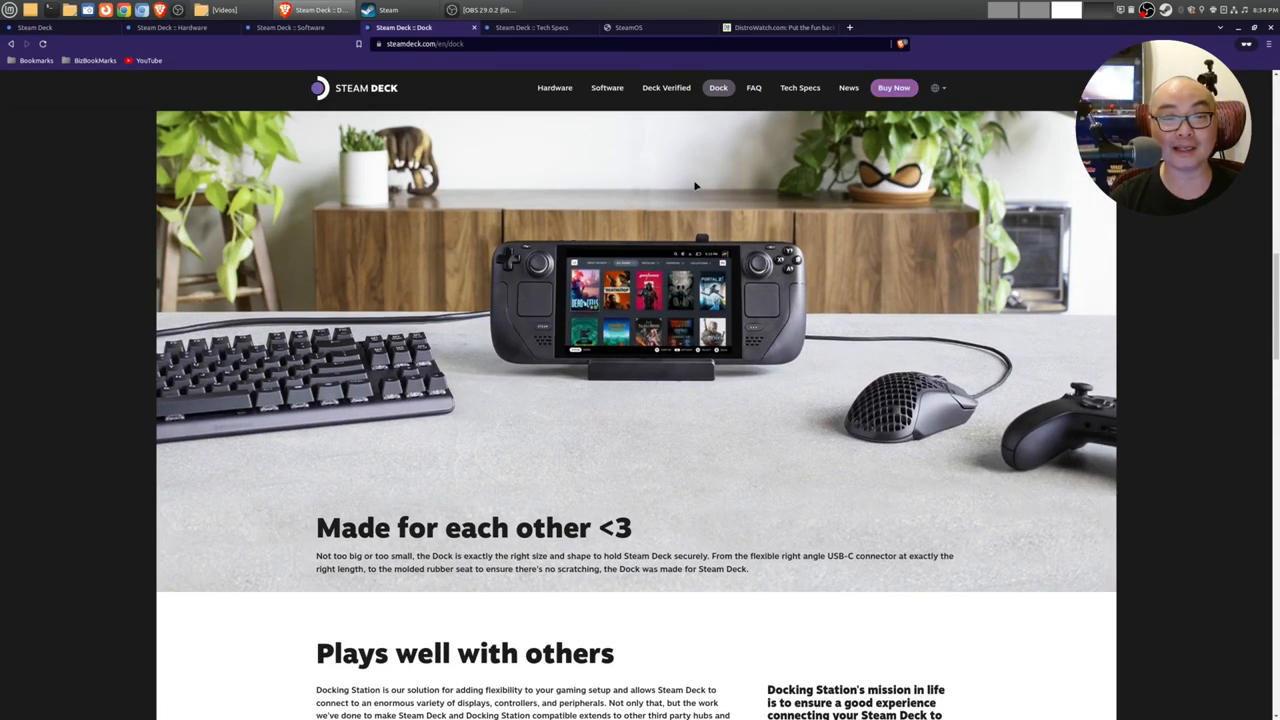
{"action": "left_click", "coordinate": [780, 27]}
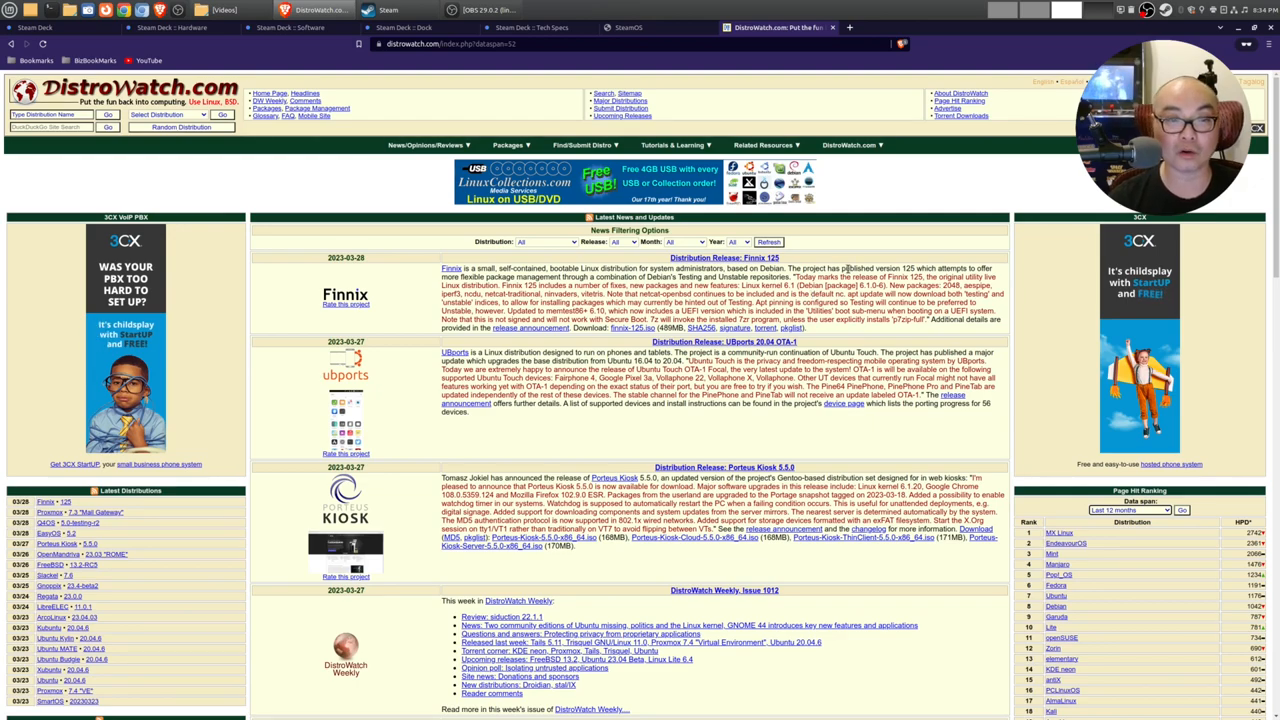
Step: Scroll DistroWatch's release news and Page Hit Ranking, then return to the steamdeck.com home page
{"action": "scroll", "scroll_direction": "down", "scroll_amount": 3}
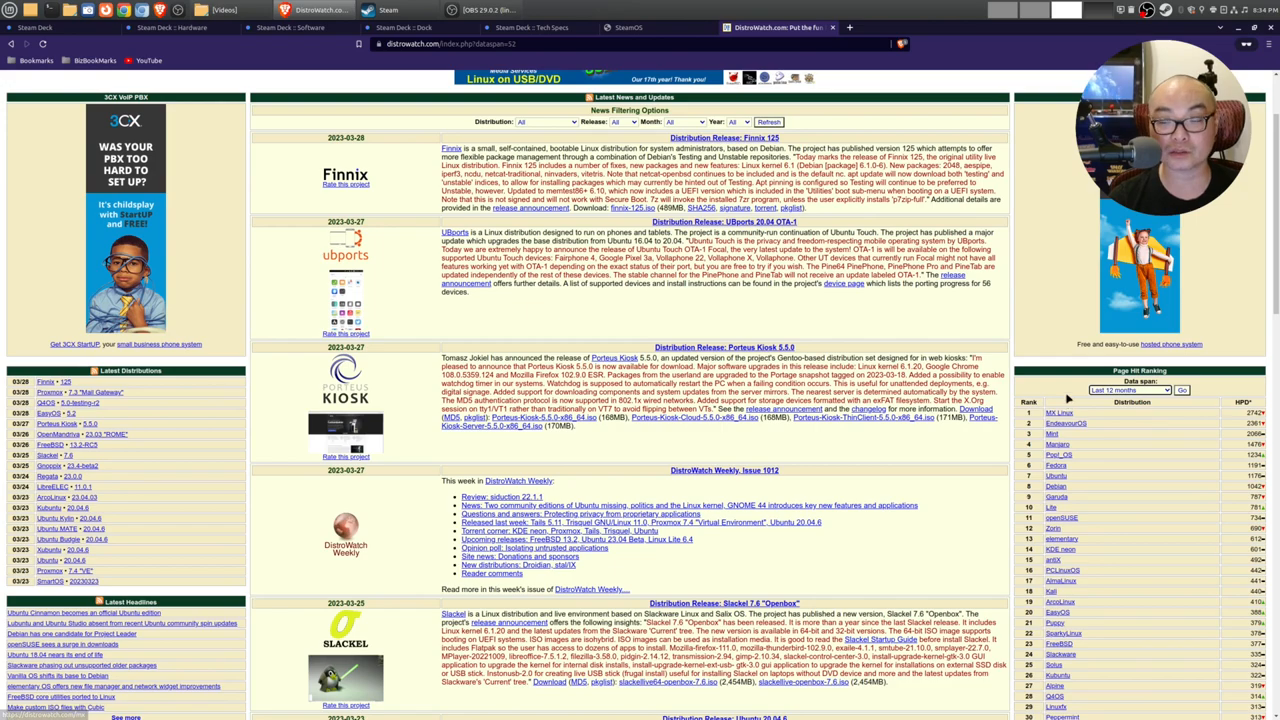
{"action": "scroll", "scroll_direction": "down", "scroll_amount": 3}
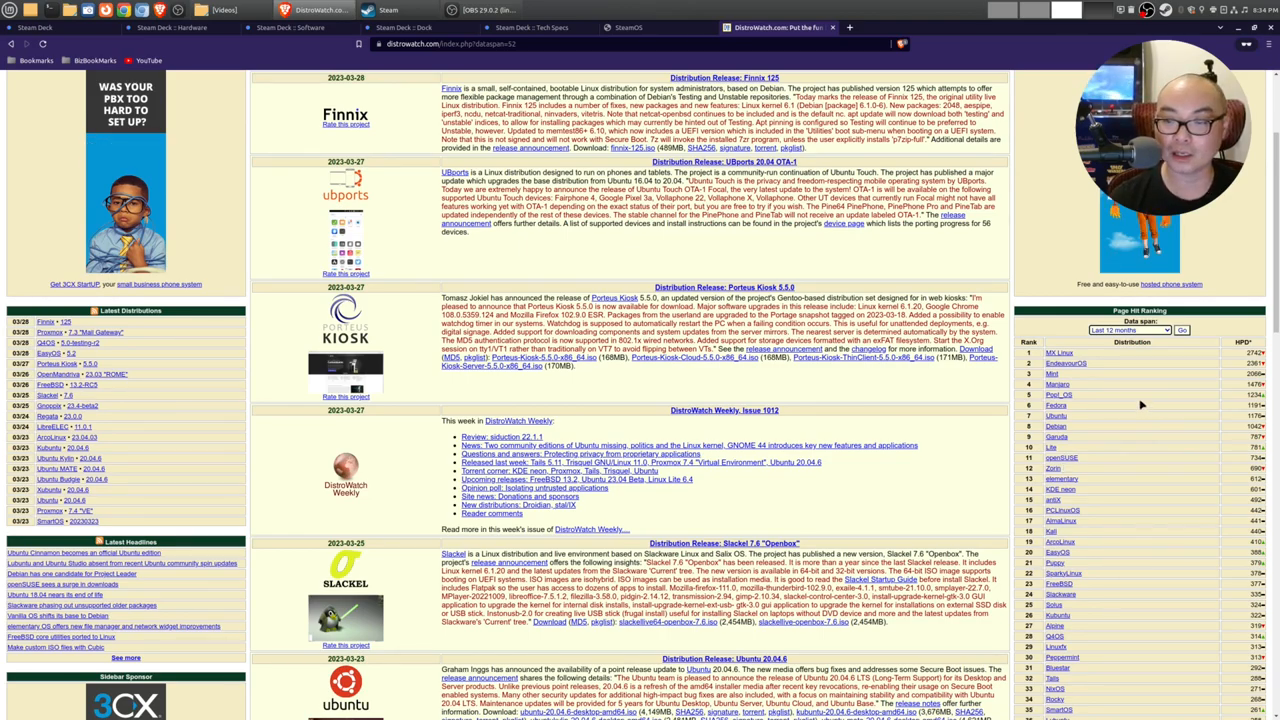
{"action": "scroll", "scroll_direction": "down", "scroll_amount": 3}
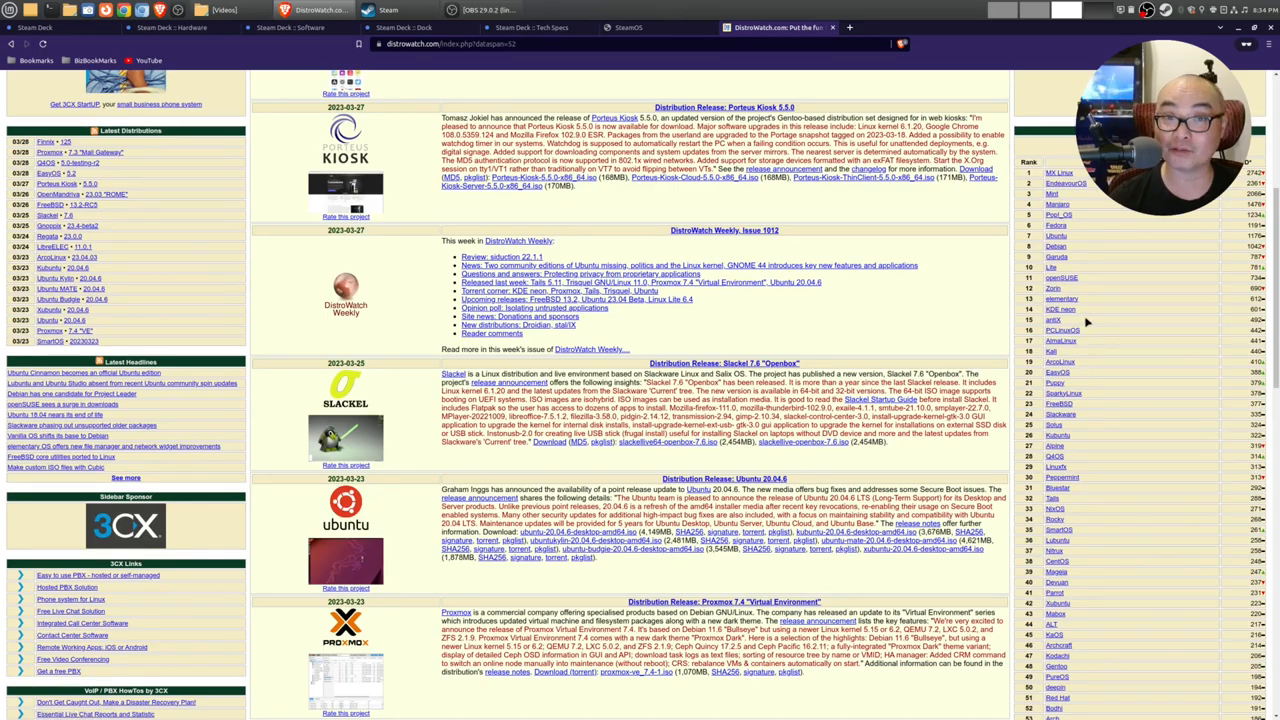
{"action": "scroll", "scroll_direction": "down", "scroll_amount": 3}
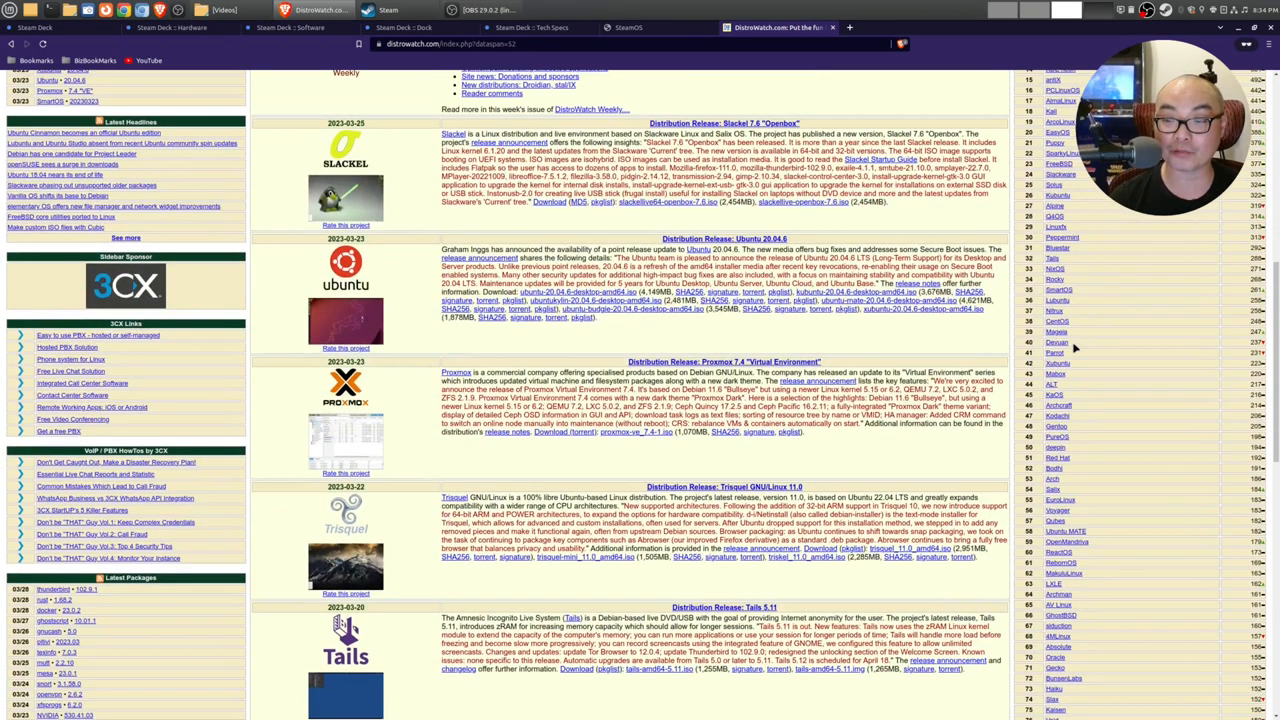
{"action": "scroll", "scroll_direction": "down", "scroll_amount": 3}
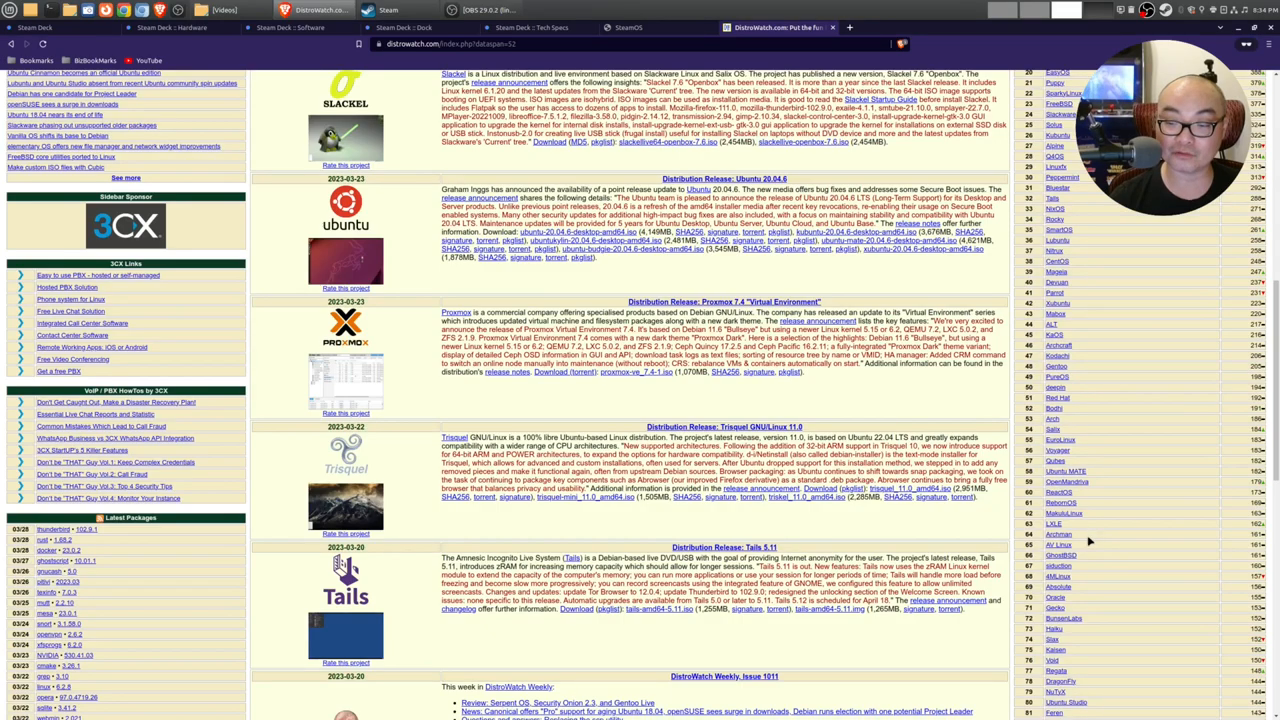
{"action": "scroll", "scroll_direction": "down", "scroll_amount": 3}
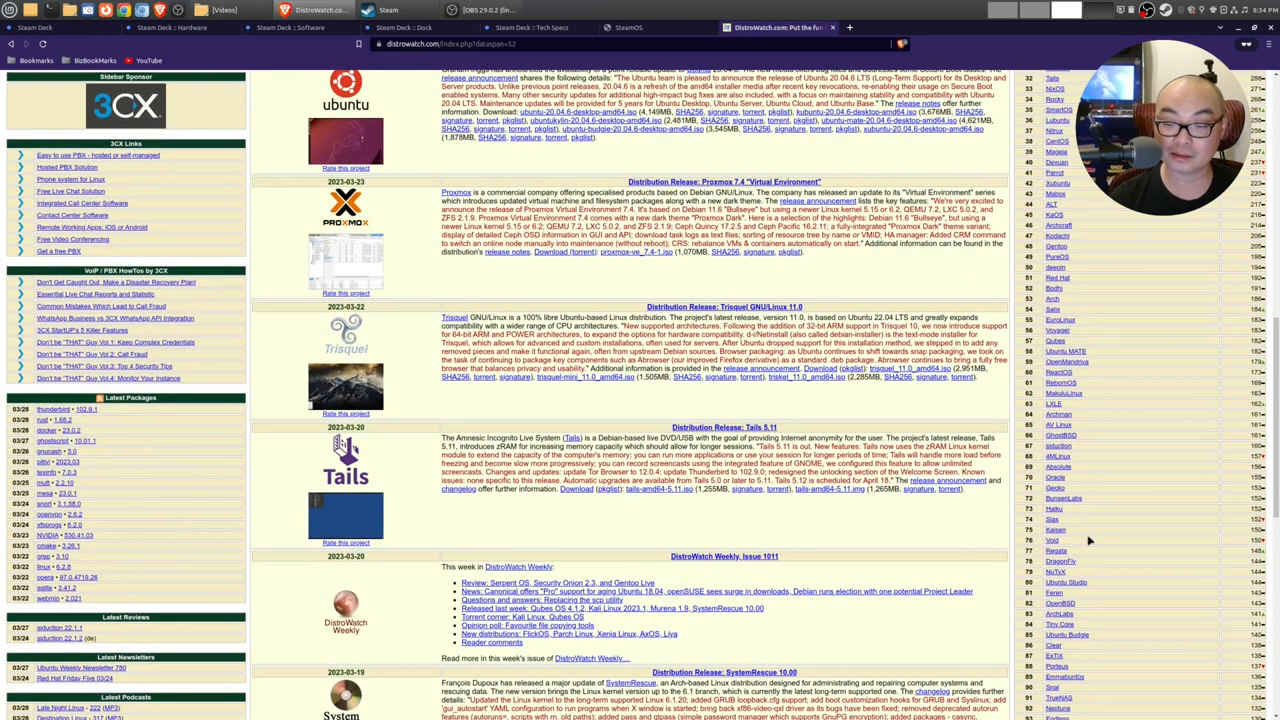
{"action": "scroll", "scroll_direction": "up", "scroll_amount": 3}
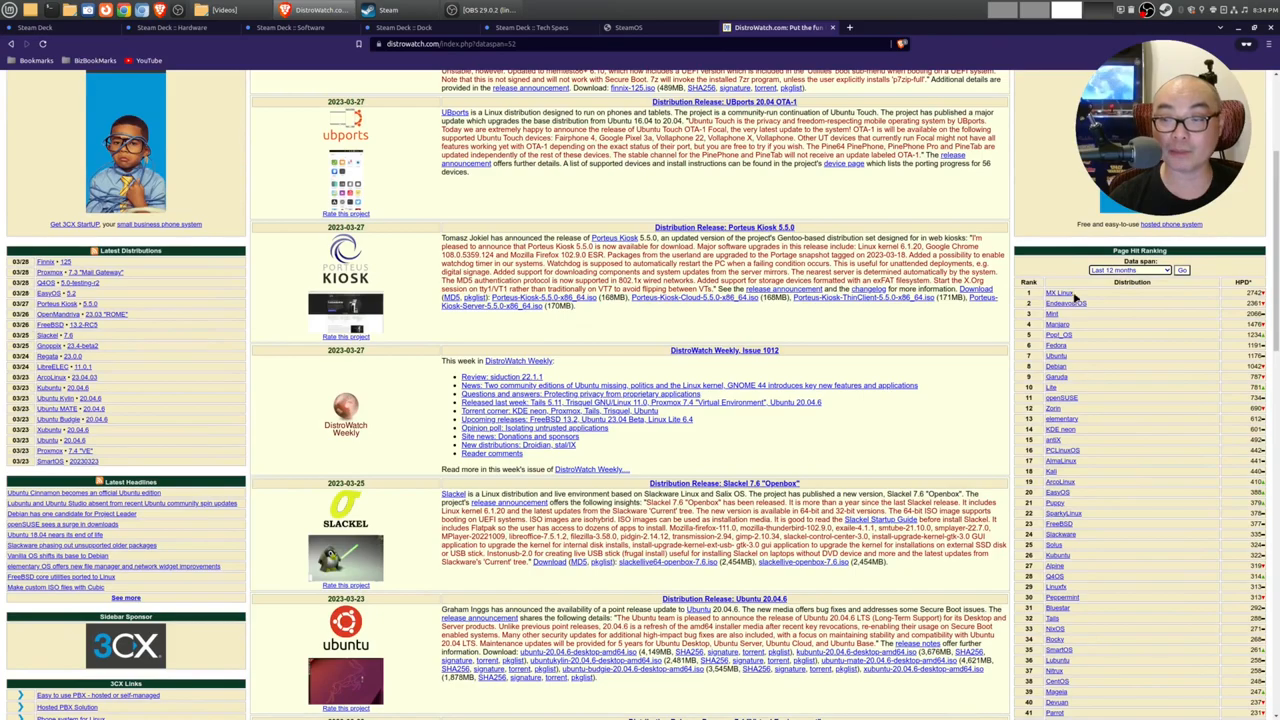
{"action": "scroll", "scroll_direction": "up", "scroll_amount": 3}
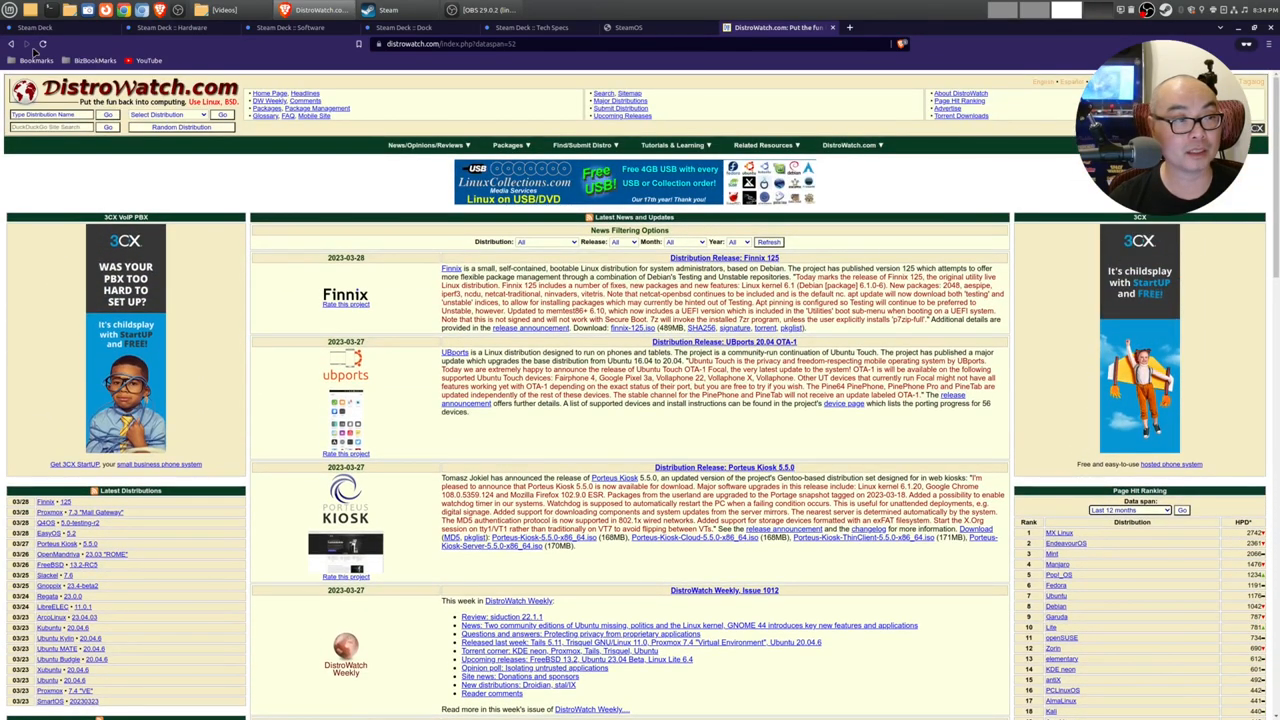
{"action": "left_click", "coordinate": [45, 10]}
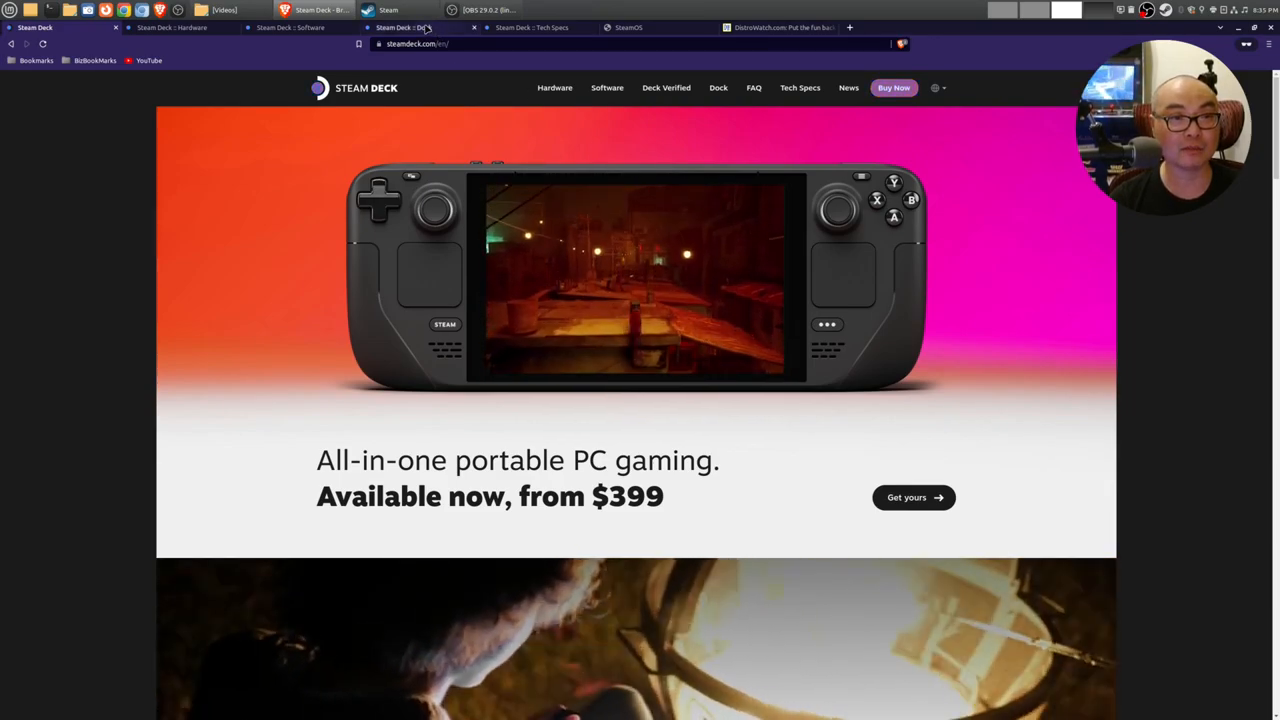
Step: Glance at the Dock FAQ, then scroll around the top of the Software page
{"action": "left_click", "coordinate": [718, 87]}
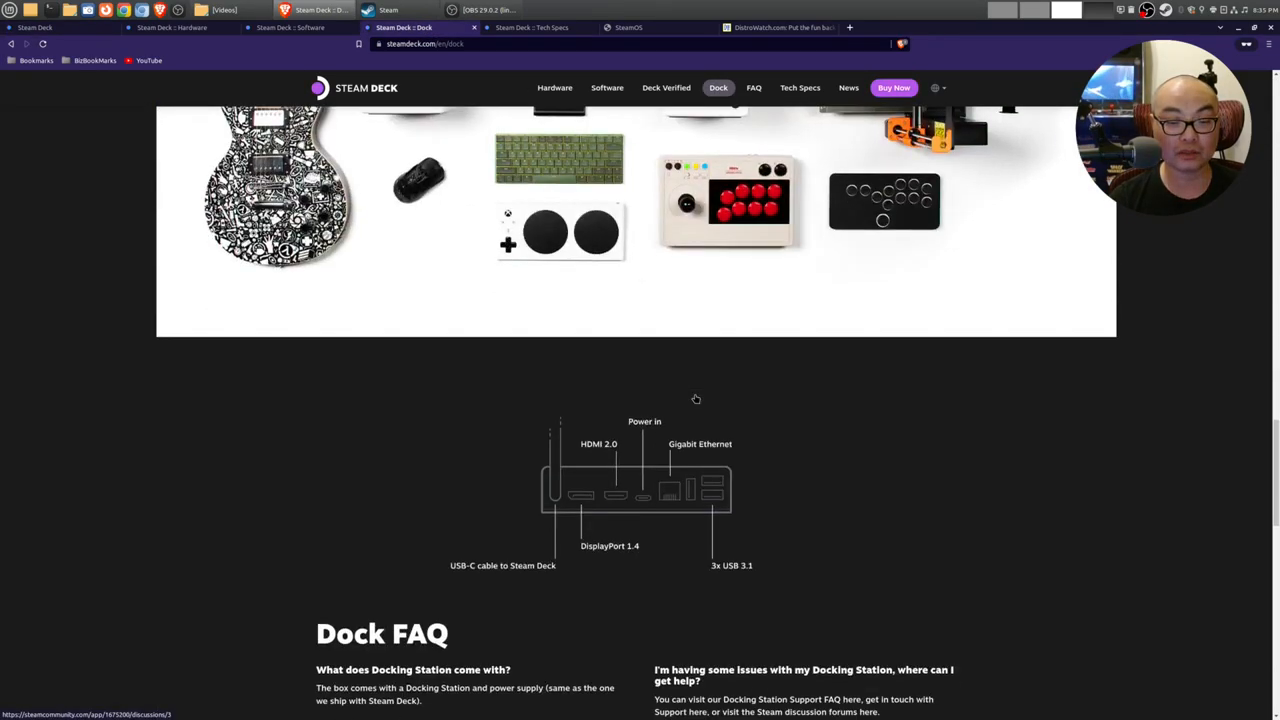
{"action": "scroll", "scroll_direction": "down", "scroll_amount": 3}
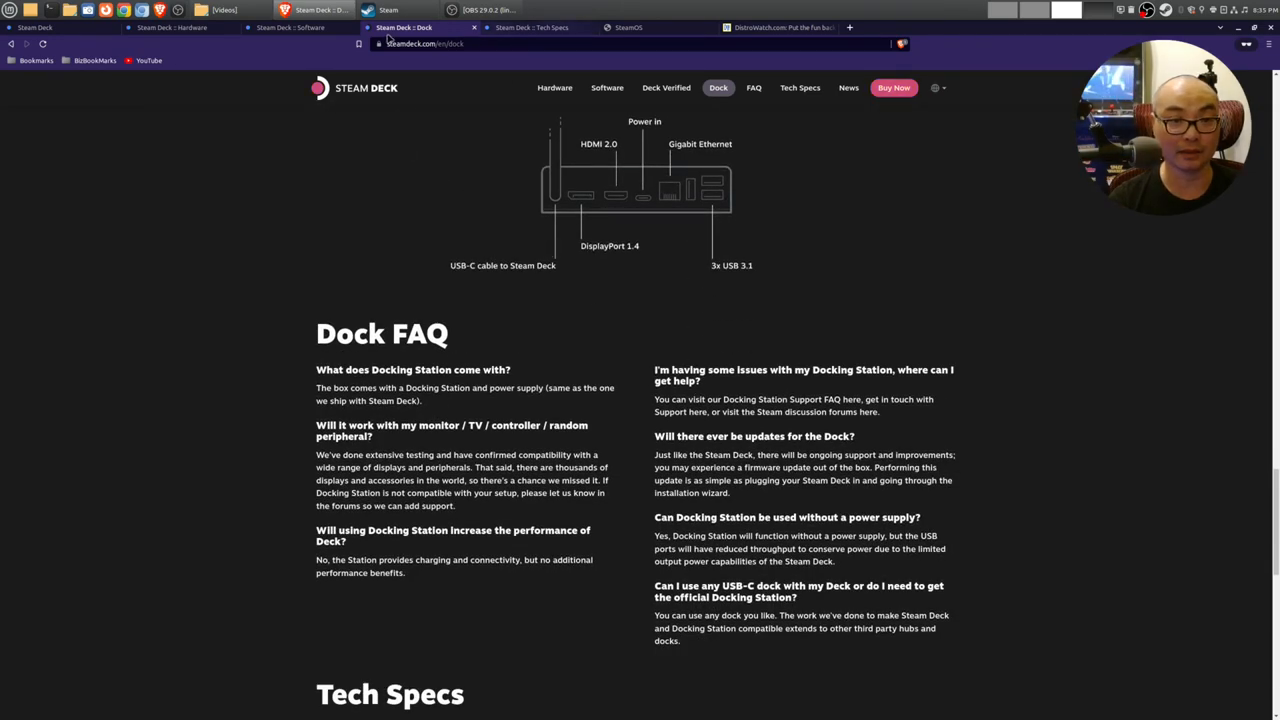
{"action": "left_click", "coordinate": [290, 27]}
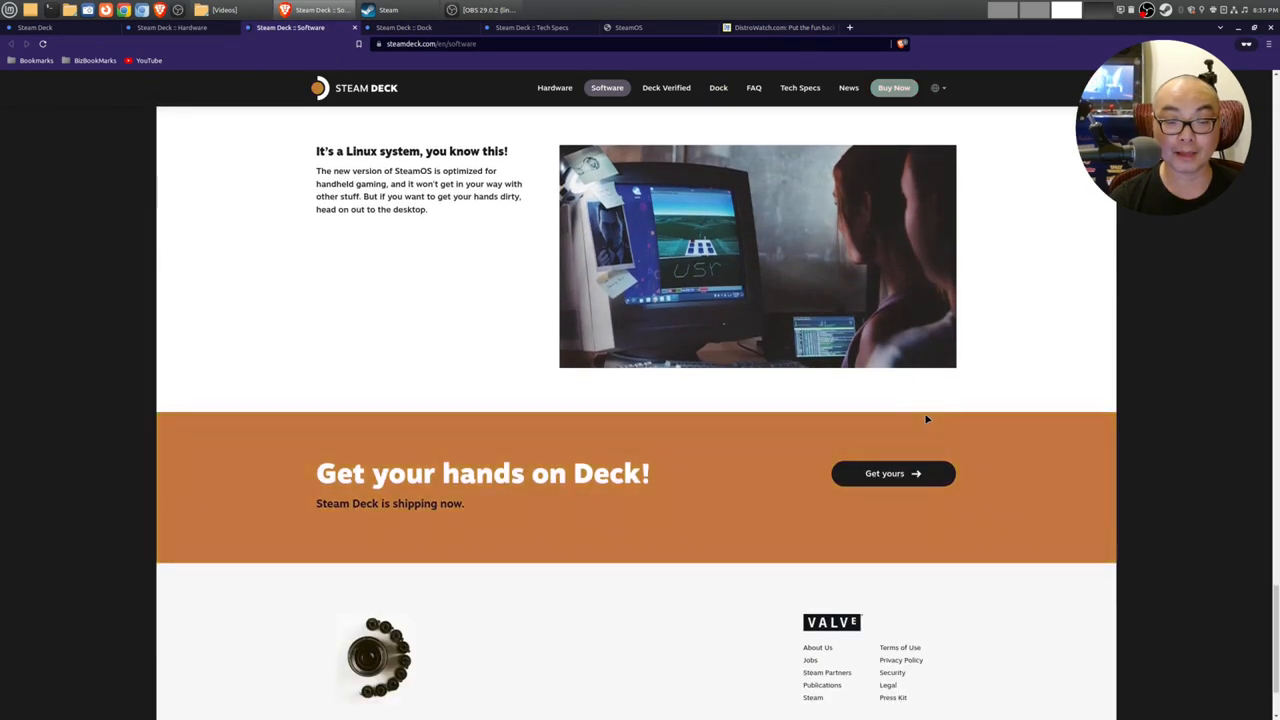
{"action": "scroll", "scroll_direction": "up", "scroll_amount": 3}
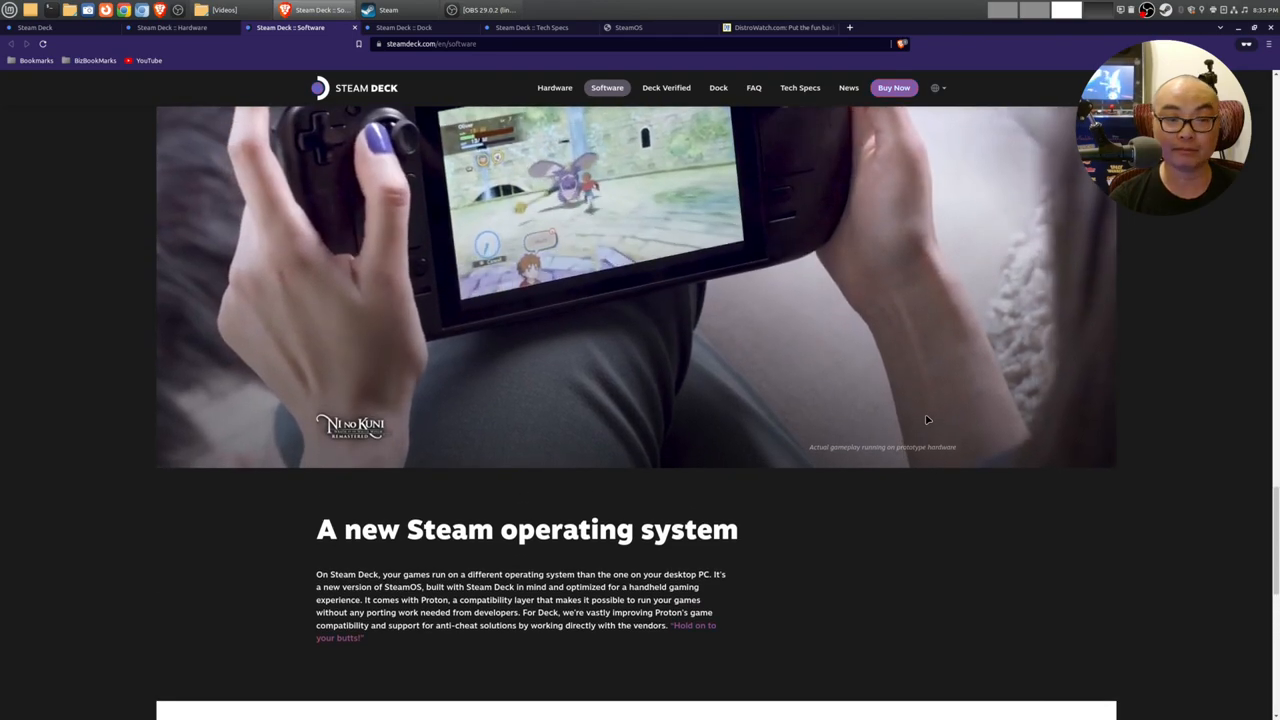
{"action": "scroll", "scroll_direction": "up", "scroll_amount": 3}
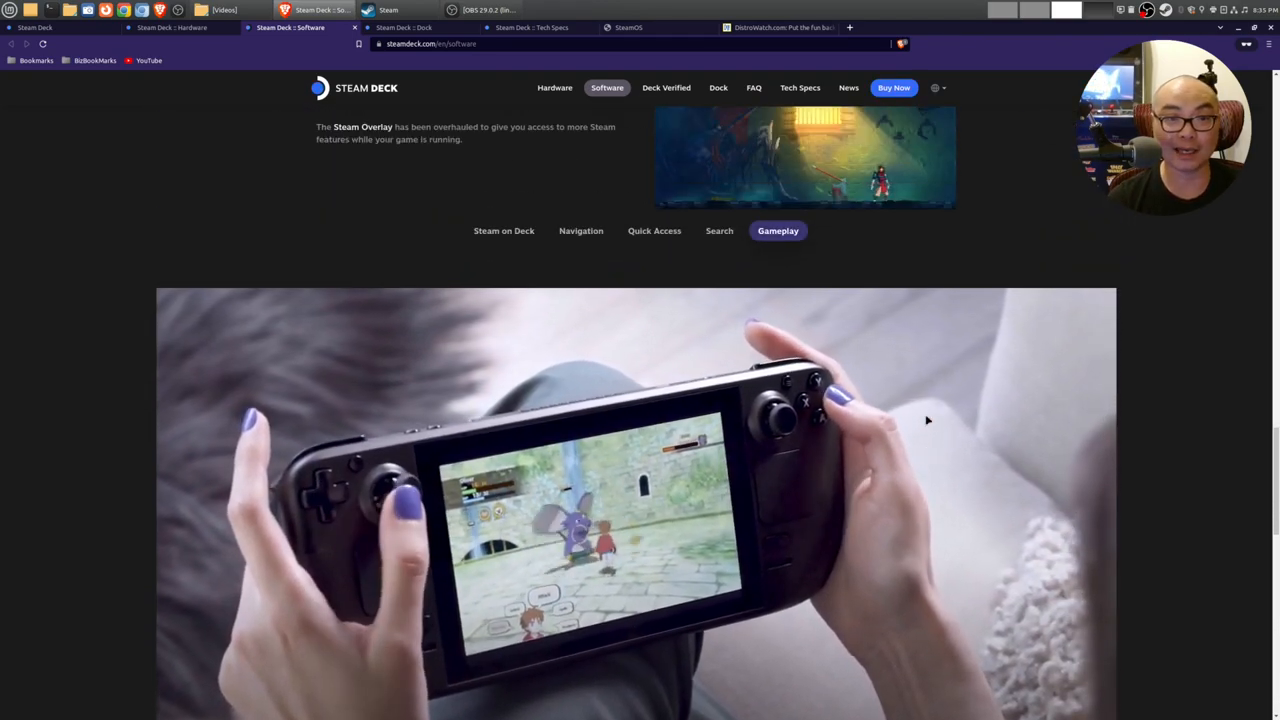
{"action": "scroll", "scroll_direction": "up", "scroll_amount": 3}
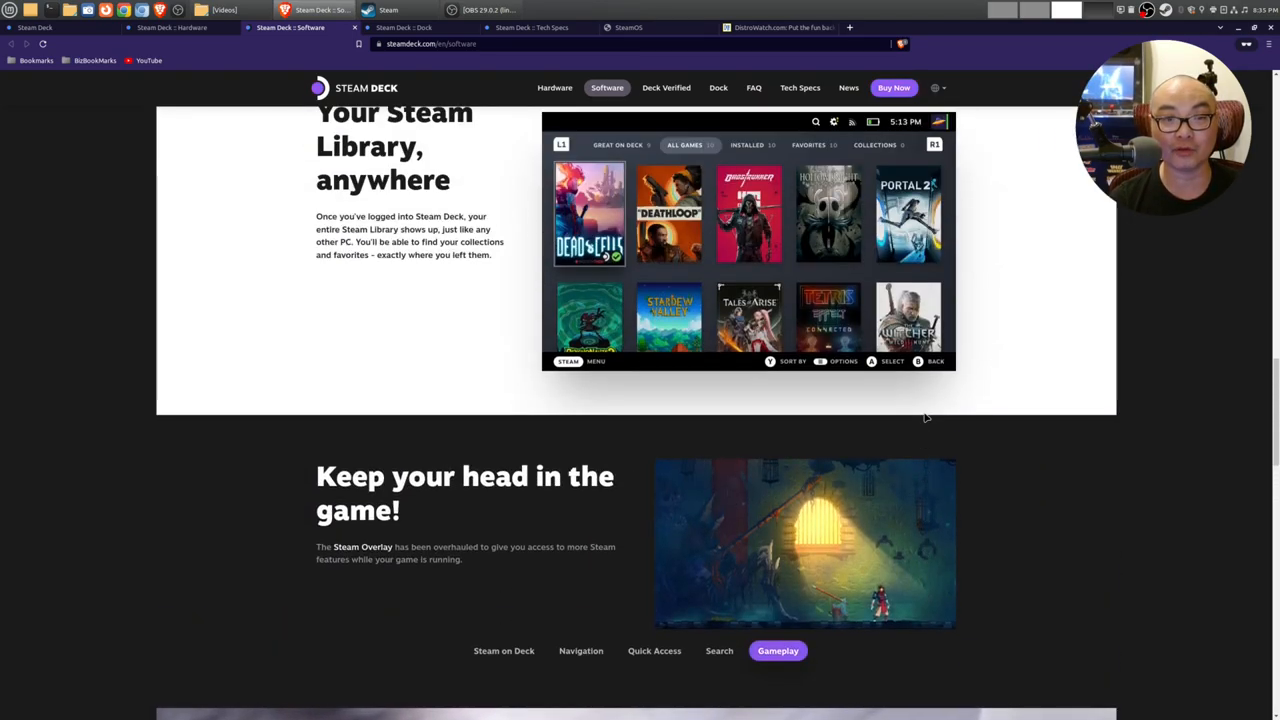
{"action": "scroll", "scroll_direction": "down", "scroll_amount": 3}
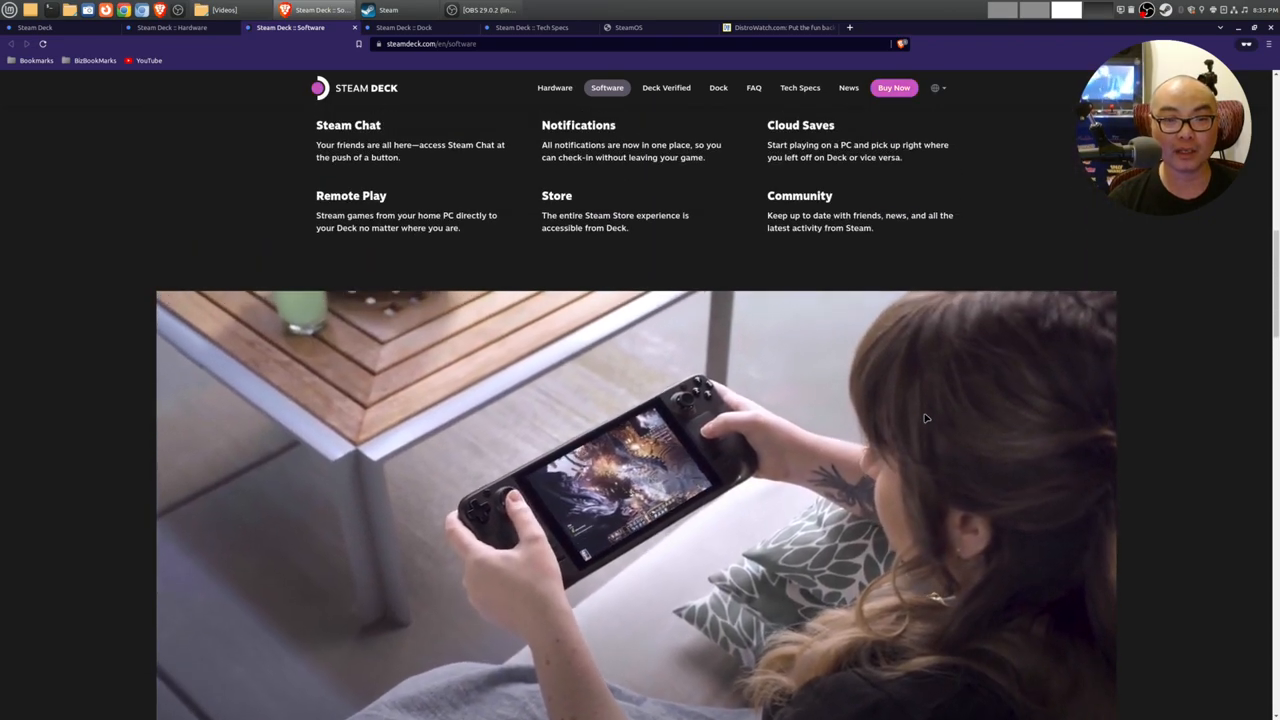
{"action": "scroll", "scroll_direction": "up", "scroll_amount": 3}
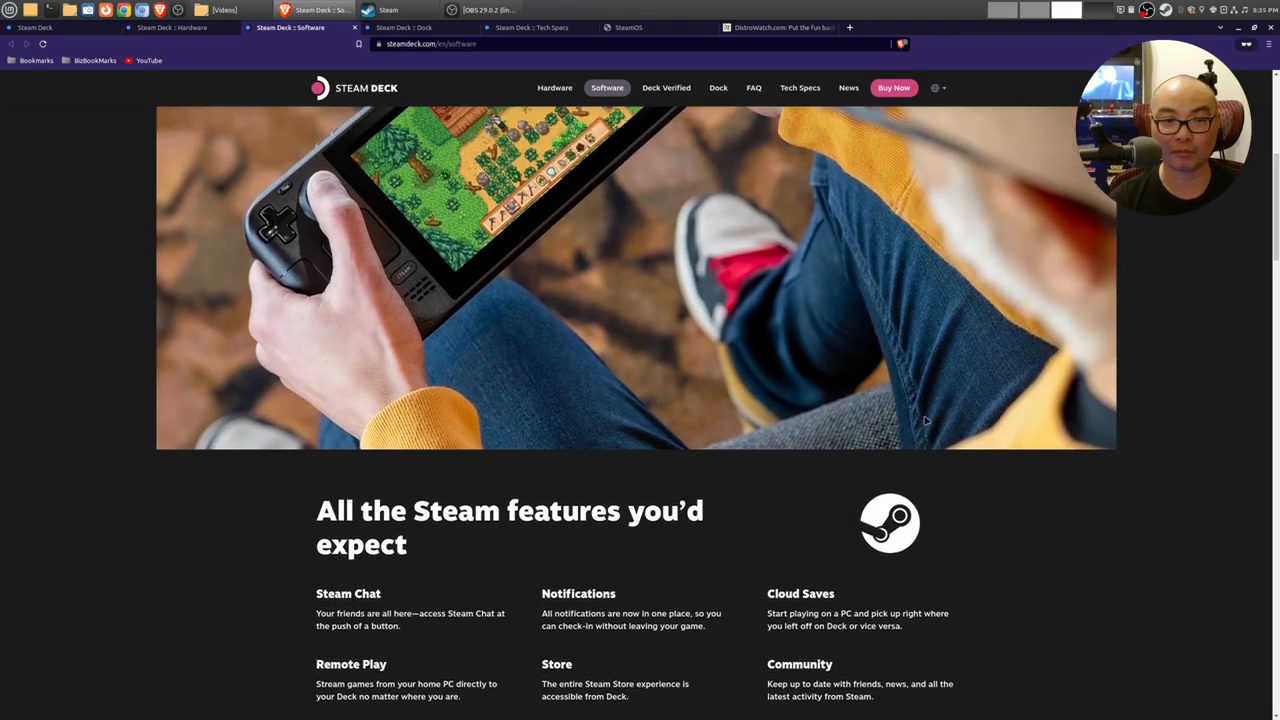
{"action": "scroll", "scroll_direction": "up", "scroll_amount": 3}
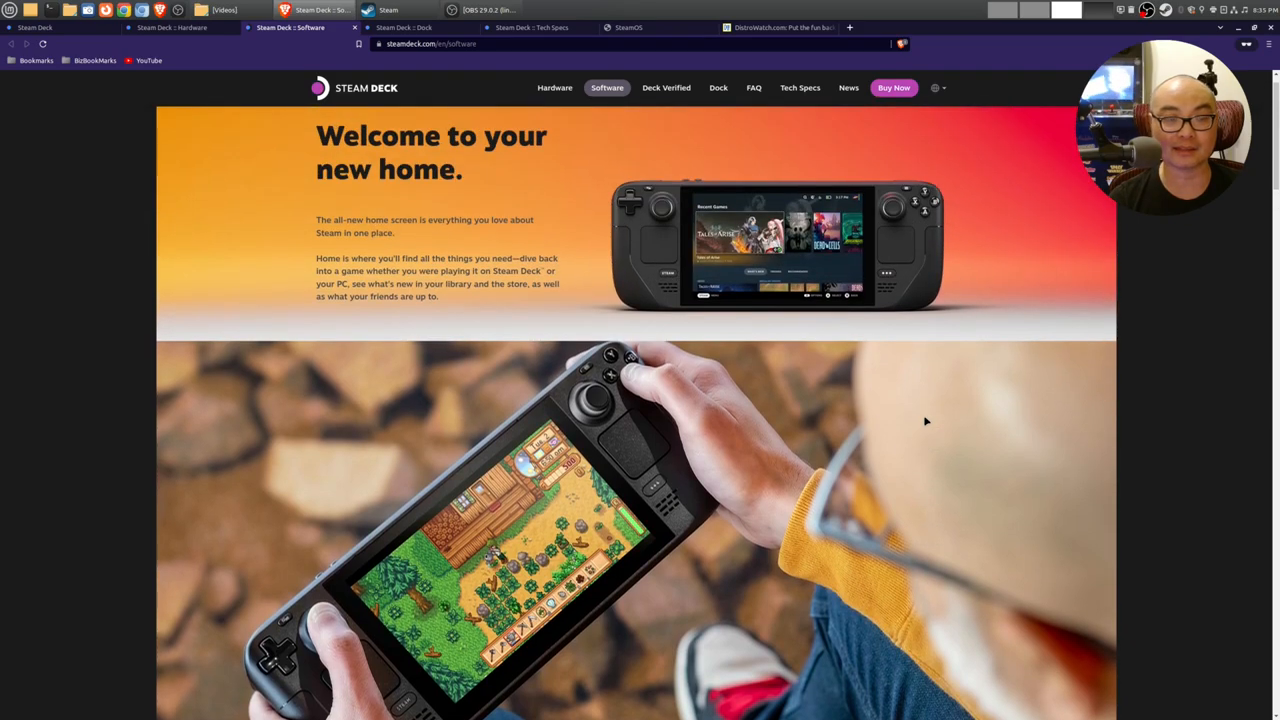
{"action": "scroll", "scroll_direction": "down", "scroll_amount": 3}
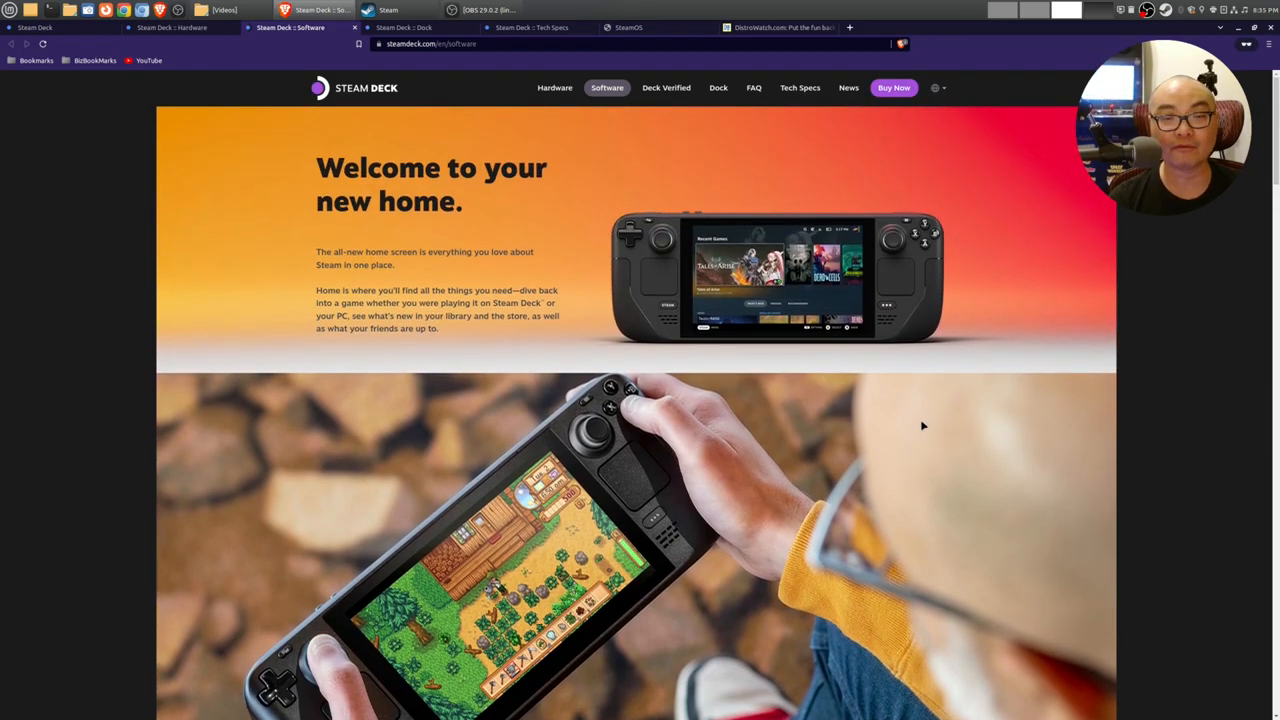
Step: Return to the top of the $89 Dock page and open the desktop applications menu
{"action": "left_click", "coordinate": [405, 27]}
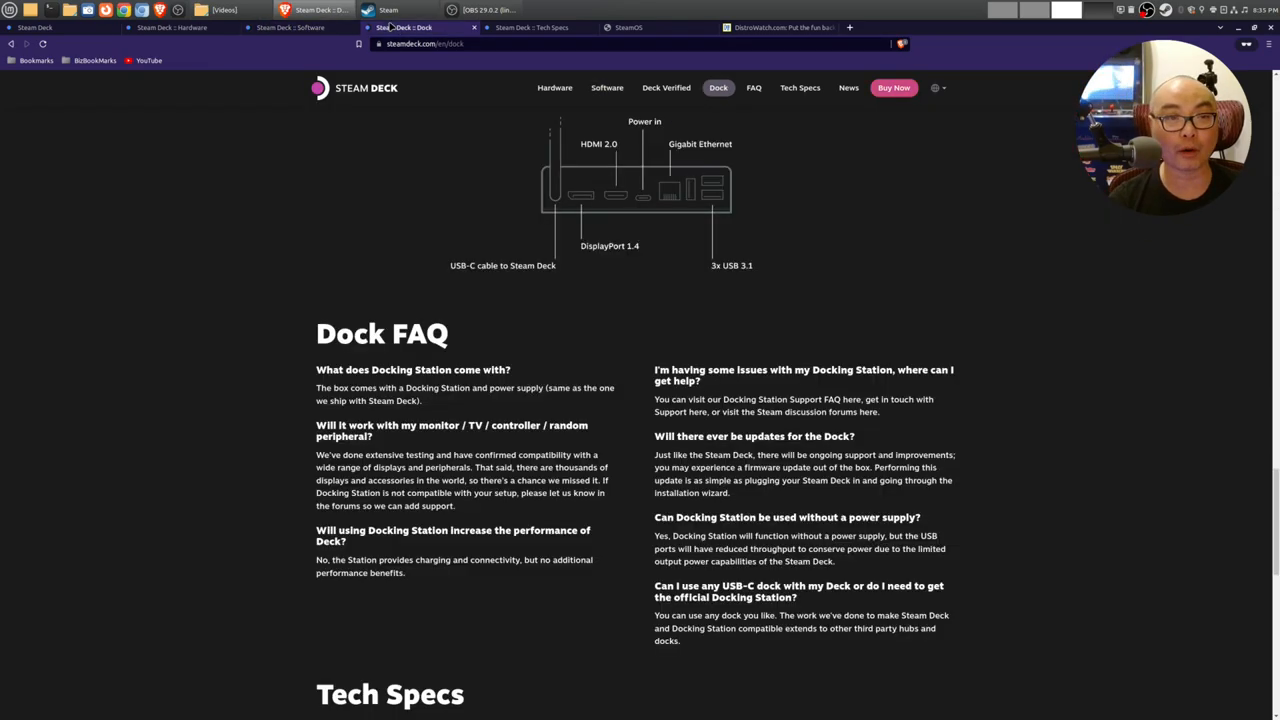
{"action": "scroll", "scroll_direction": "up", "scroll_amount": 3}
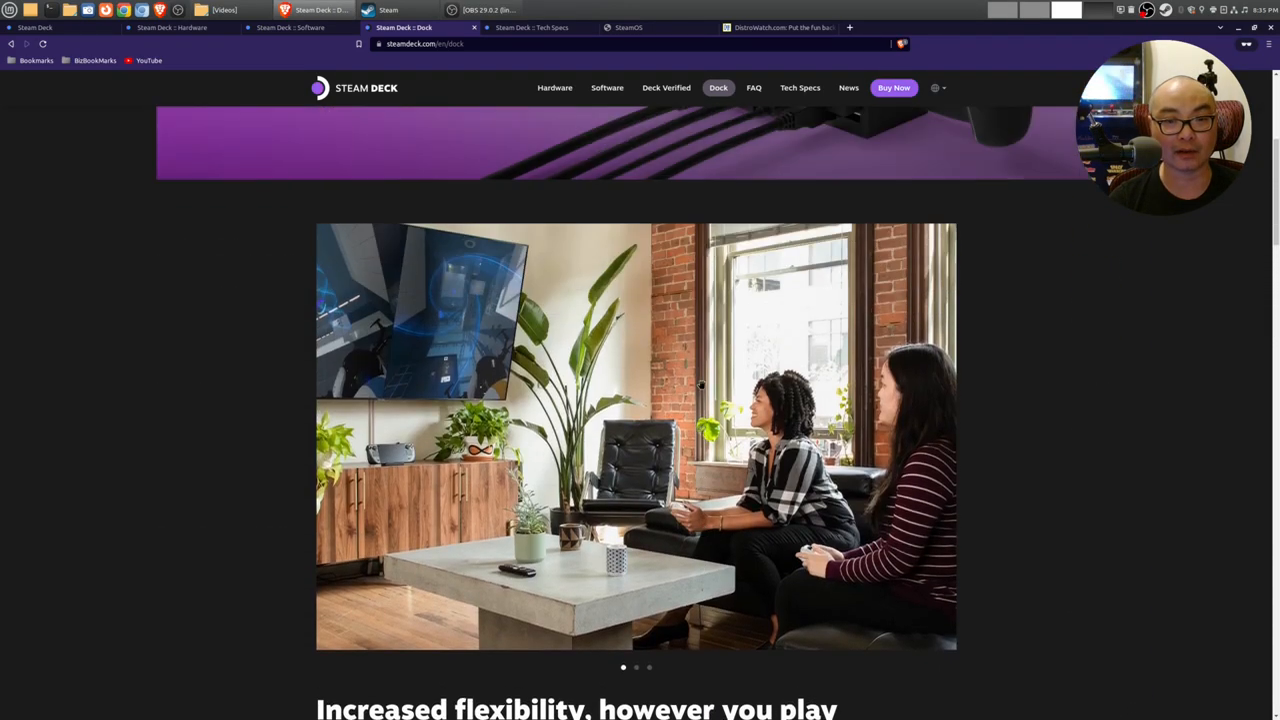
{"action": "scroll", "scroll_direction": "up", "scroll_amount": 3}
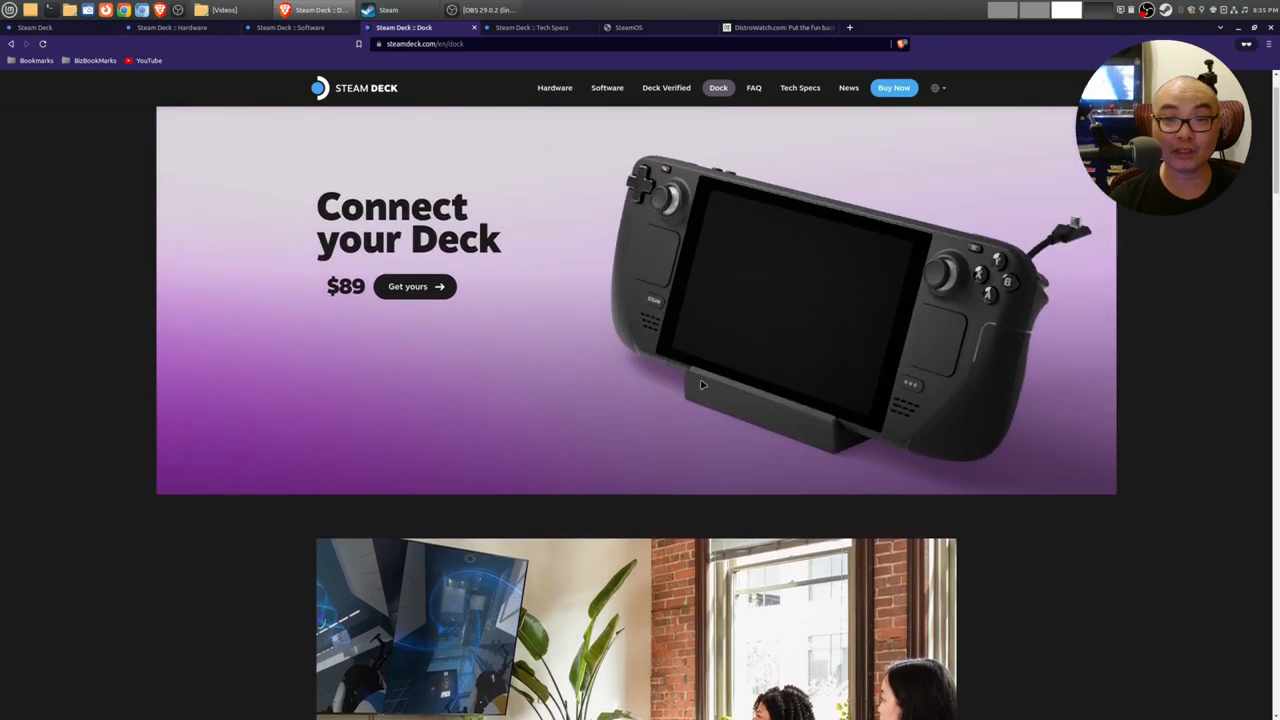
{"action": "left_click", "coordinate": [388, 10]}
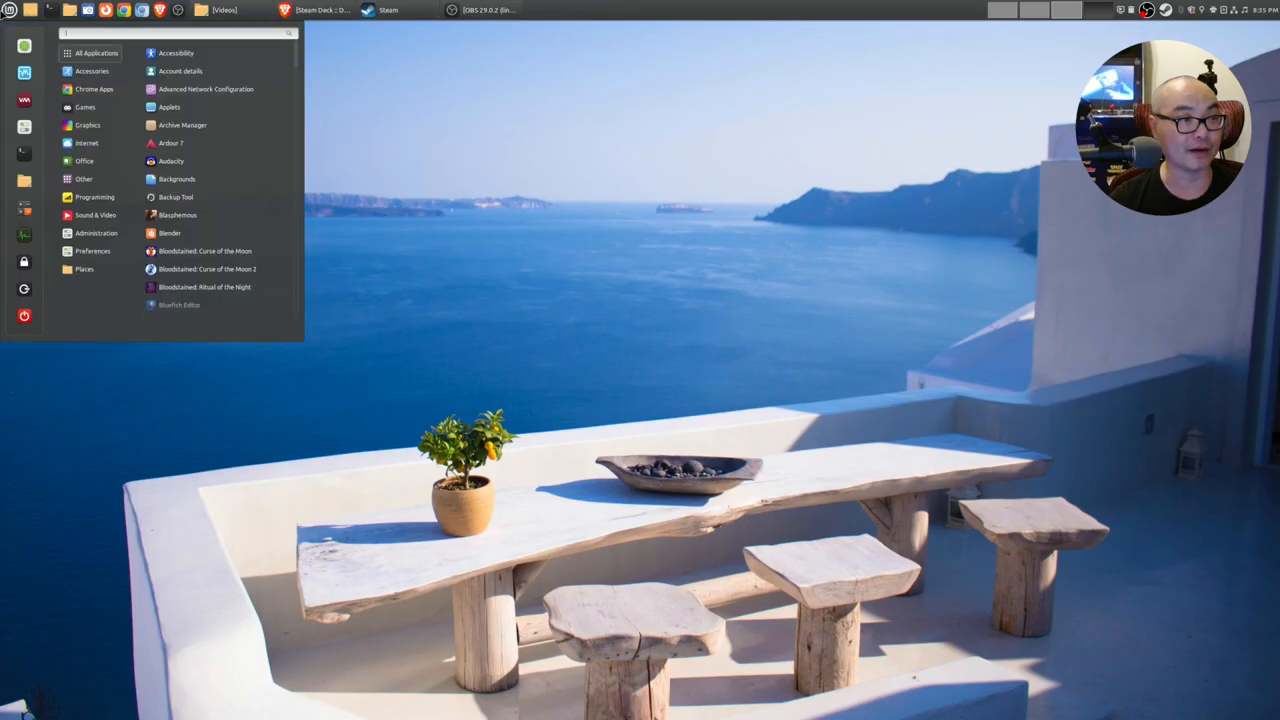
Step: Launch the Steam client on its Library with recent games and installed list
{"action": "left_click", "coordinate": [96, 232]}
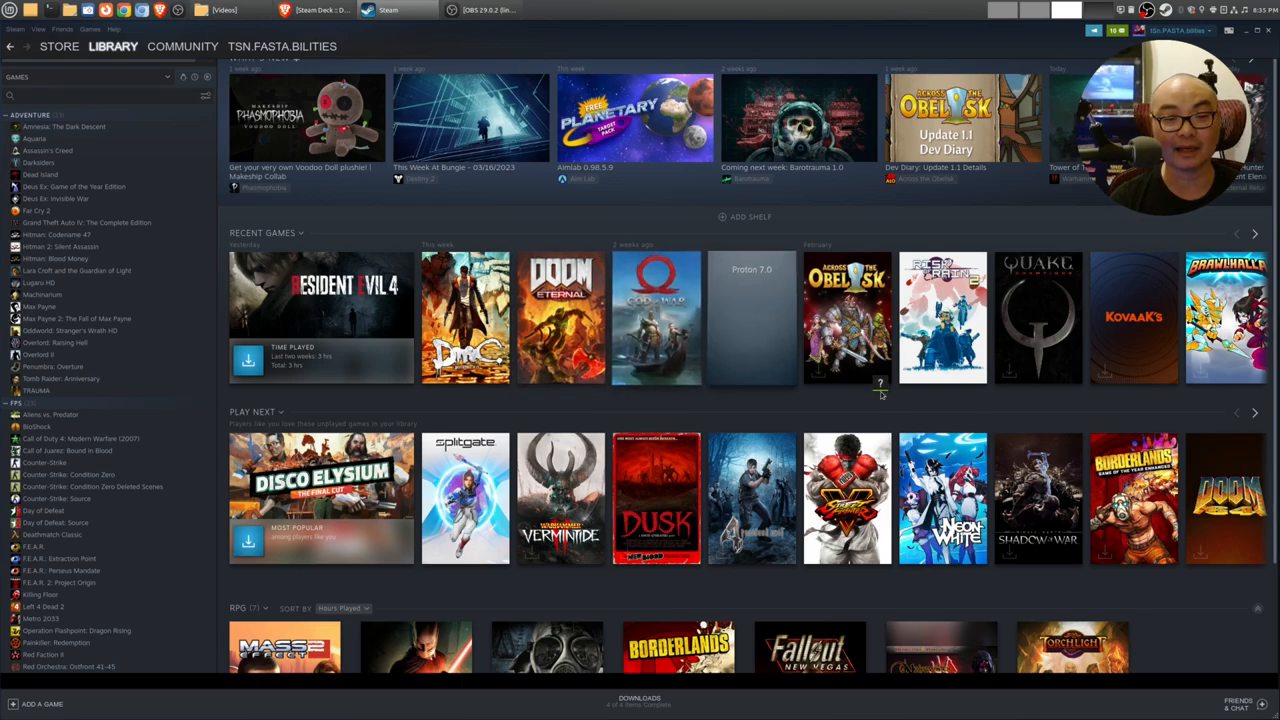
{"action": "mouse_move", "coordinate": [975, 423]}
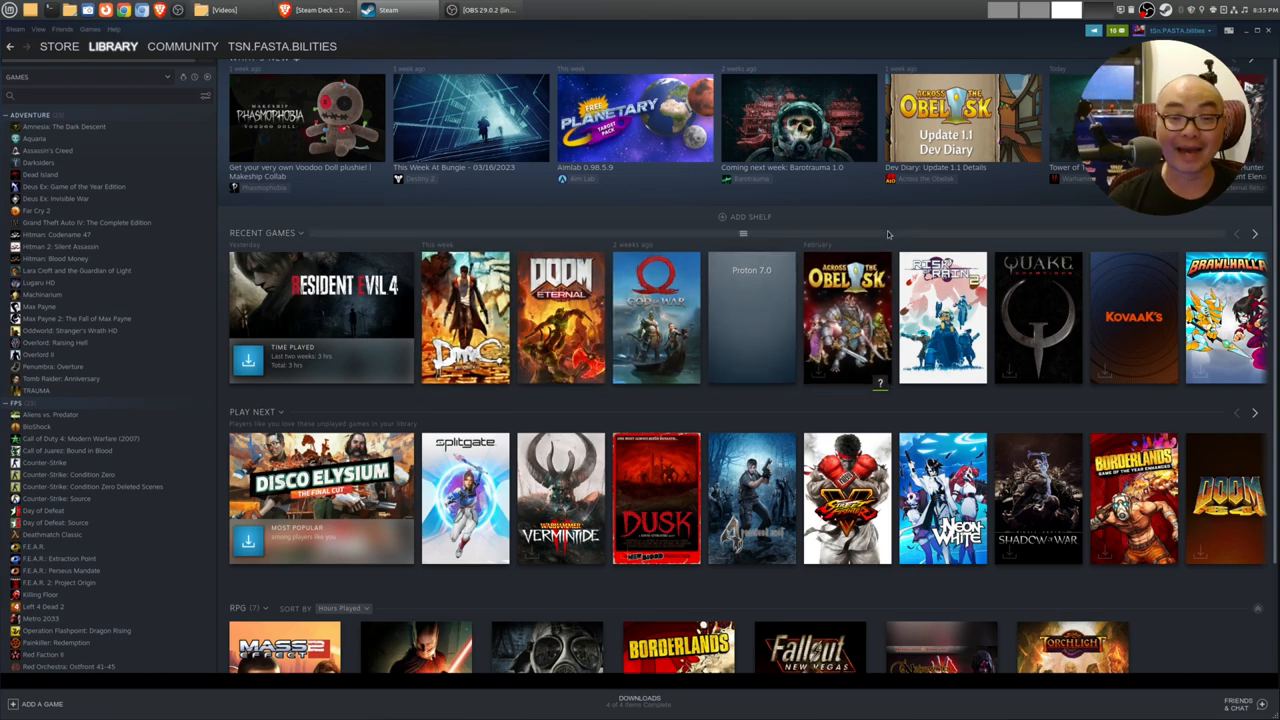
{"action": "mouse_move", "coordinate": [607, 243]}
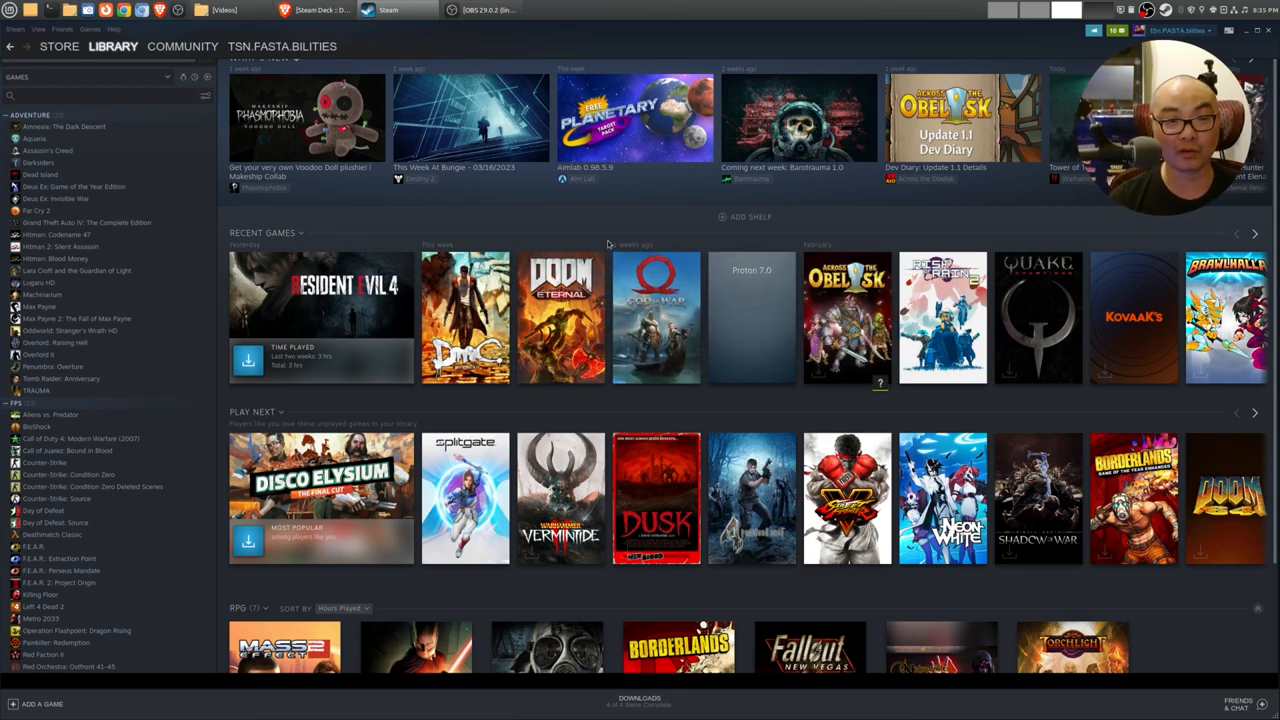
{"action": "mouse_move", "coordinate": [847, 317]}
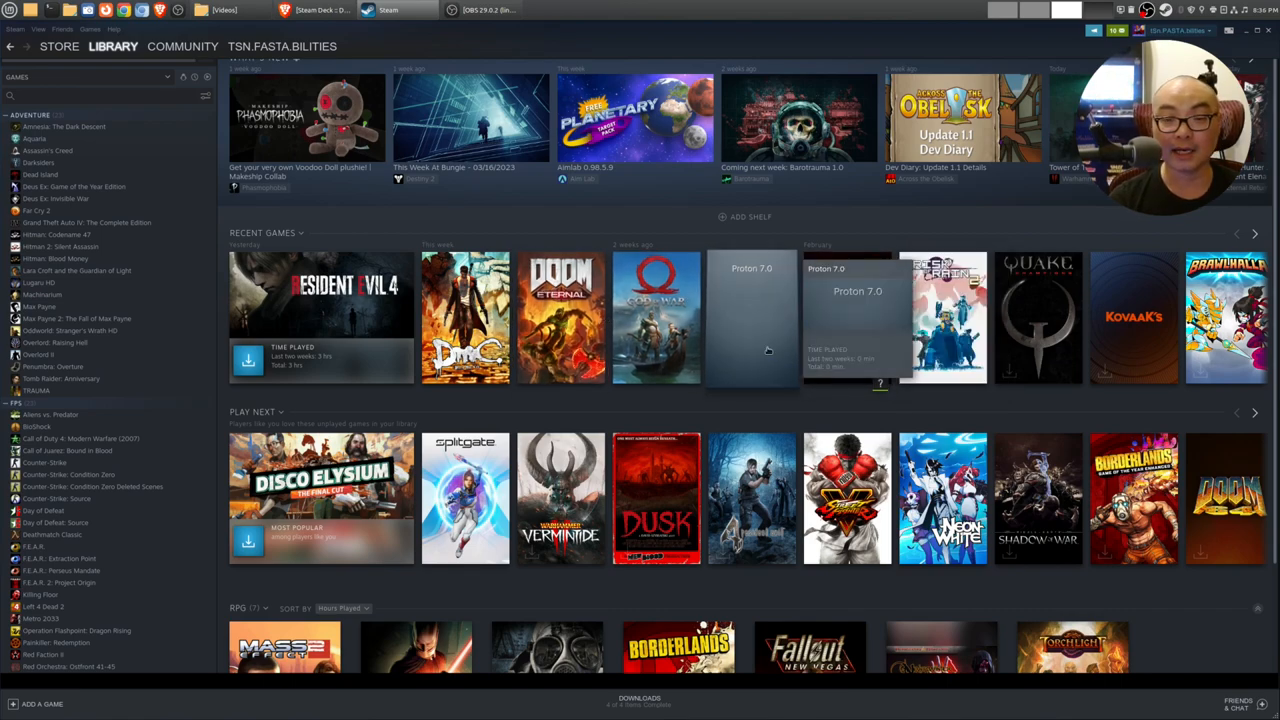
{"action": "mouse_move", "coordinate": [748, 363]}
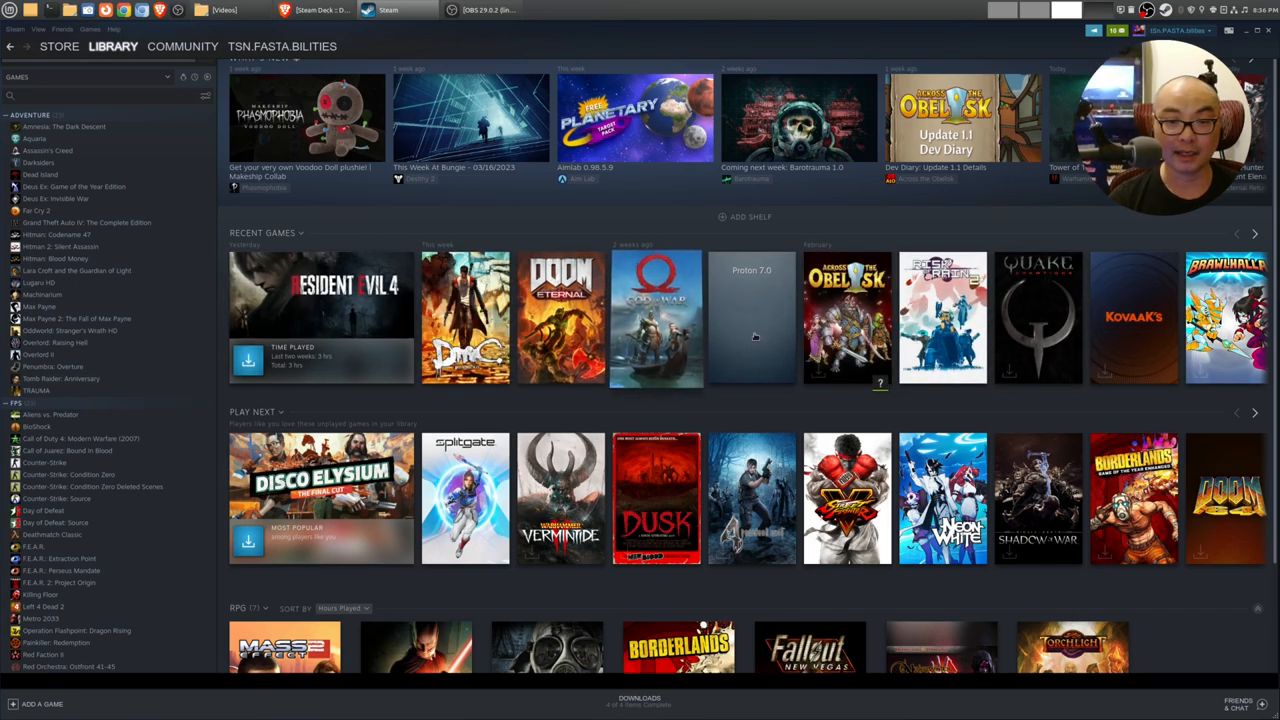
{"action": "mouse_move", "coordinate": [656, 498]}
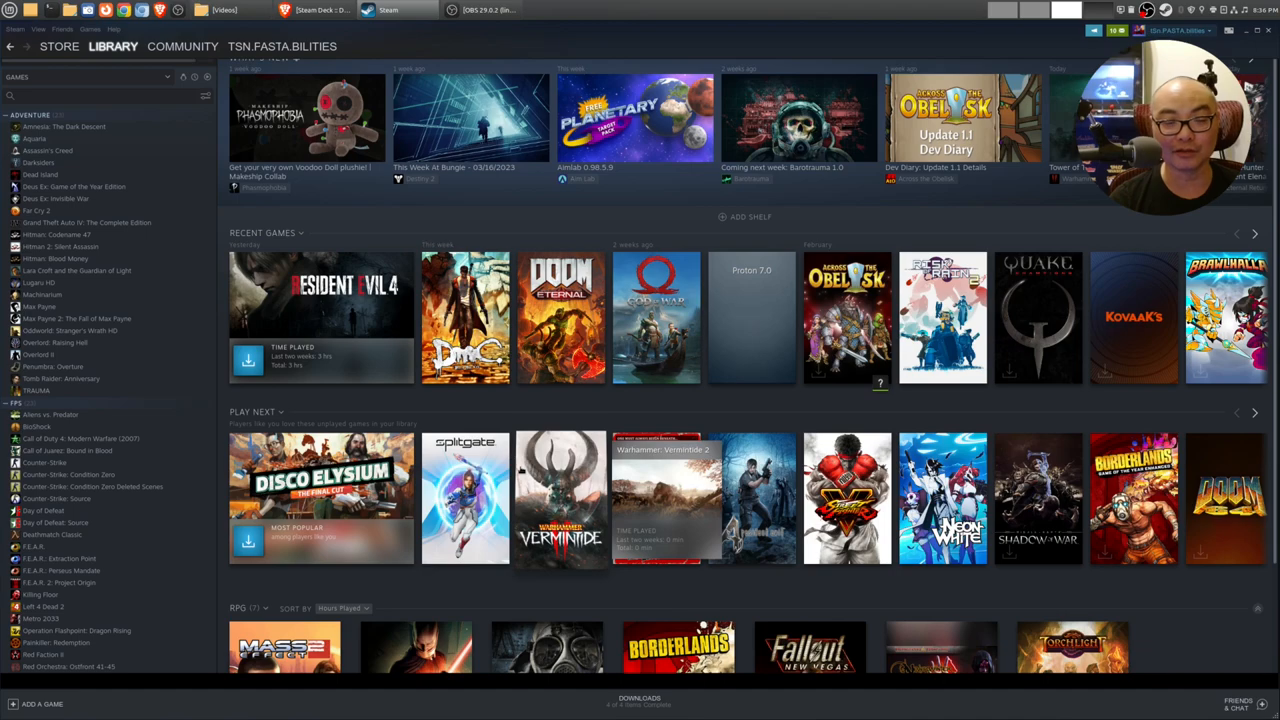
{"action": "scroll", "scroll_direction": "down", "scroll_amount": 3}
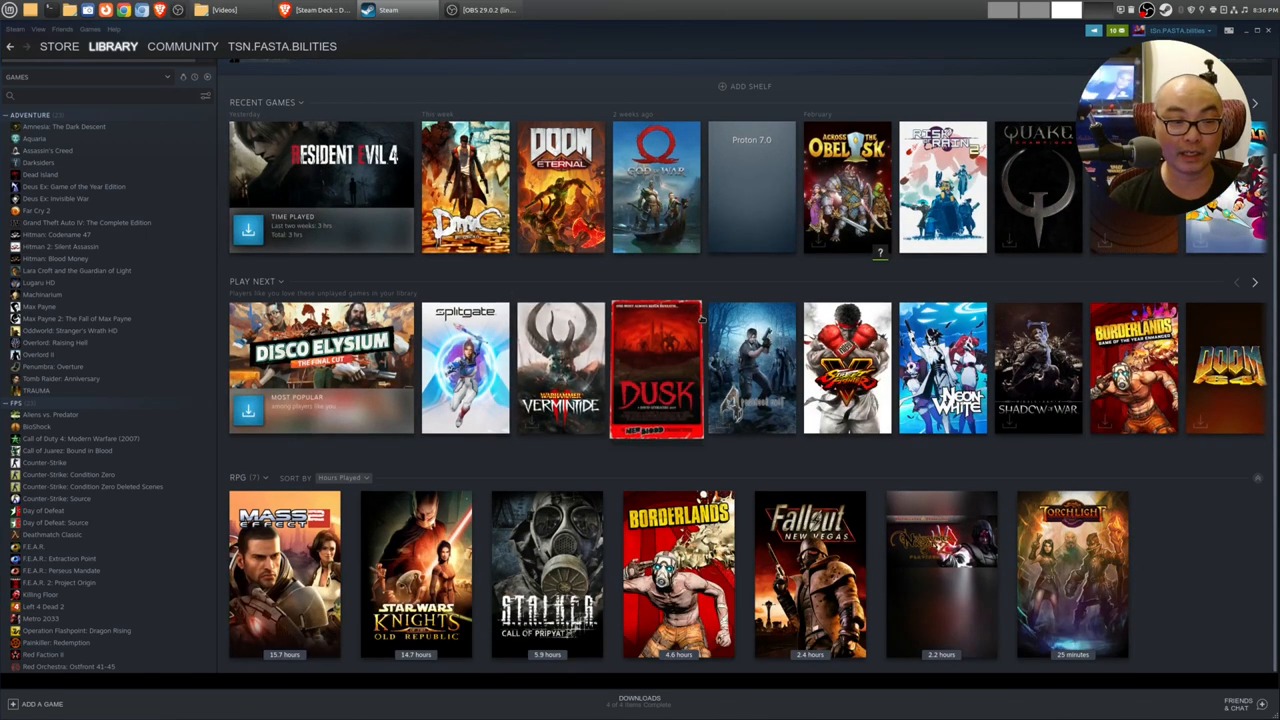
{"action": "mouse_move", "coordinate": [485, 285]}
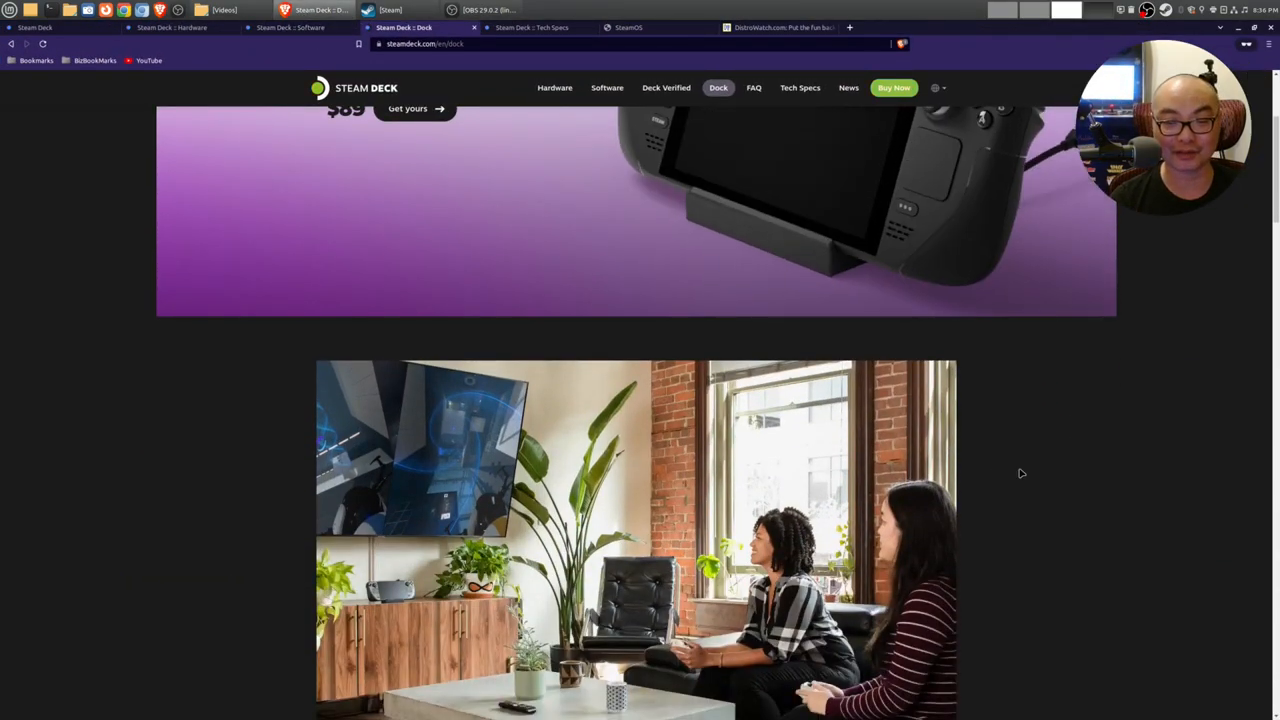
Step: Scroll the Dock page to its port diagram and Dock FAQ, then back to 'Increased flexibility'
{"action": "scroll", "scroll_direction": "down", "scroll_amount": 3}
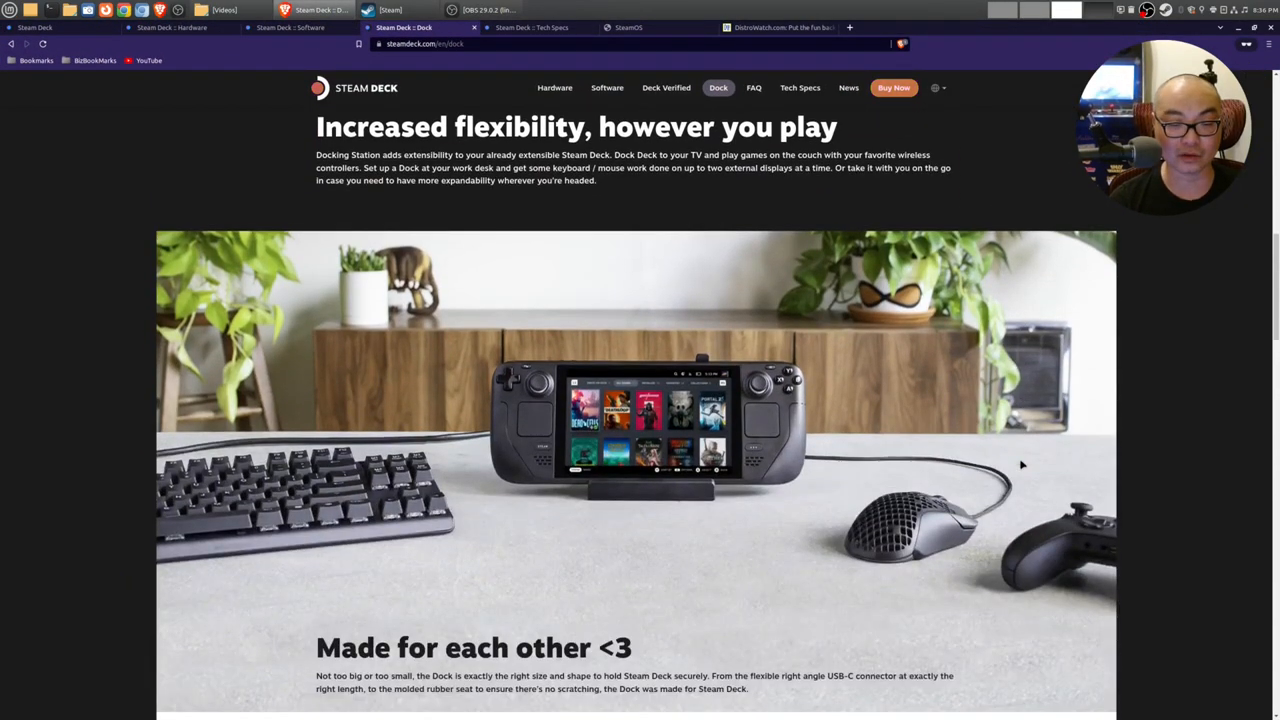
{"action": "scroll", "scroll_direction": "down", "scroll_amount": 3}
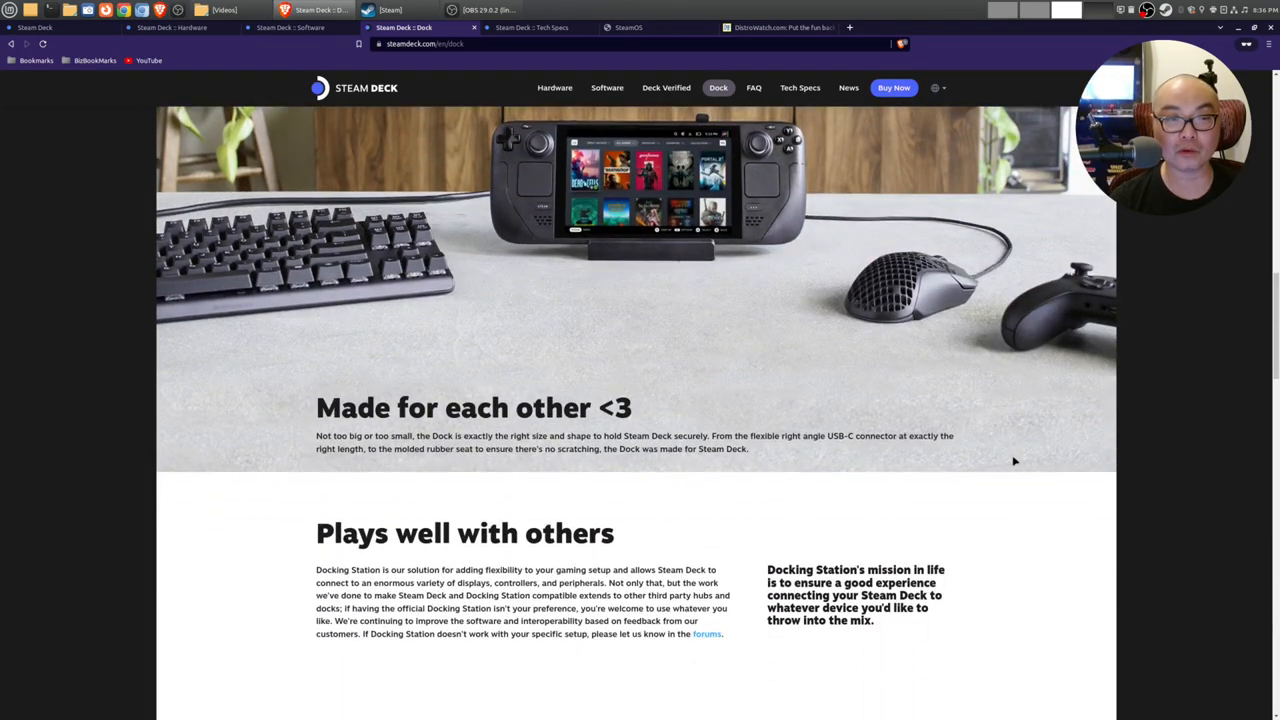
{"action": "scroll", "scroll_direction": "down", "scroll_amount": 3}
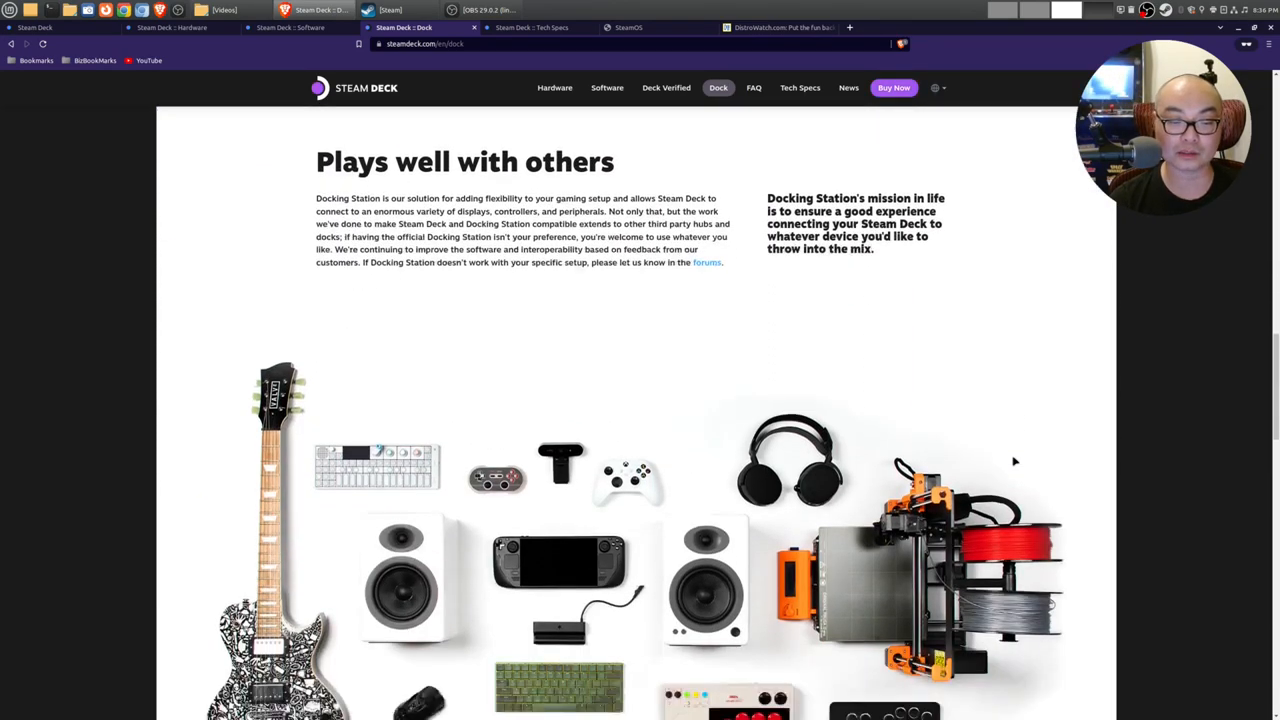
{"action": "scroll", "scroll_direction": "down", "scroll_amount": 3}
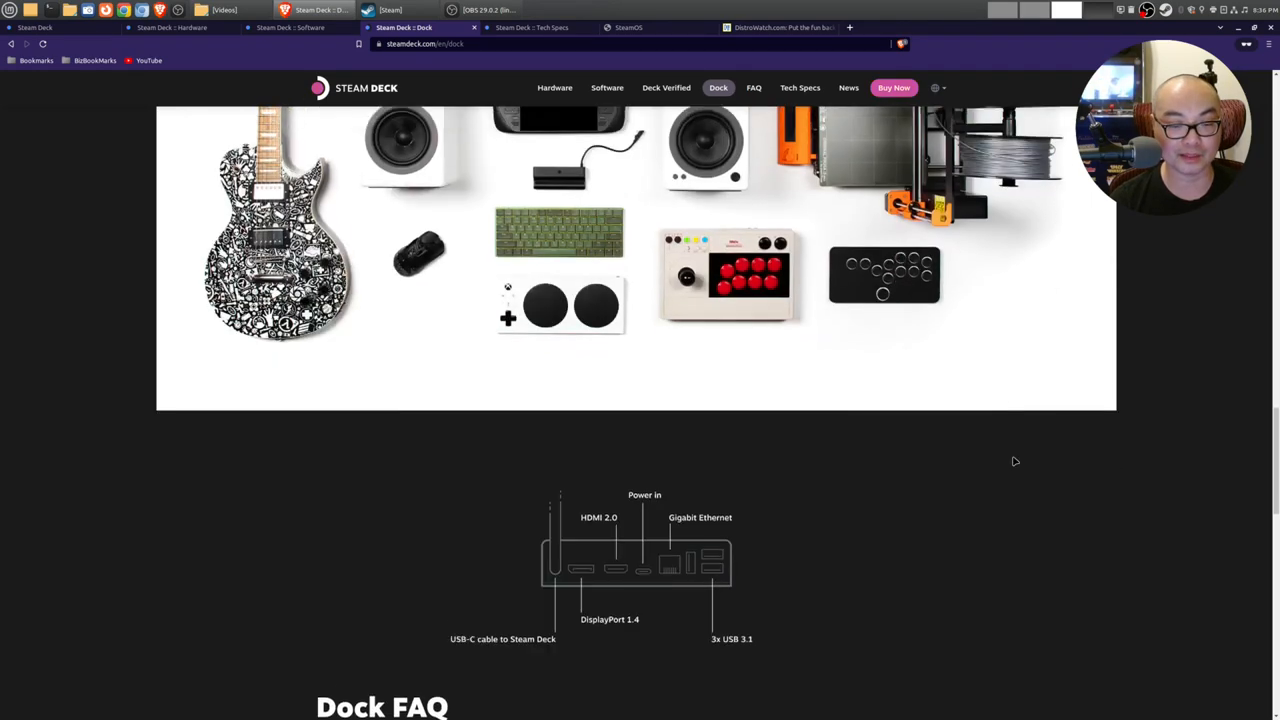
{"action": "scroll", "scroll_direction": "down", "scroll_amount": 3}
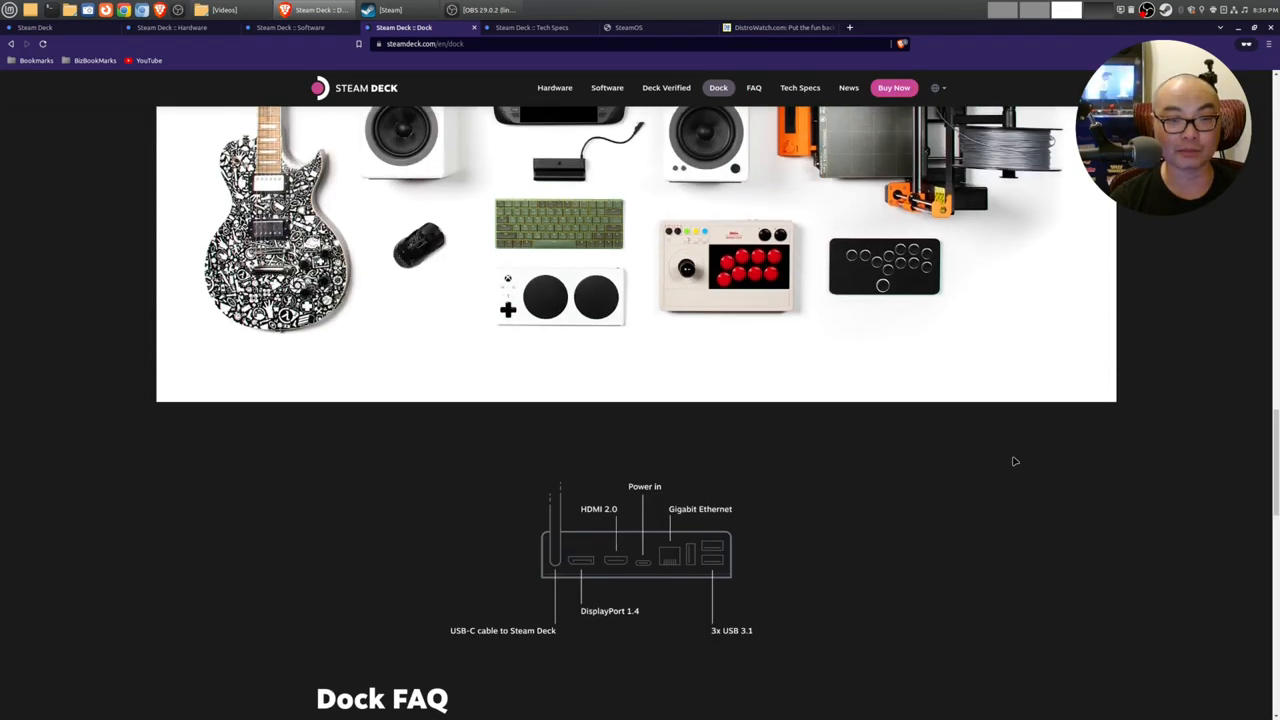
{"action": "scroll", "scroll_direction": "up", "scroll_amount": 3}
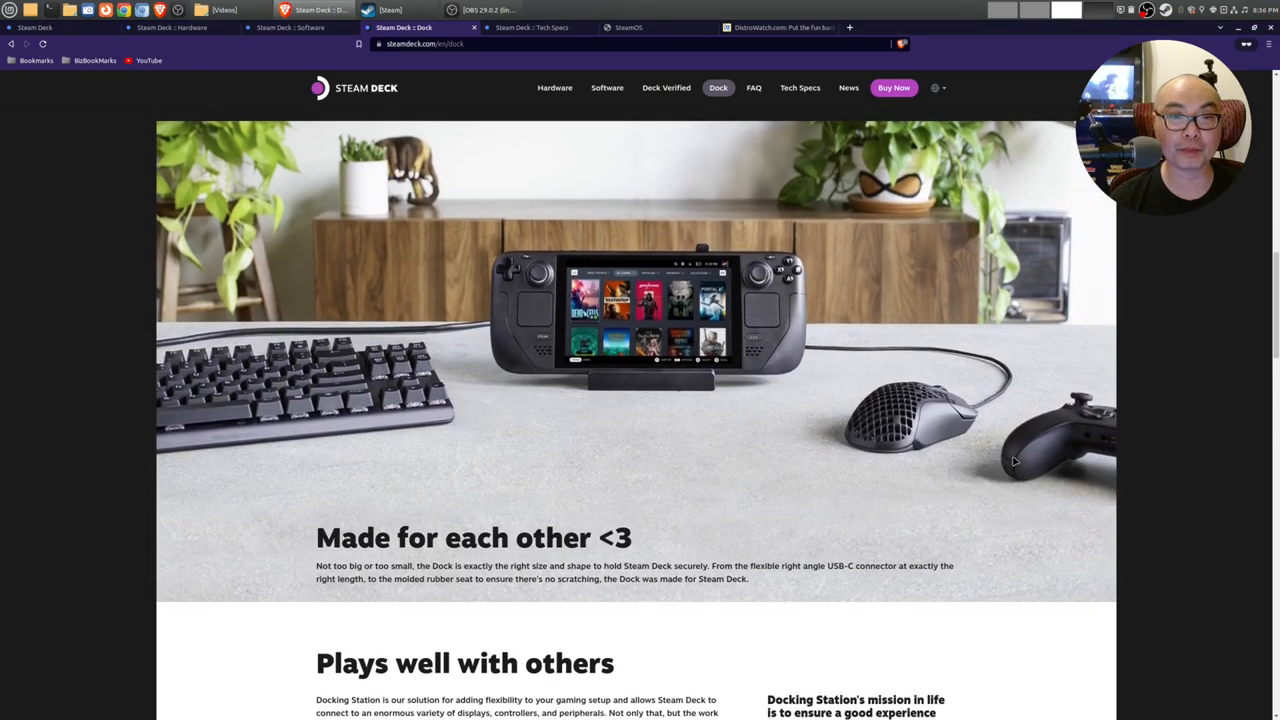
{"action": "scroll", "scroll_direction": "down", "scroll_amount": 3}
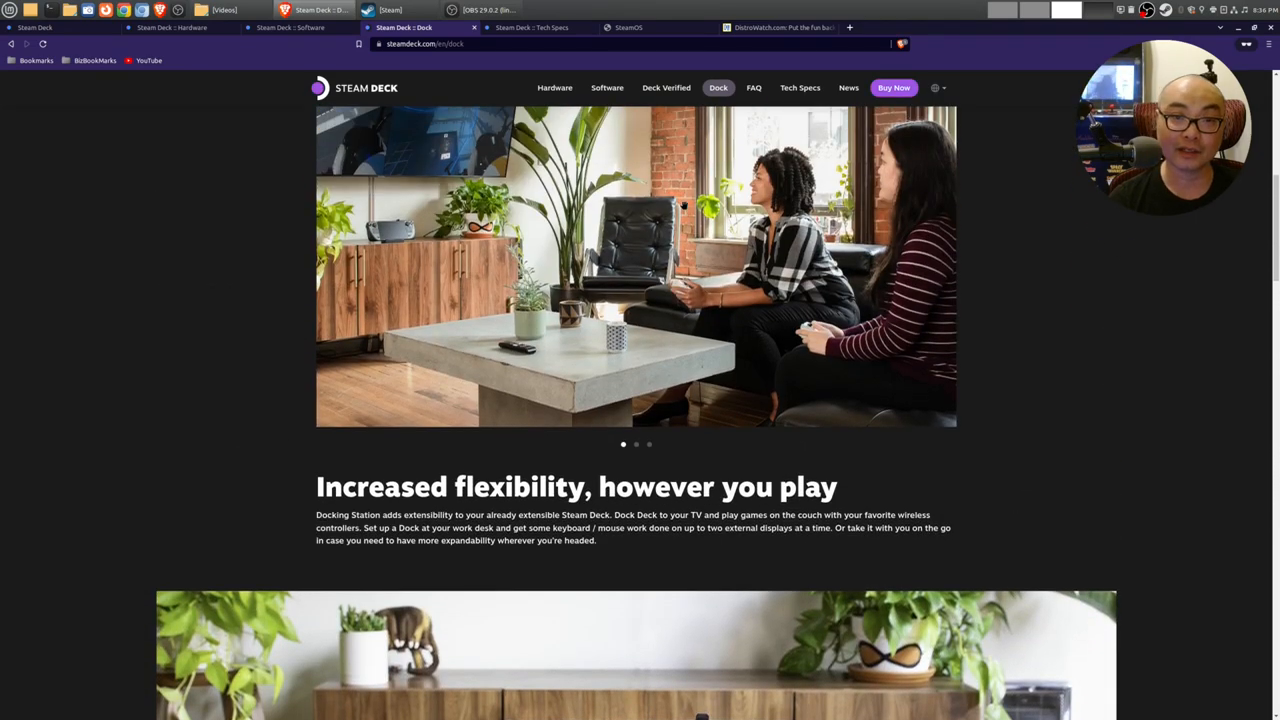
{"action": "mouse_move", "coordinate": [445, 148]}
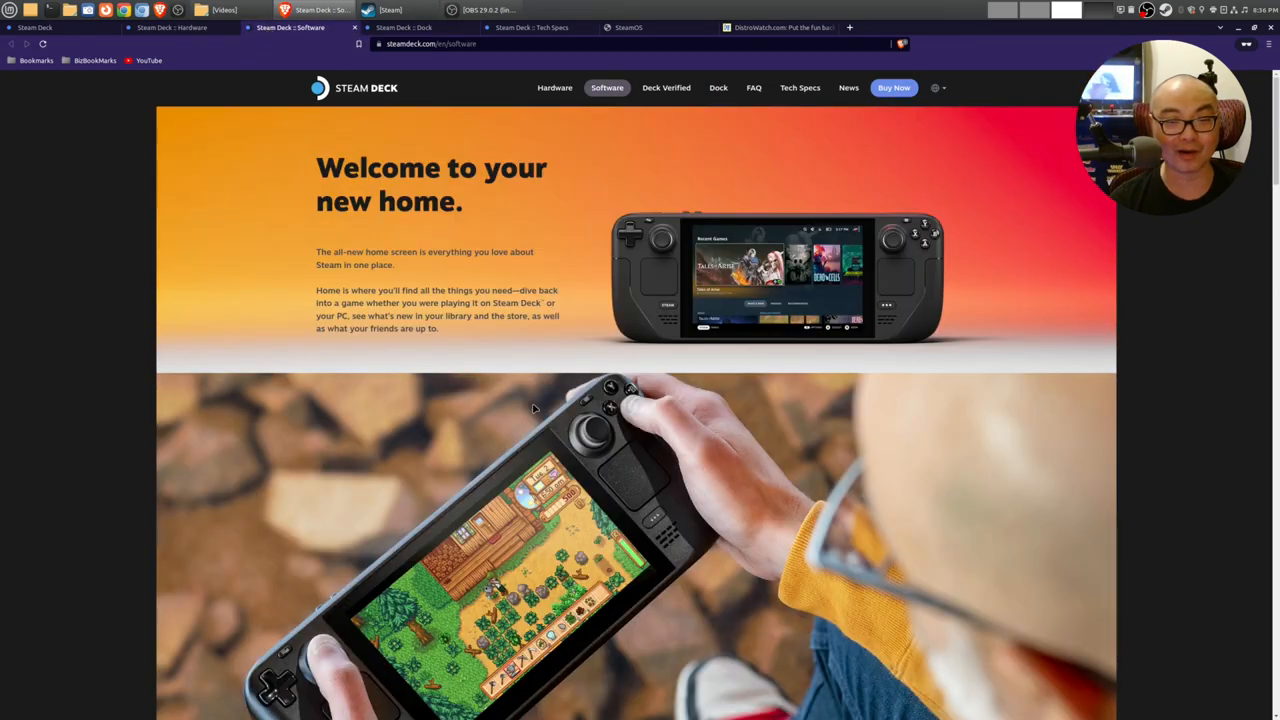
Step: Scroll the Software page past the home screen and library to 'A new Steam operating system'
{"action": "scroll", "scroll_direction": "down", "scroll_amount": 3}
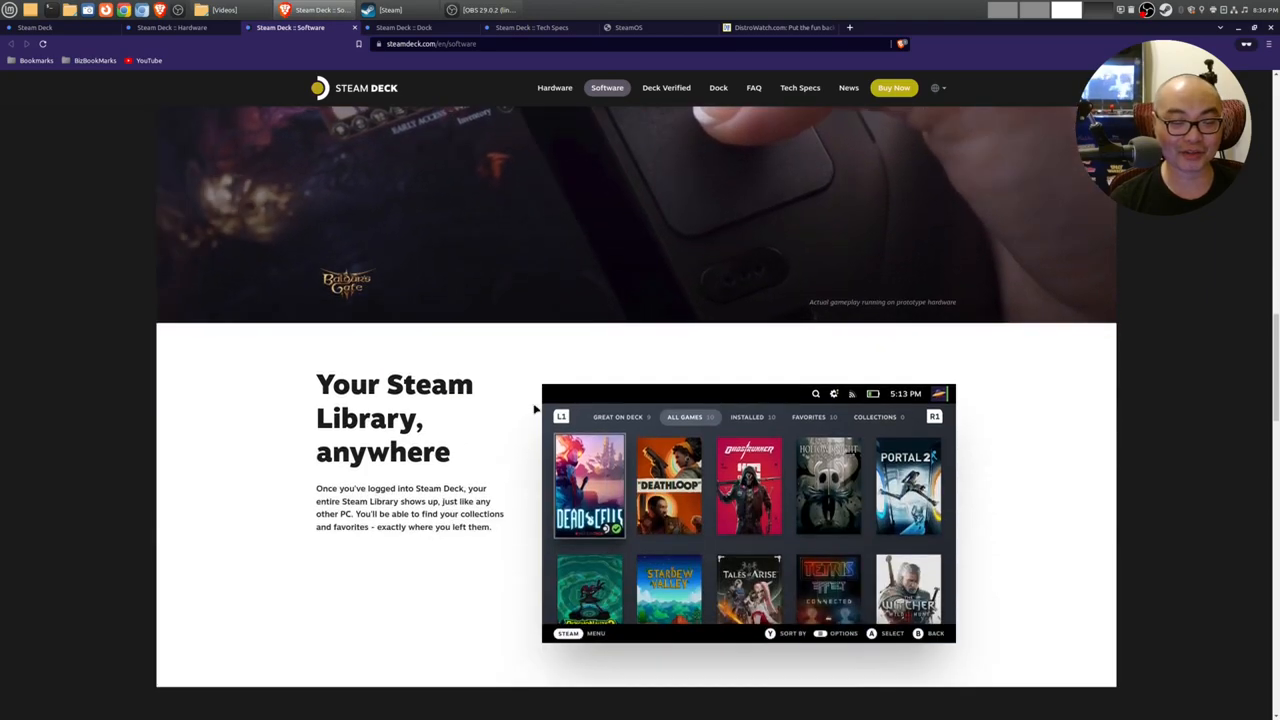
{"action": "scroll", "scroll_direction": "down", "scroll_amount": 3}
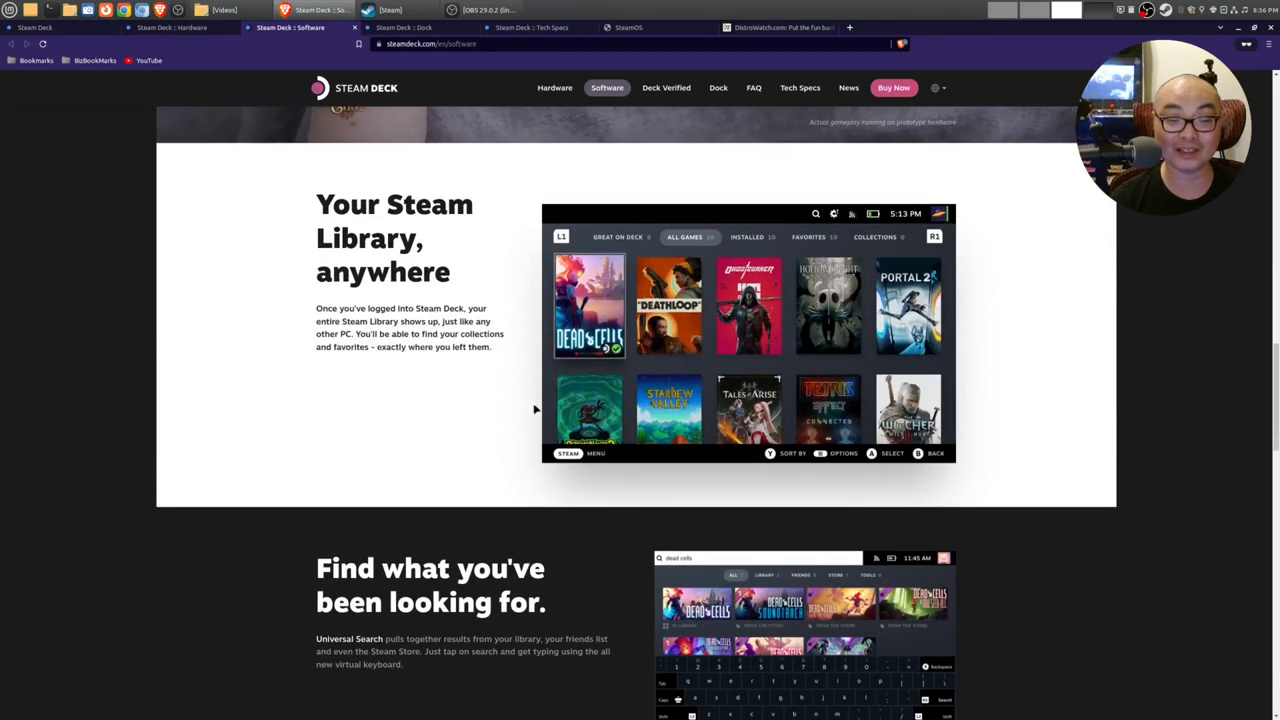
{"action": "scroll", "scroll_direction": "down", "scroll_amount": 3}
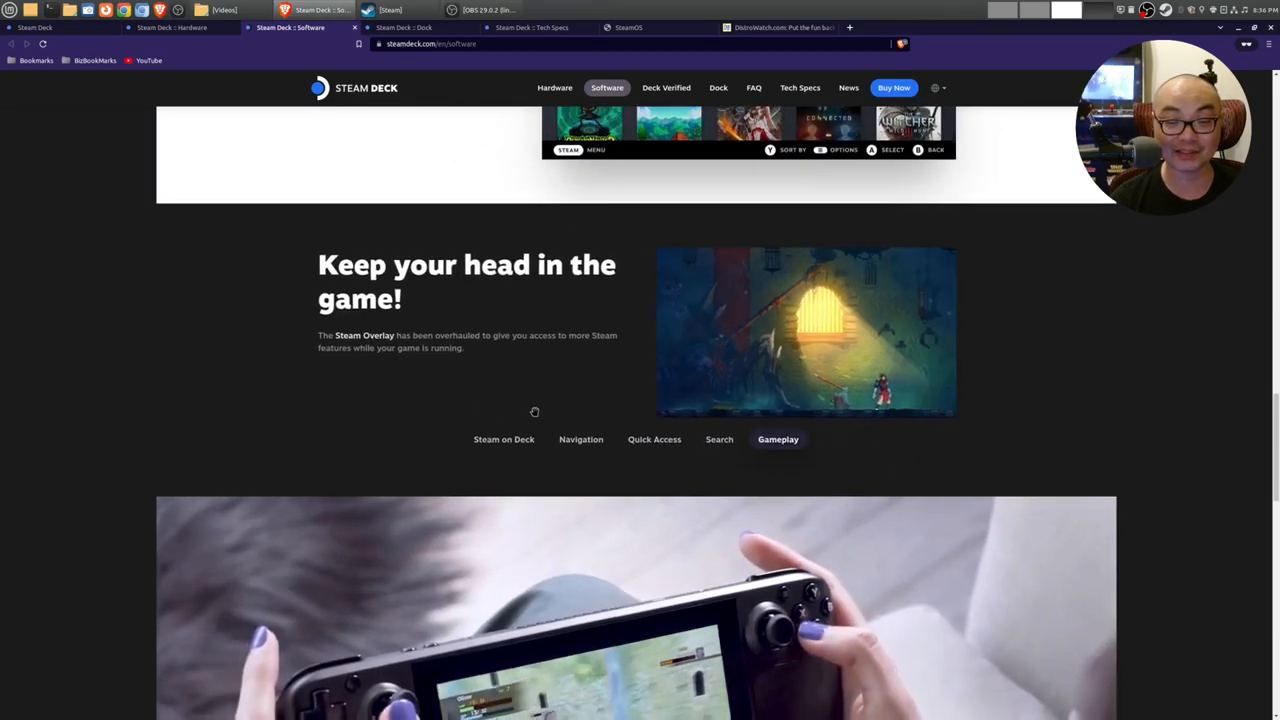
{"action": "scroll", "scroll_direction": "down", "scroll_amount": 3}
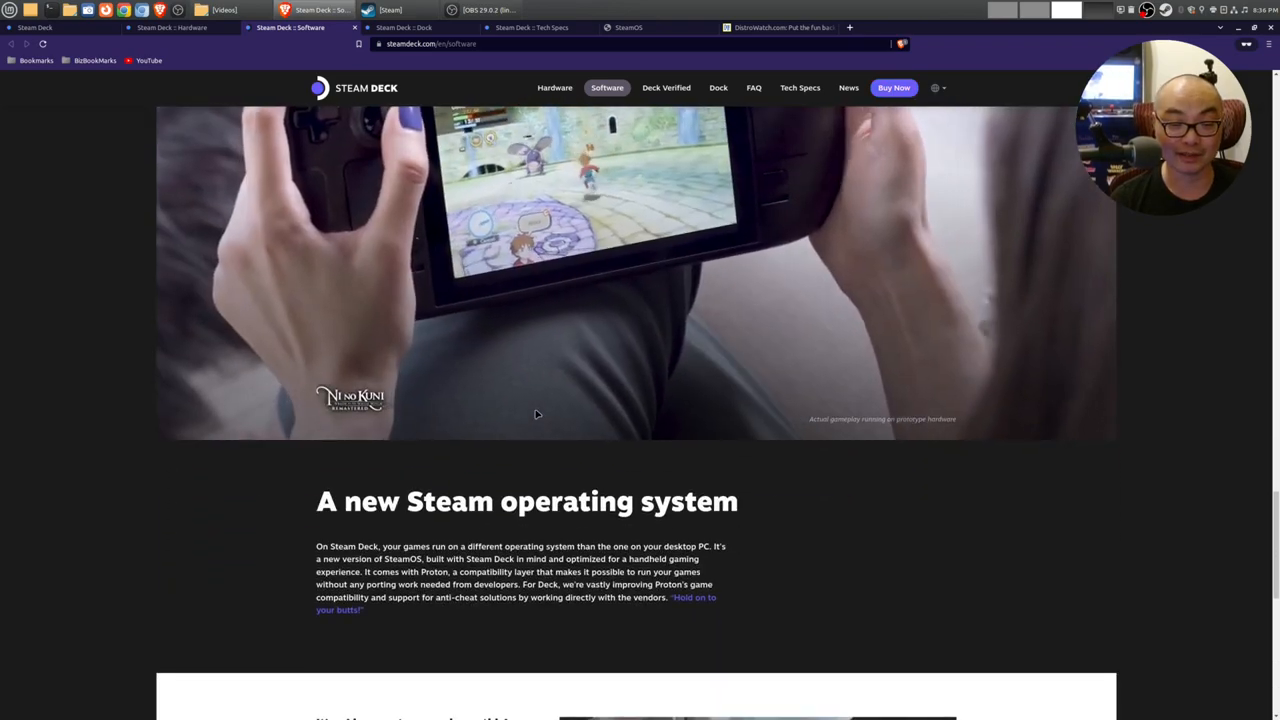
{"action": "scroll", "scroll_direction": "down", "scroll_amount": 3}
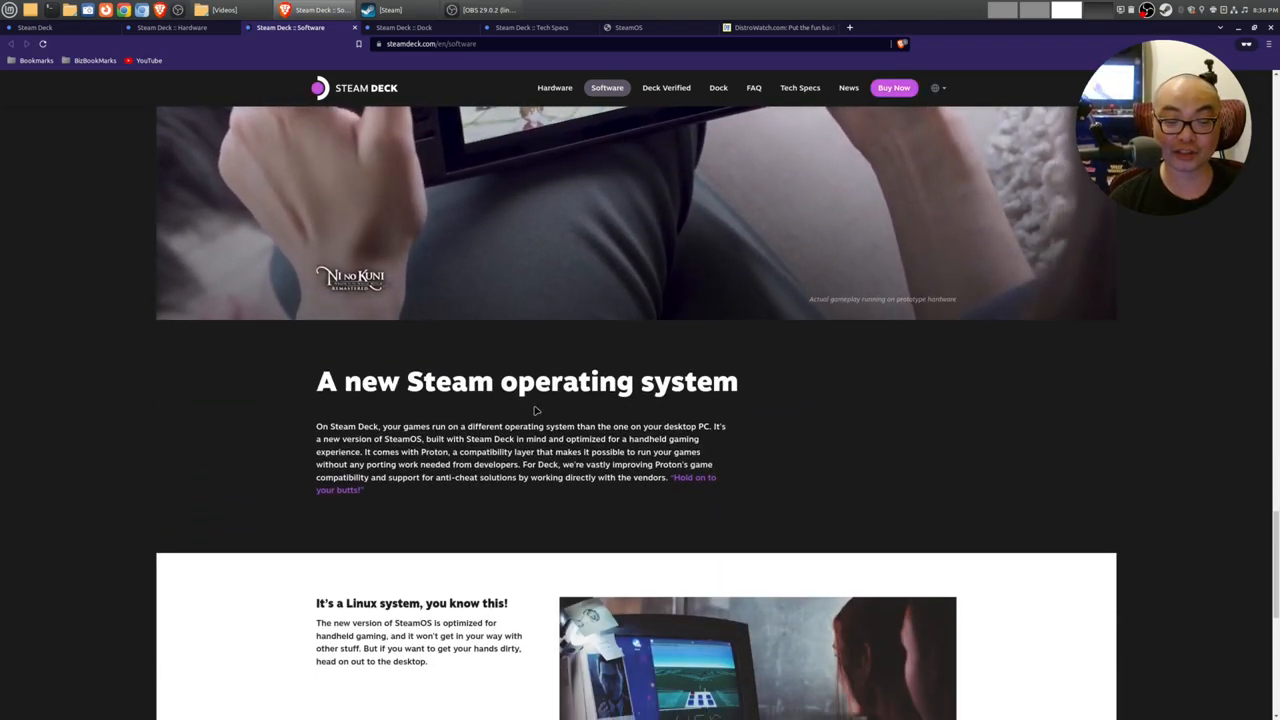
{"action": "scroll", "scroll_direction": "down", "scroll_amount": 3}
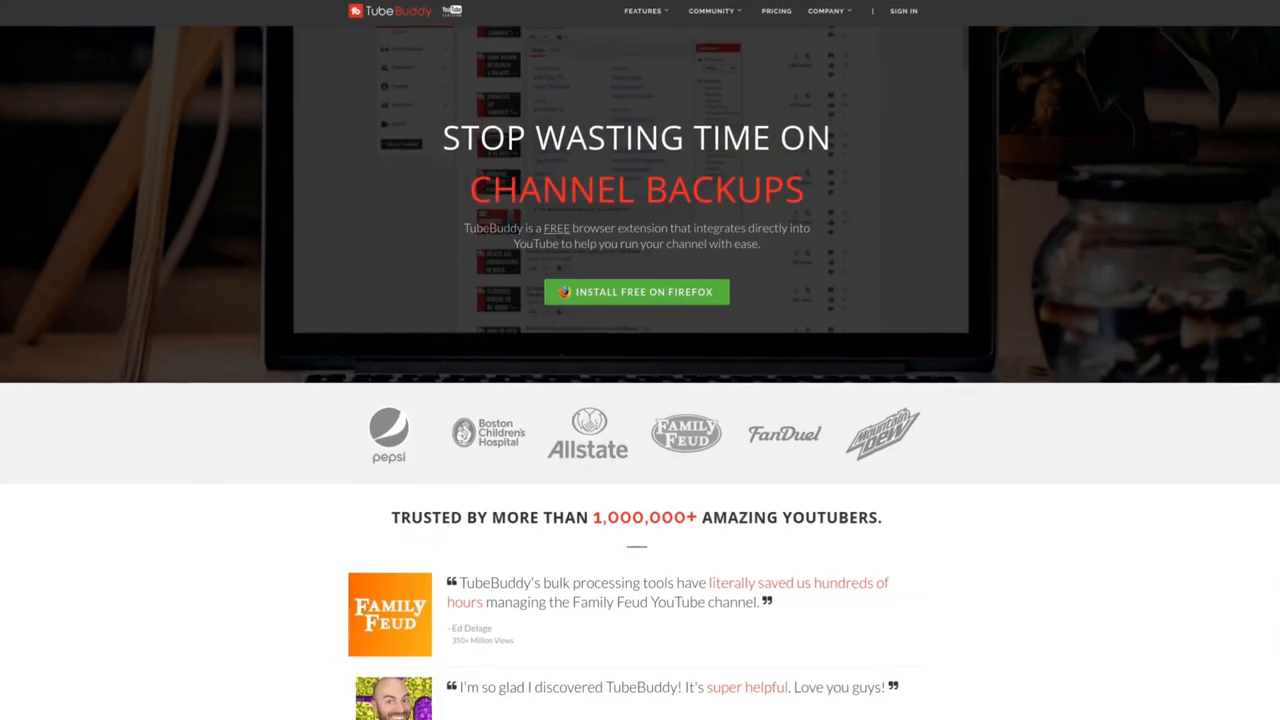
Step: Scroll the TubeBuddy homepage past the YouTuber testimonials to the 'Work within YouTube' section
{"action": "scroll", "scroll_direction": "down", "scroll_amount": 3}
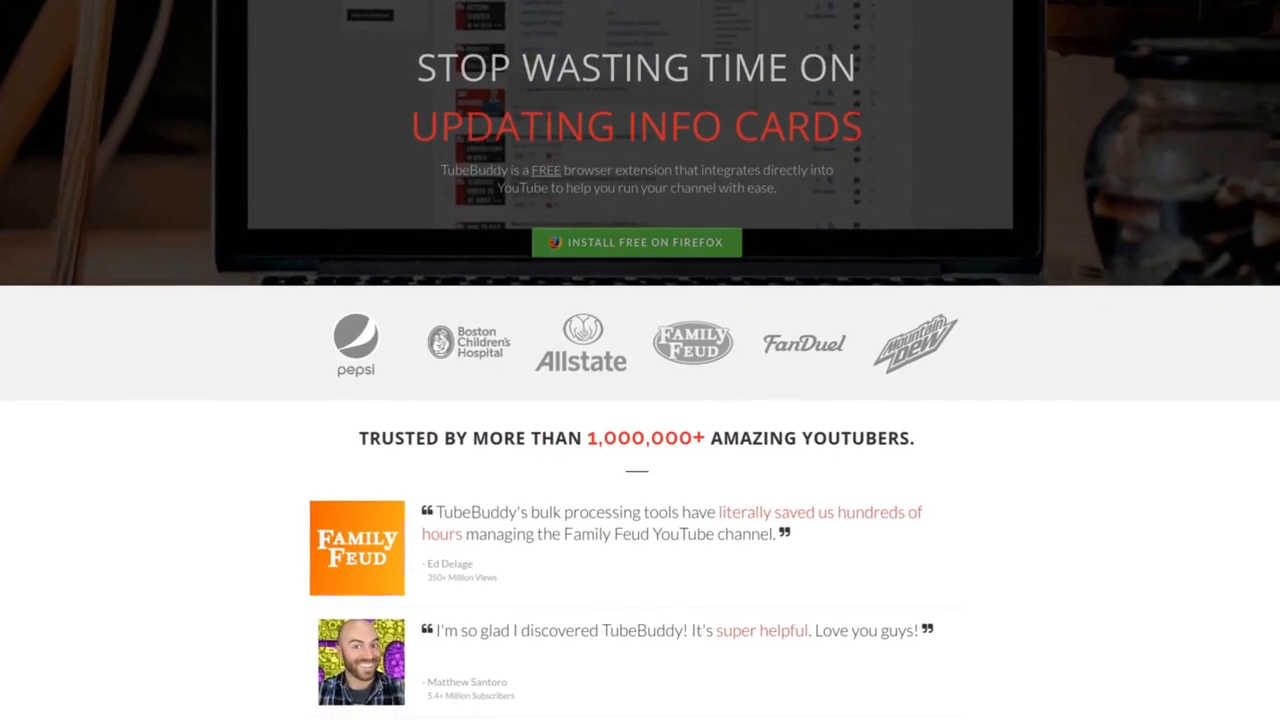
{"action": "scroll", "scroll_direction": "down", "scroll_amount": 3}
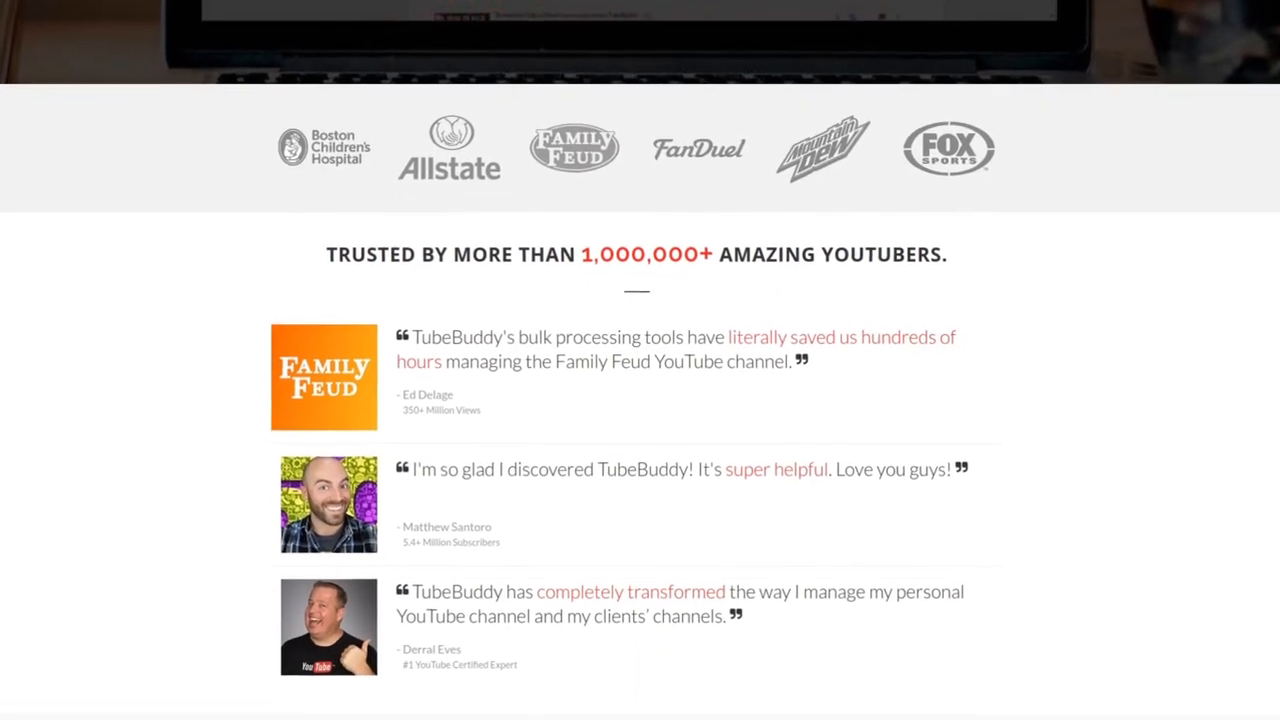
{"action": "scroll", "scroll_direction": "down", "scroll_amount": 3}
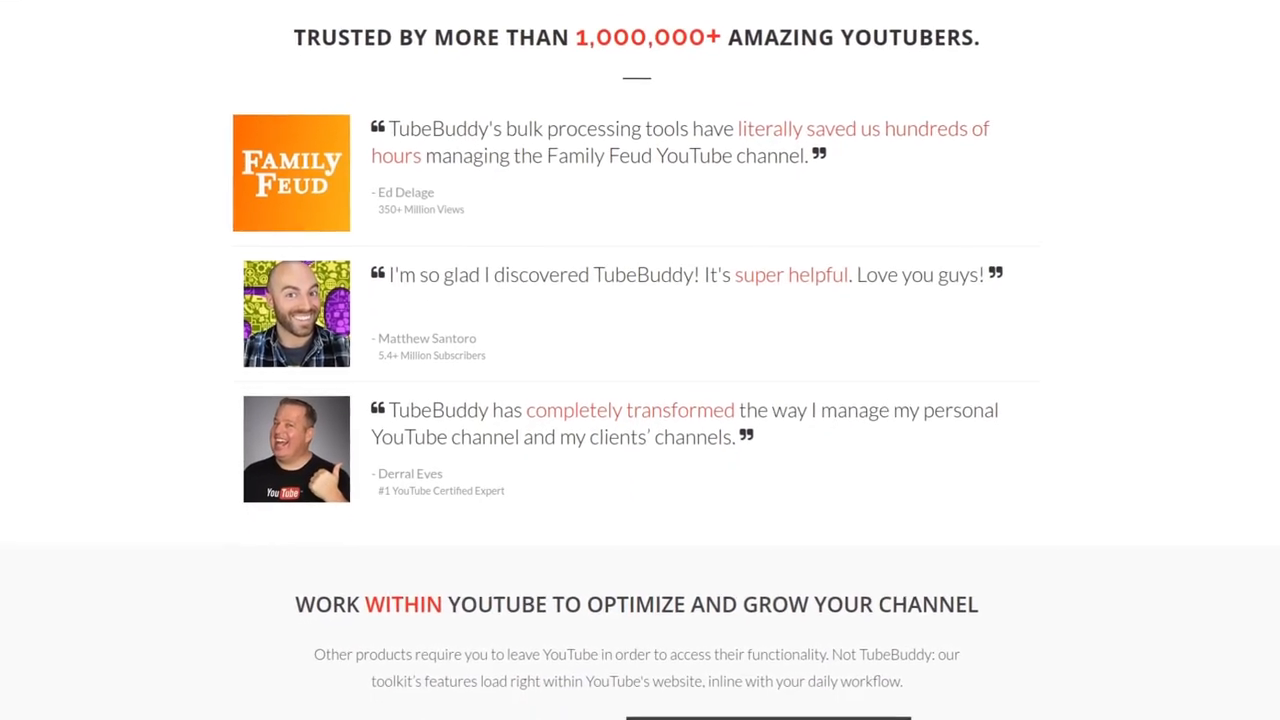
{"action": "scroll", "scroll_direction": "down", "scroll_amount": 3}
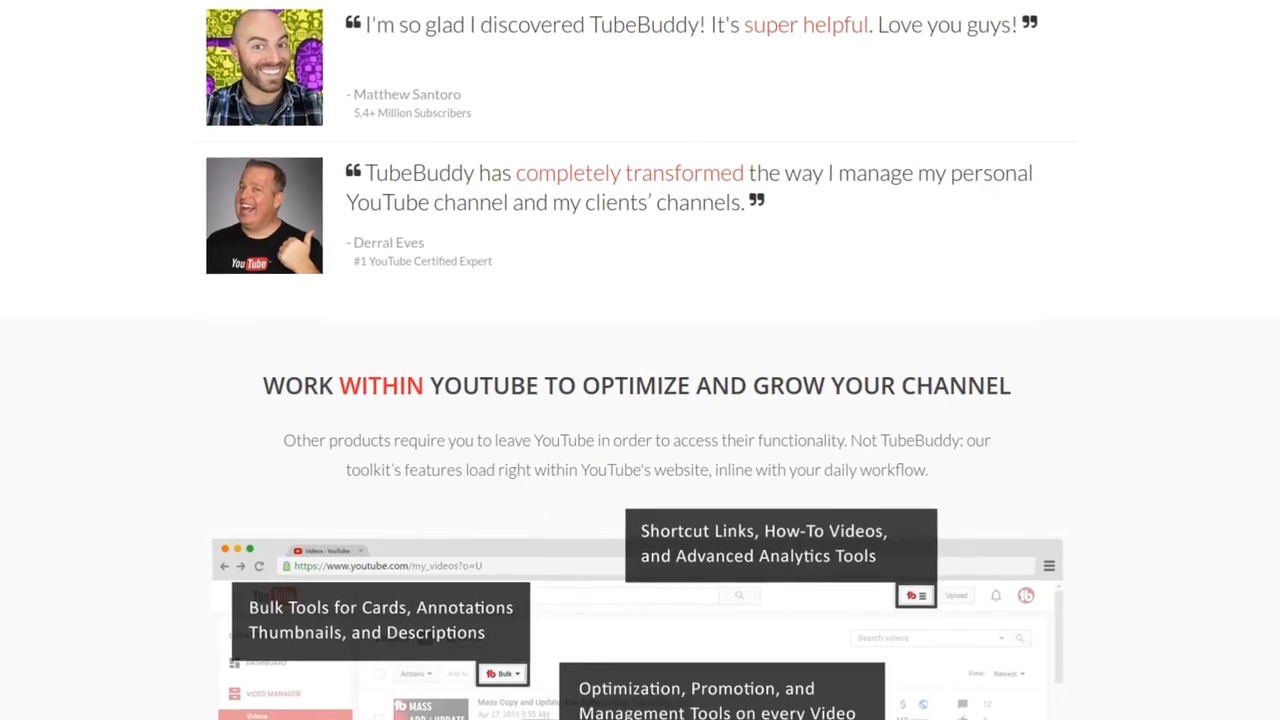
{"action": "scroll", "scroll_direction": "down", "scroll_amount": 3}
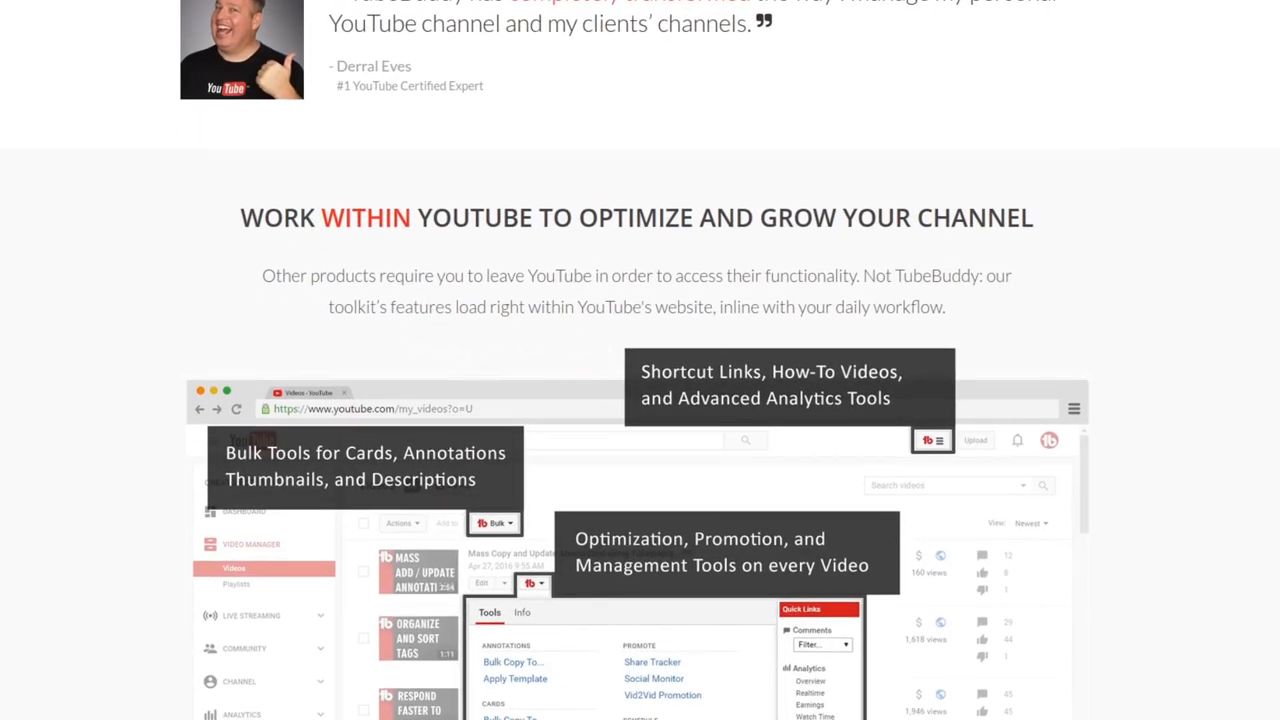